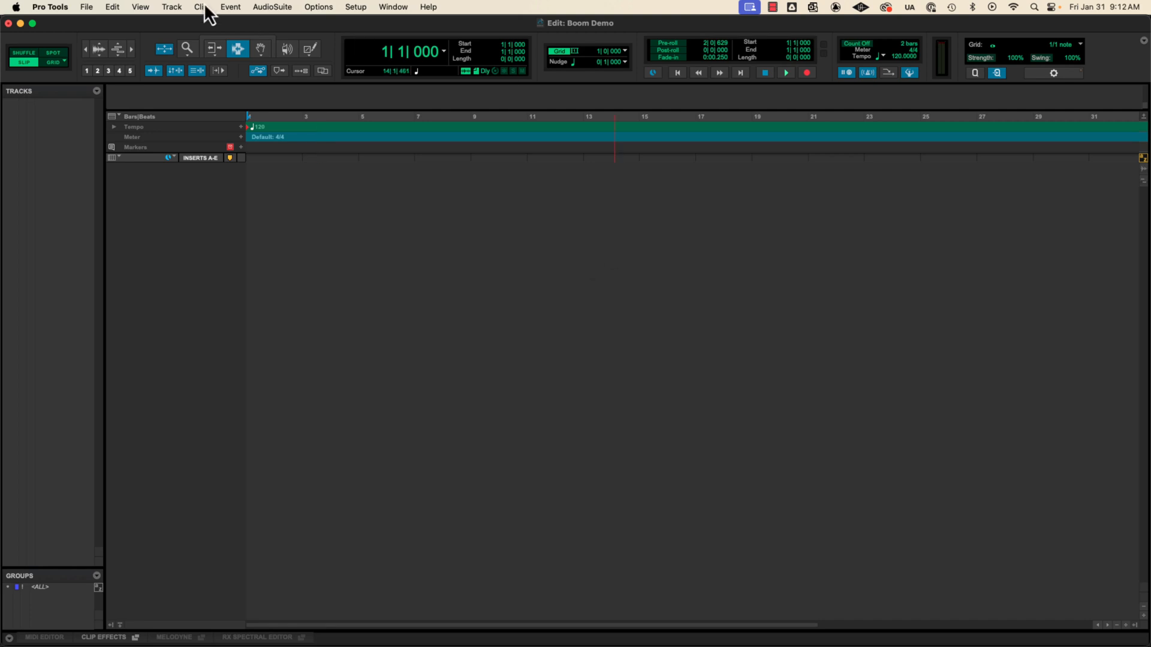
- Create a new stereo Instrument Track named 'Boom' from the New Tracks dialog
left_click(171, 7)
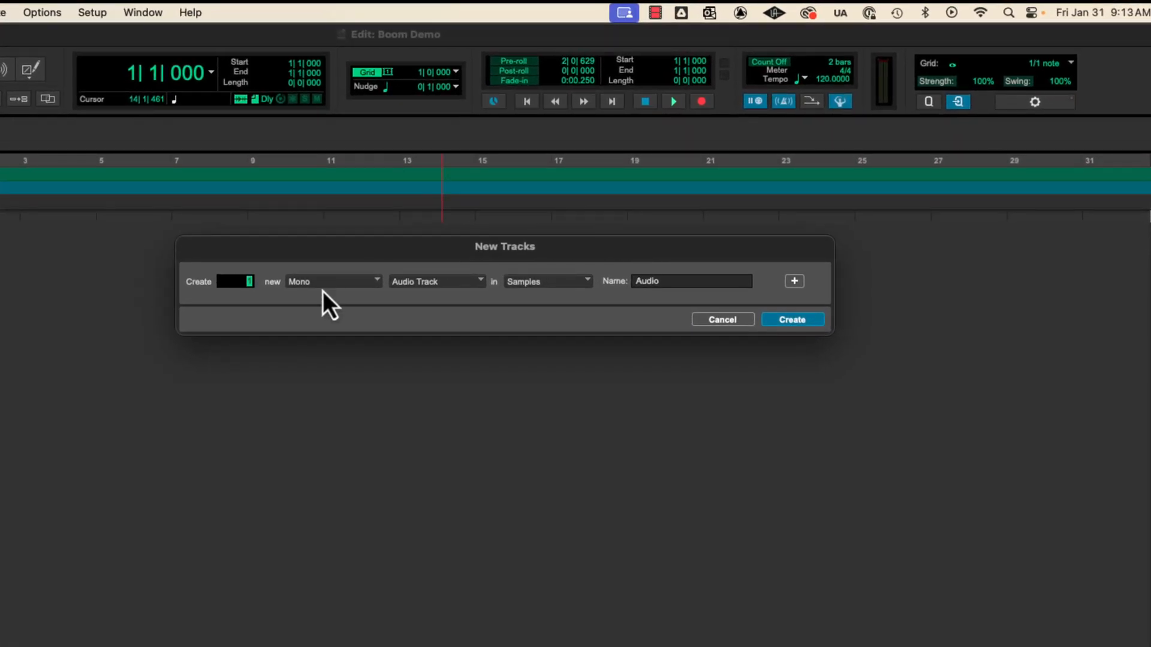
left_click(333, 281)
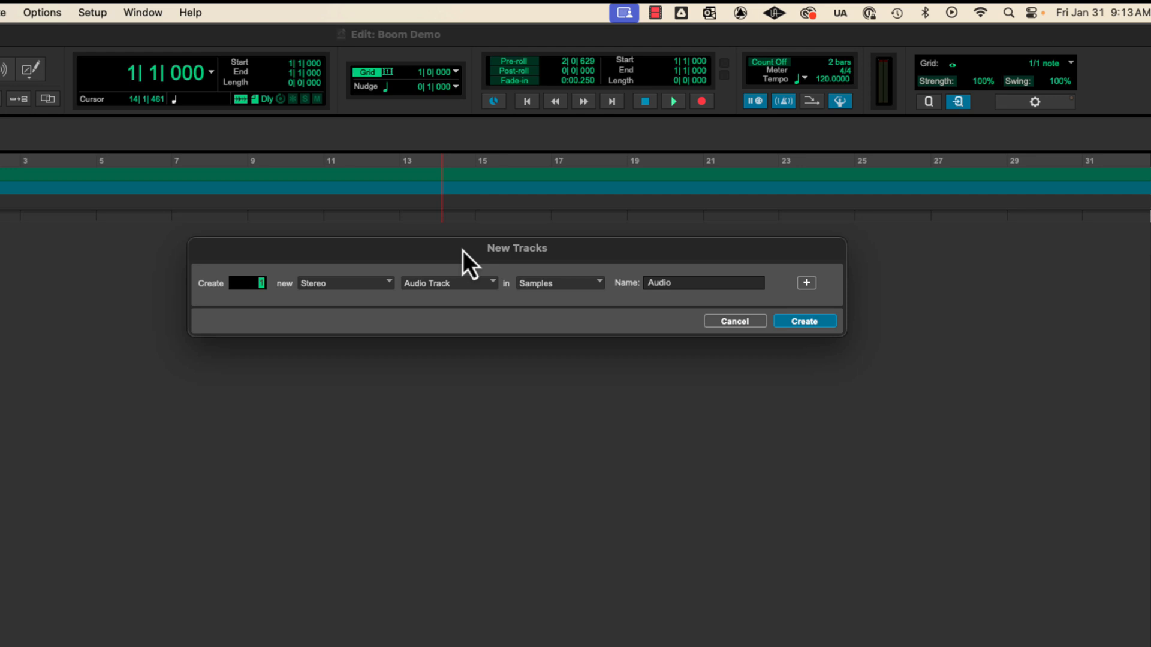
mouse_move(448, 286)
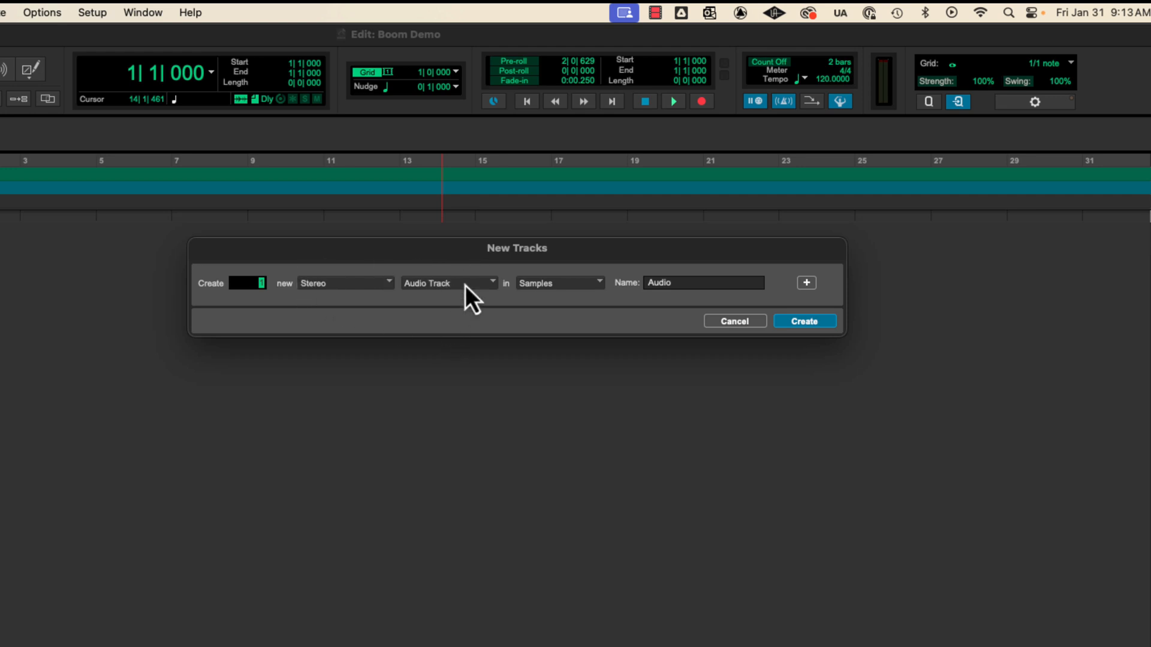
mouse_move(470, 290)
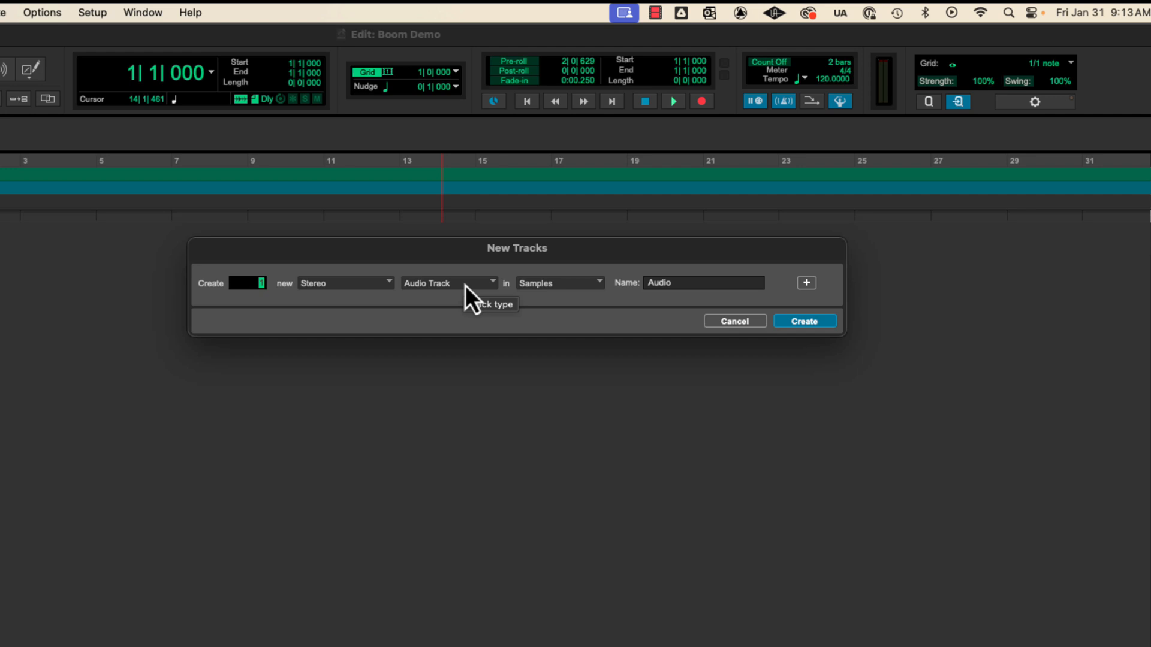
left_click(448, 284)
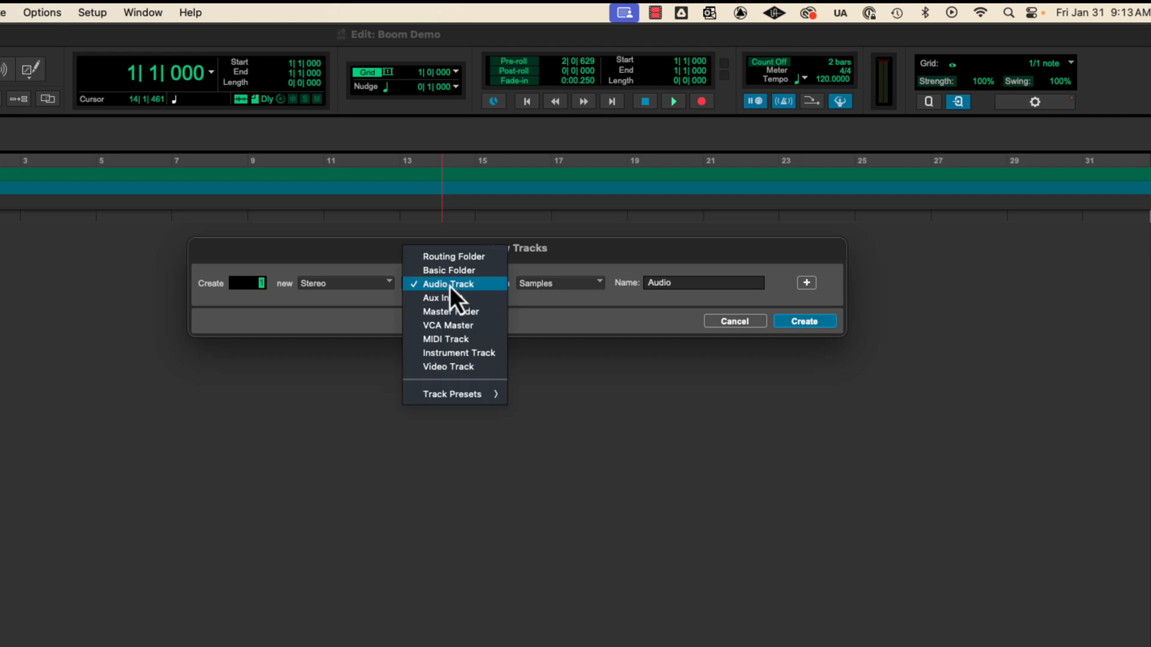
left_click(458, 353)
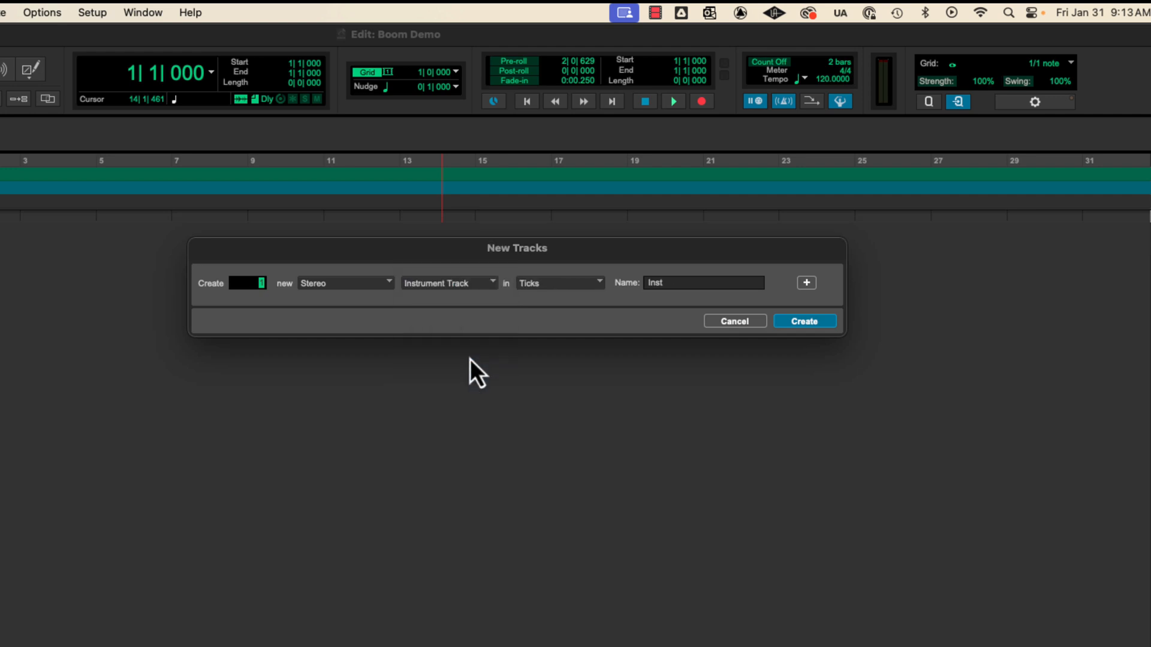
mouse_move(571, 292)
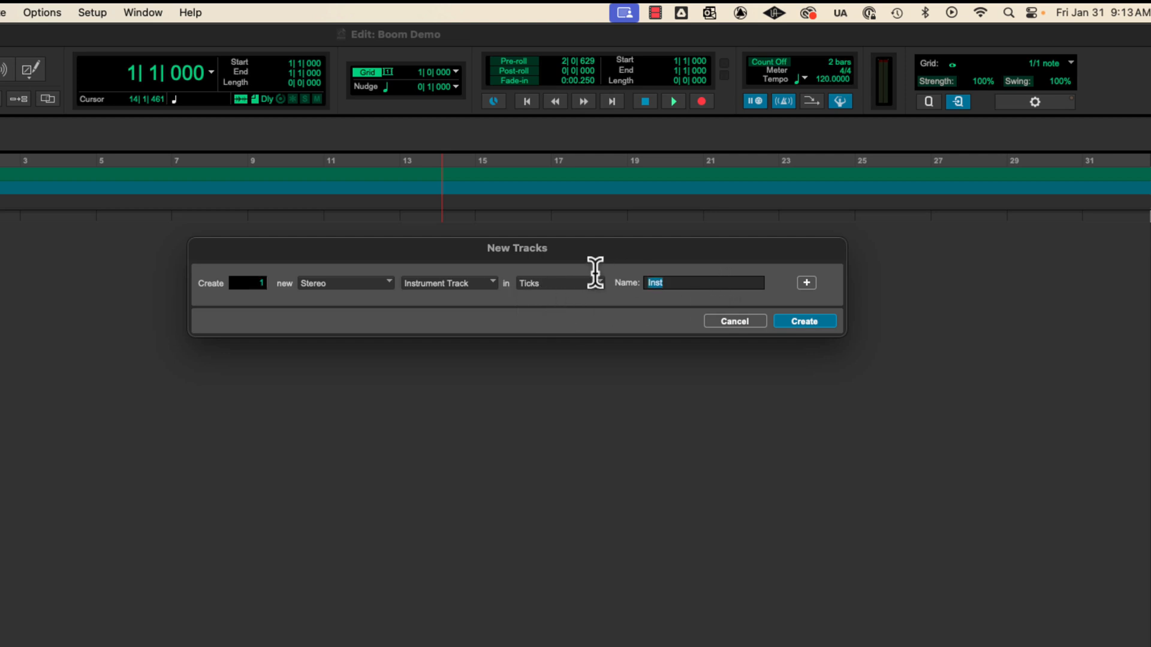
mouse_move(602, 287)
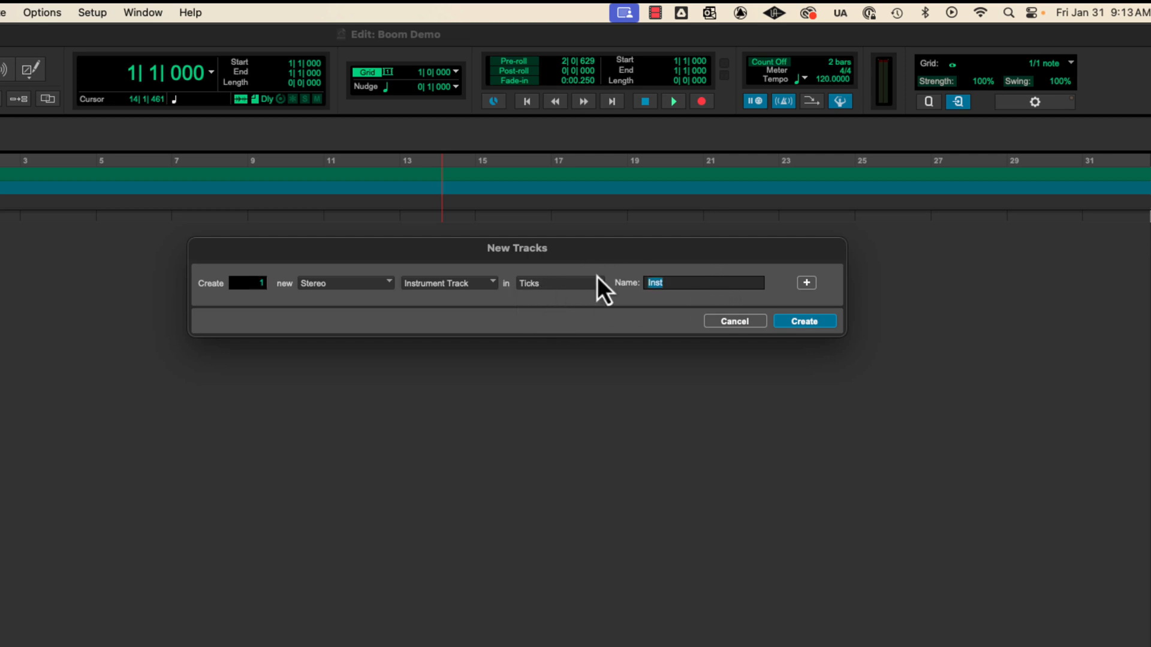
type("Boom")
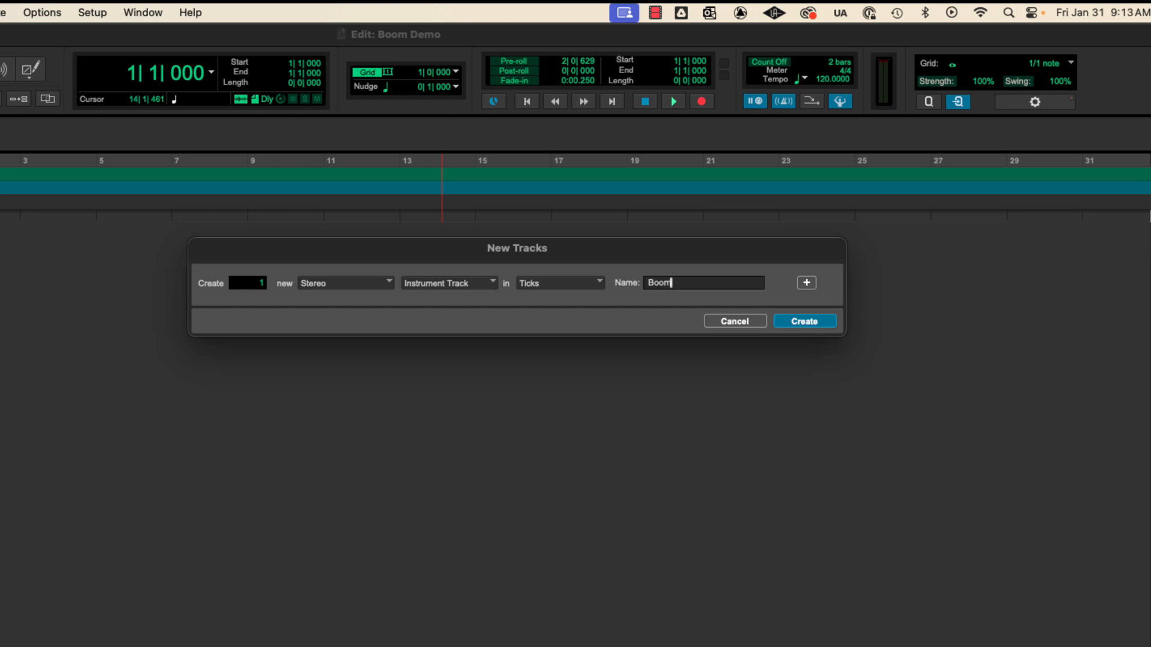
left_click(804, 321)
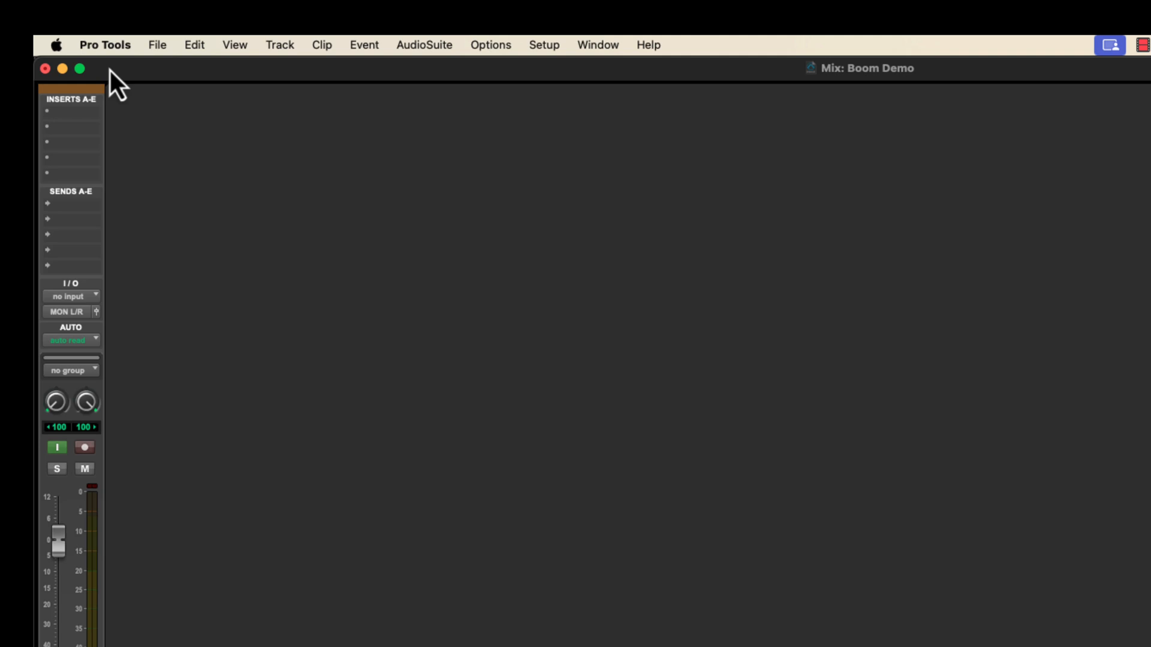
mouse_move(81, 150)
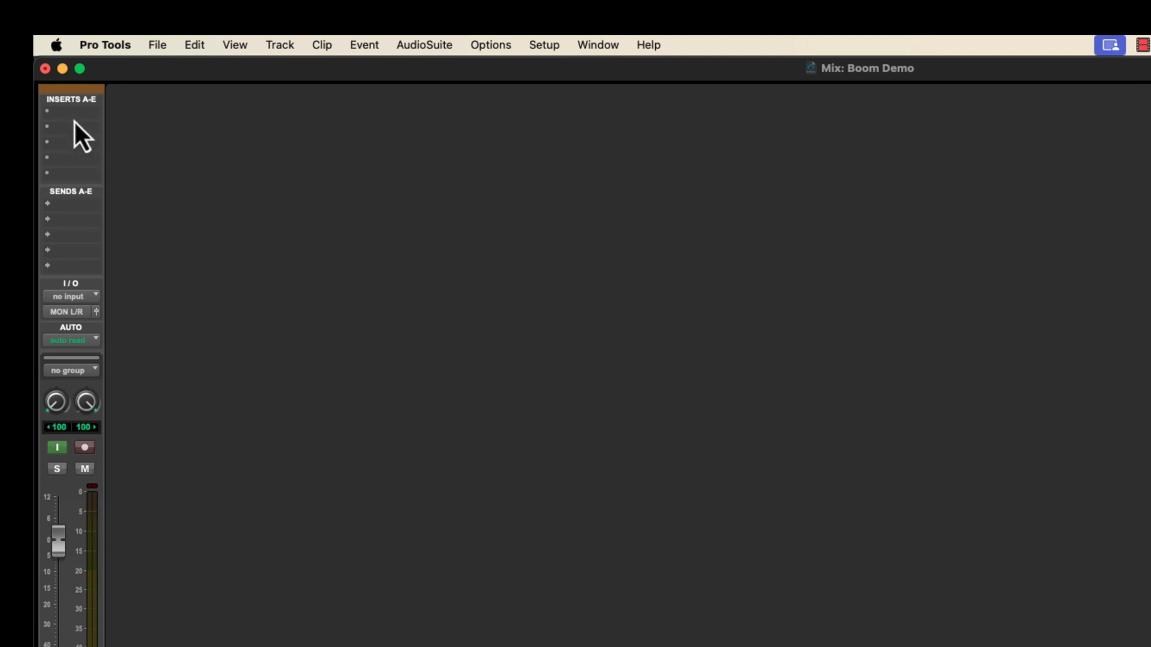
mouse_move(73, 179)
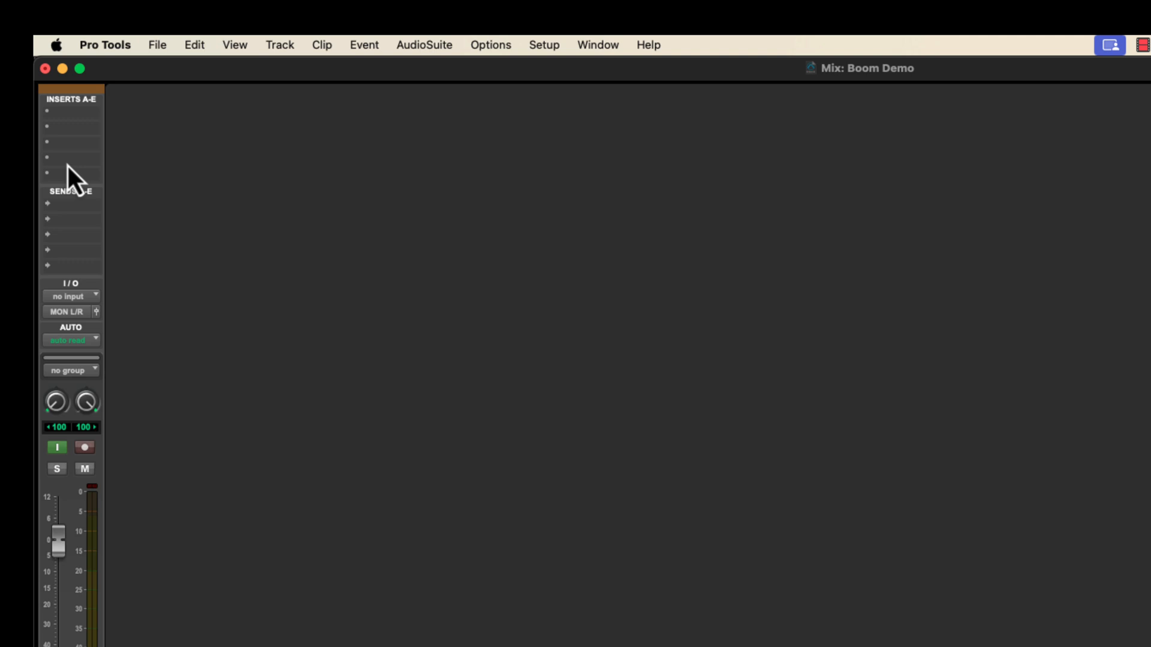
mouse_move(86, 132)
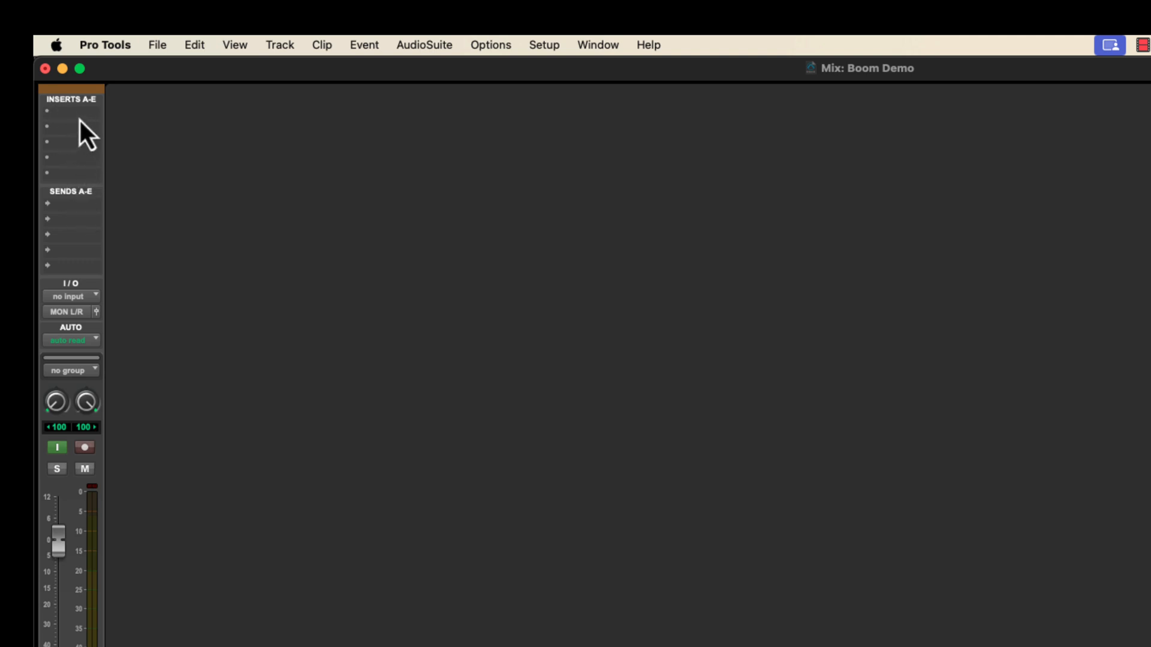
mouse_move(90, 149)
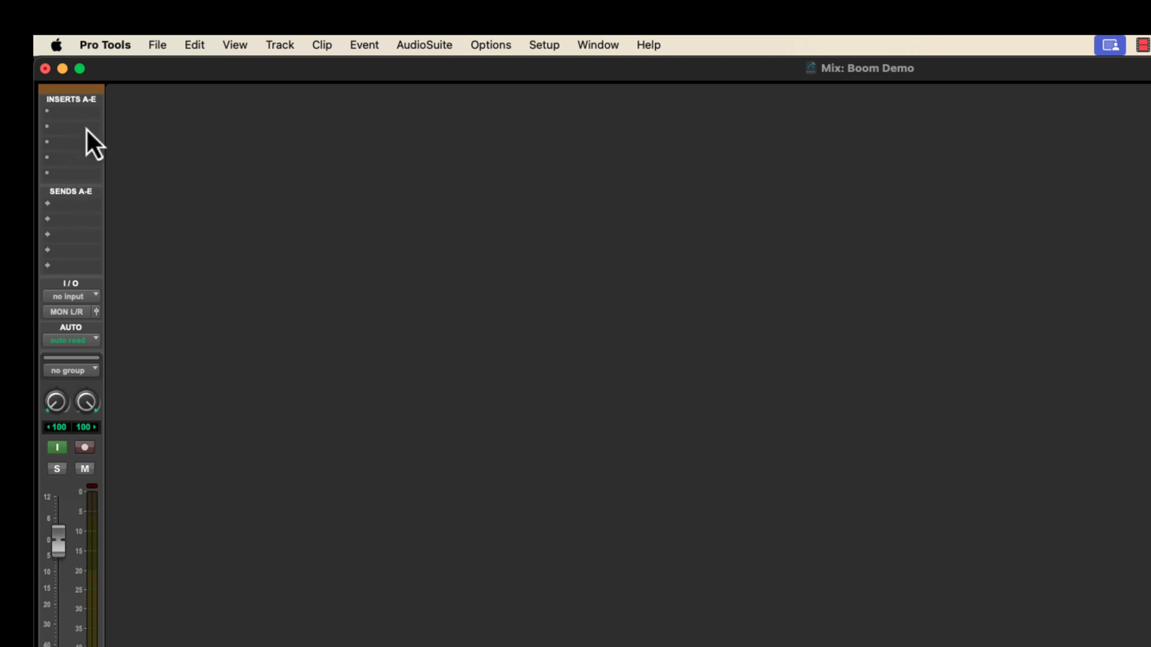
- Open the Mix window to show the Boom track's channel strip
left_click(235, 45)
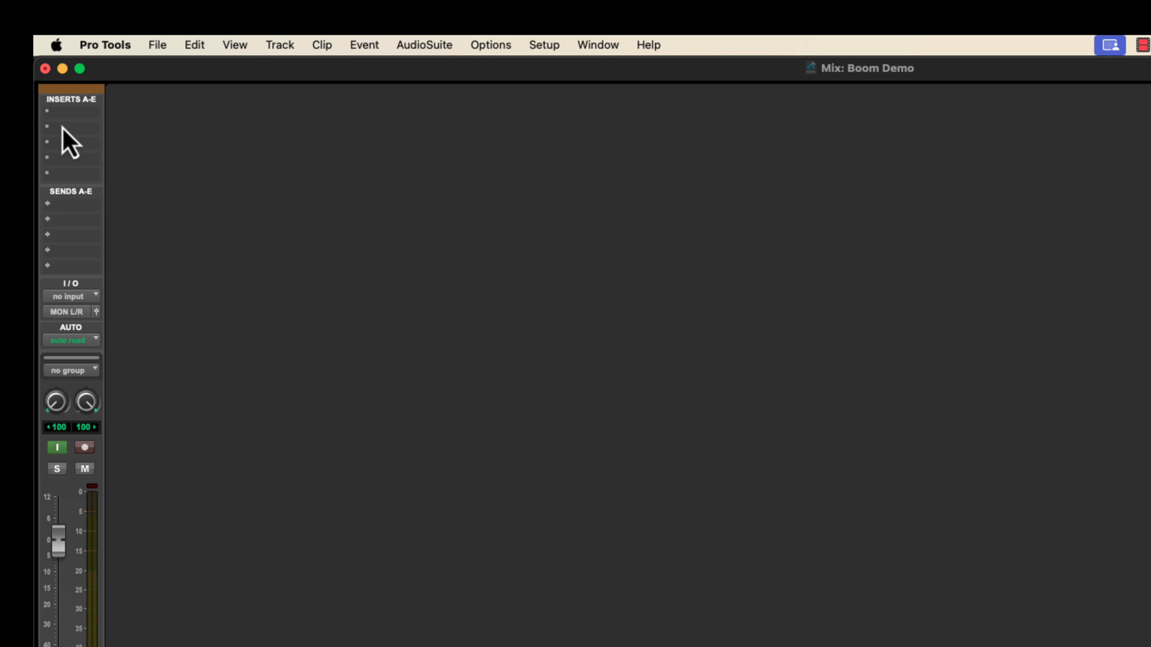
mouse_move(84, 198)
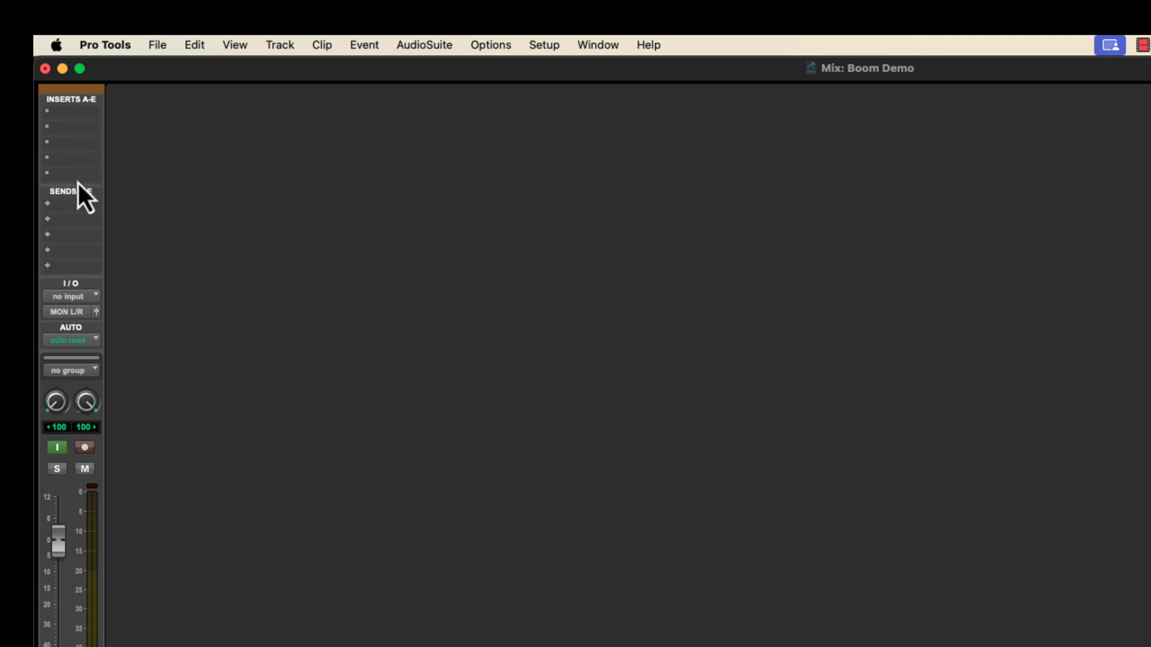
mouse_move(81, 140)
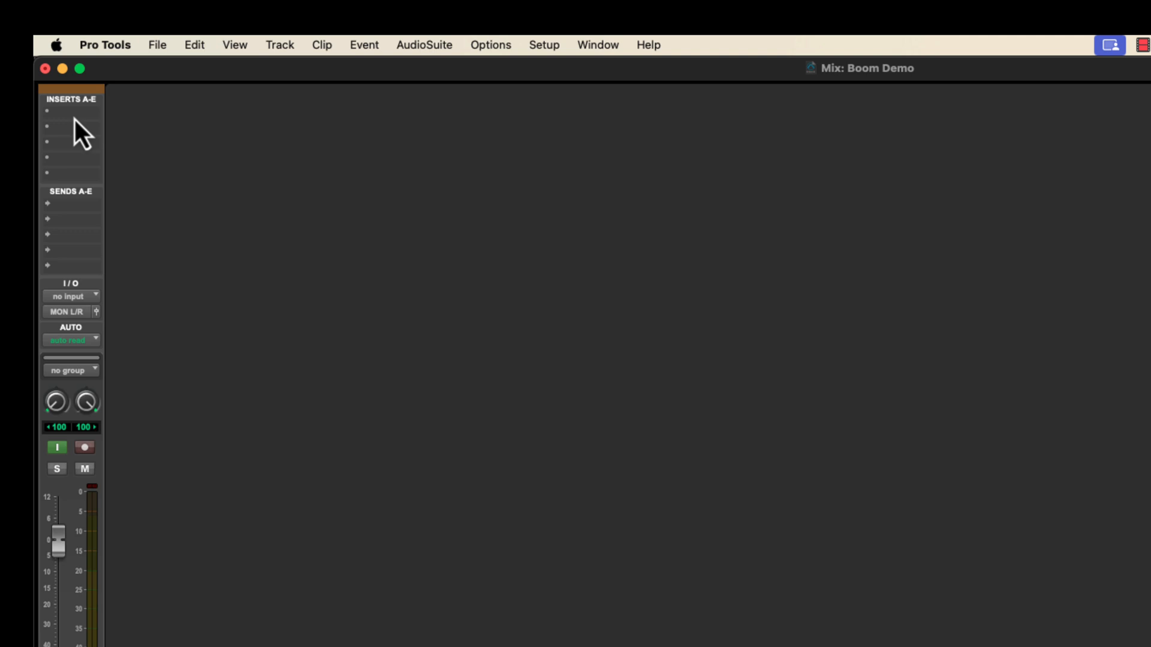
- Insert the stereo Boom instrument plug-in into an empty insert slot
left_click(69, 112)
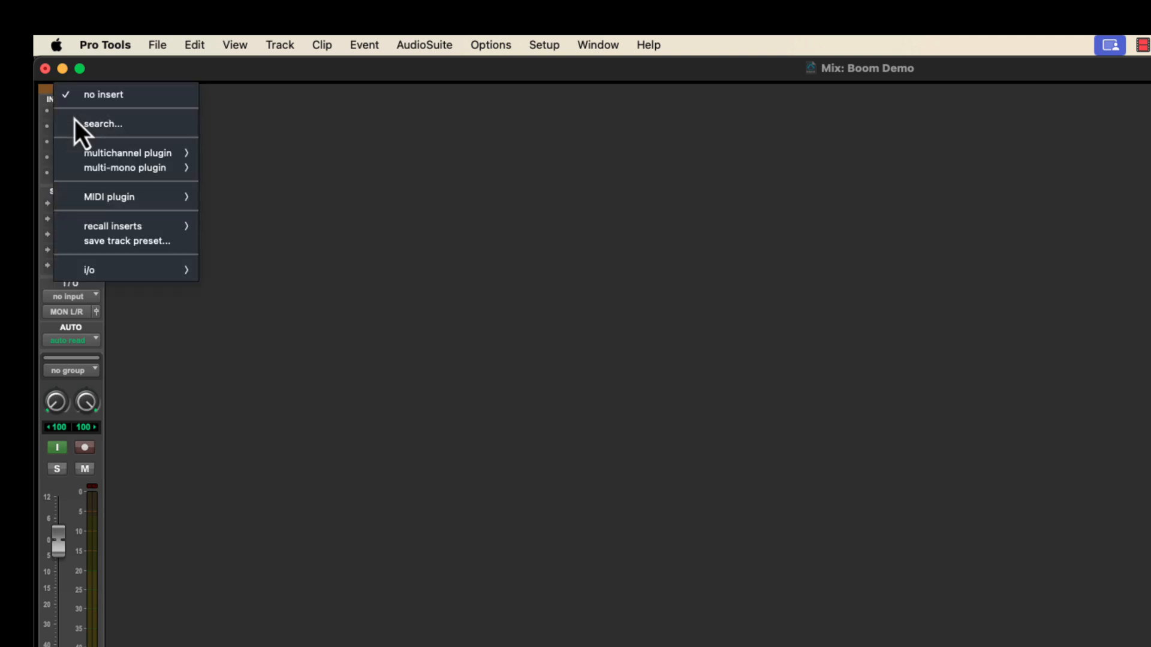
mouse_move(121, 99)
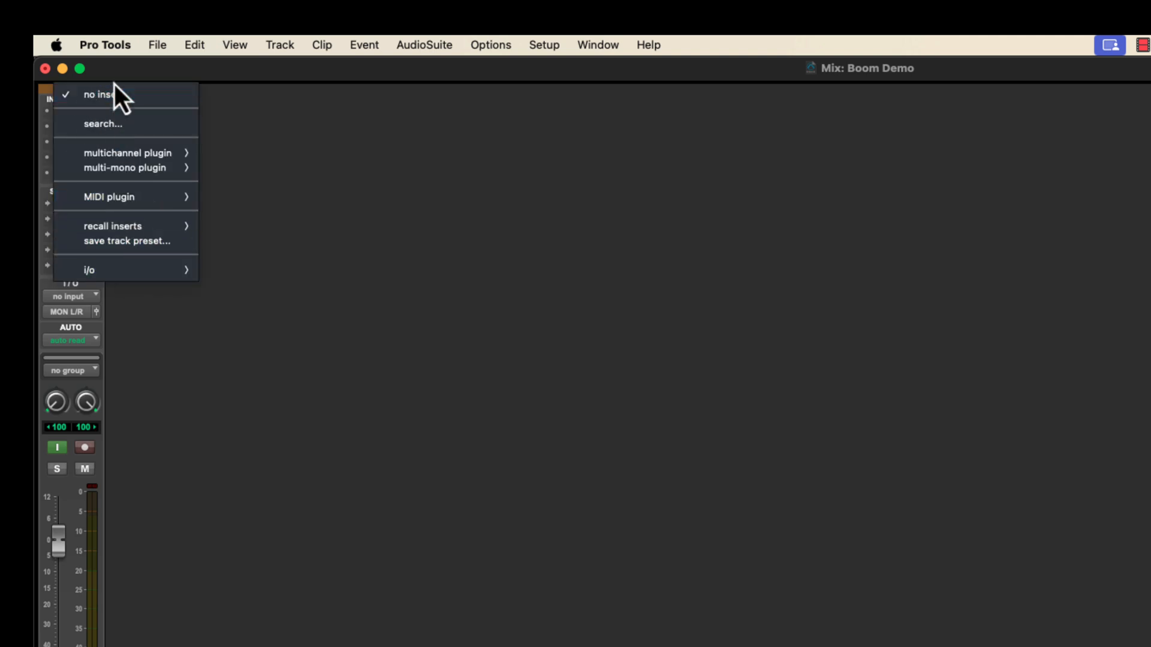
mouse_move(128, 153)
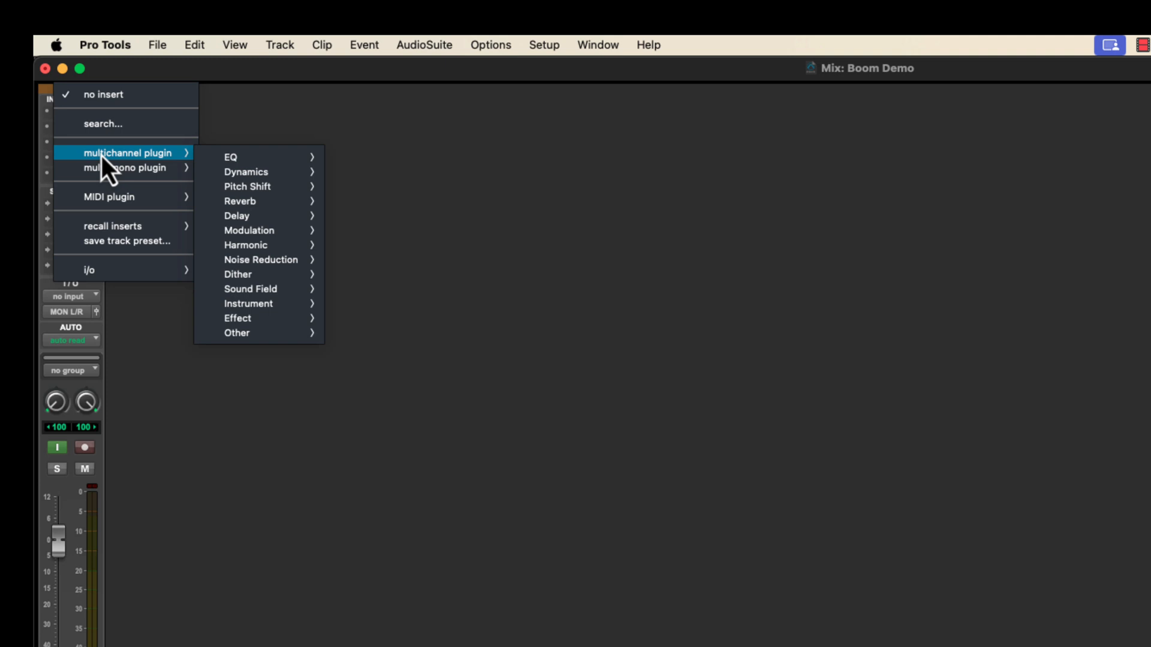
mouse_move(264, 157)
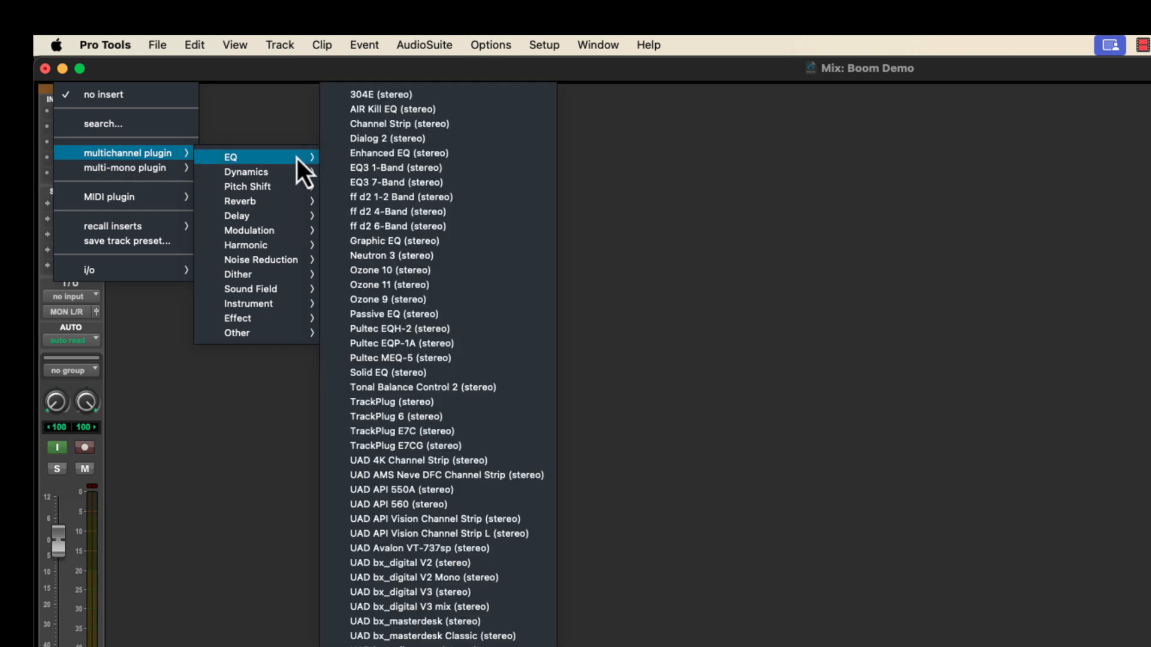
mouse_move(248, 303)
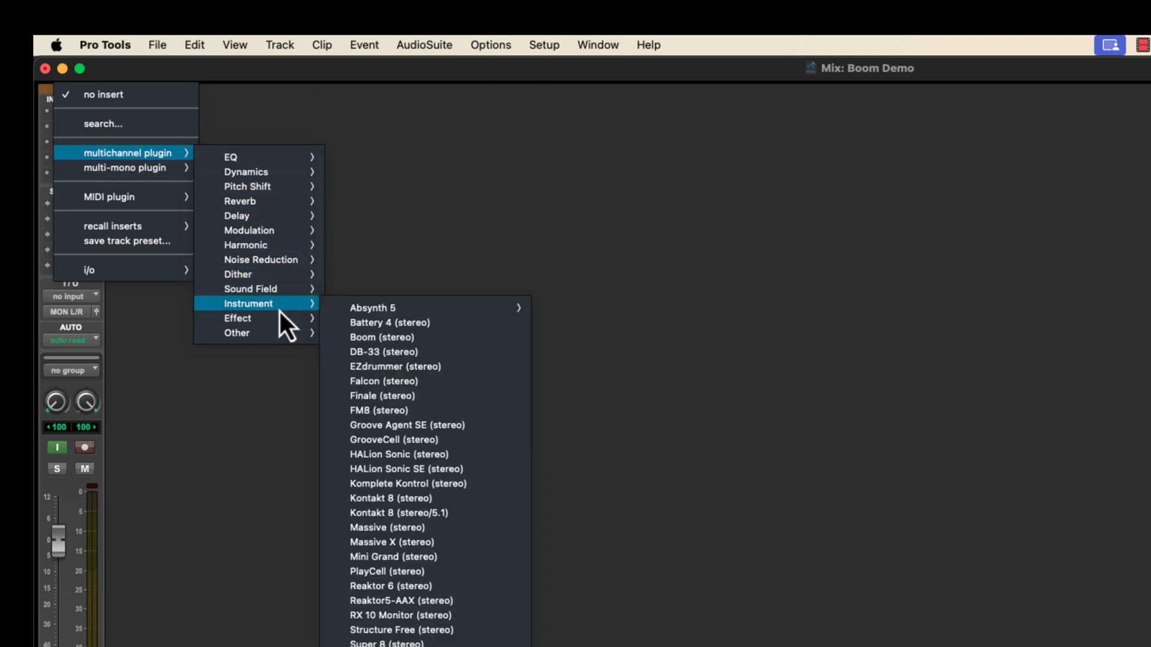
mouse_move(381, 336)
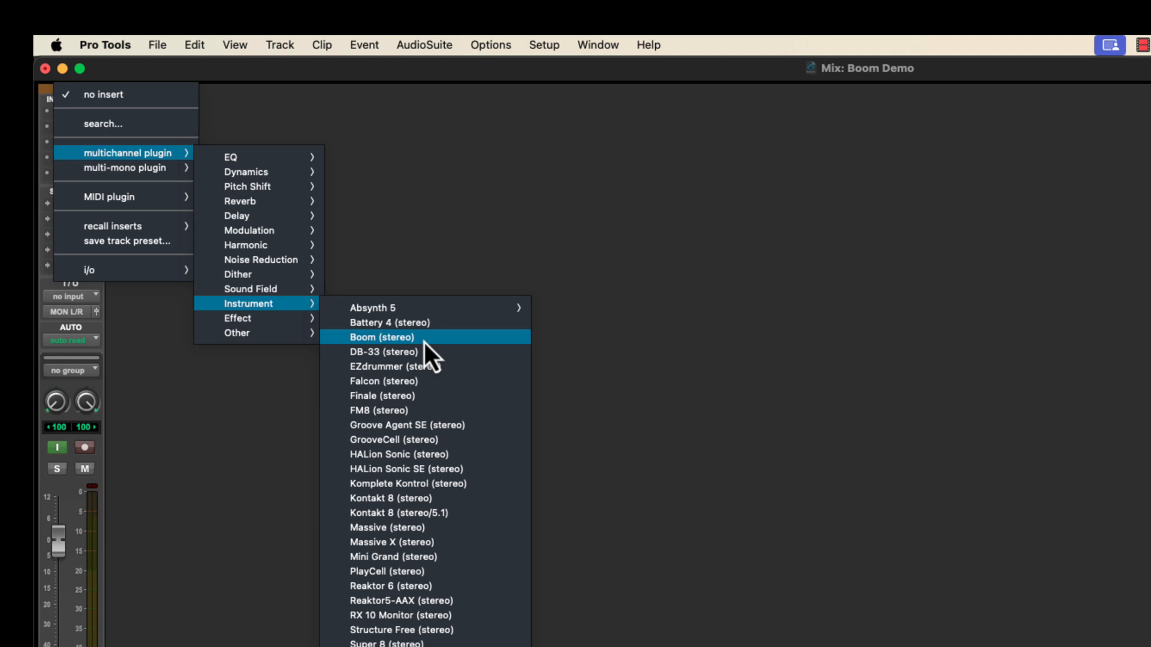
left_click(380, 337)
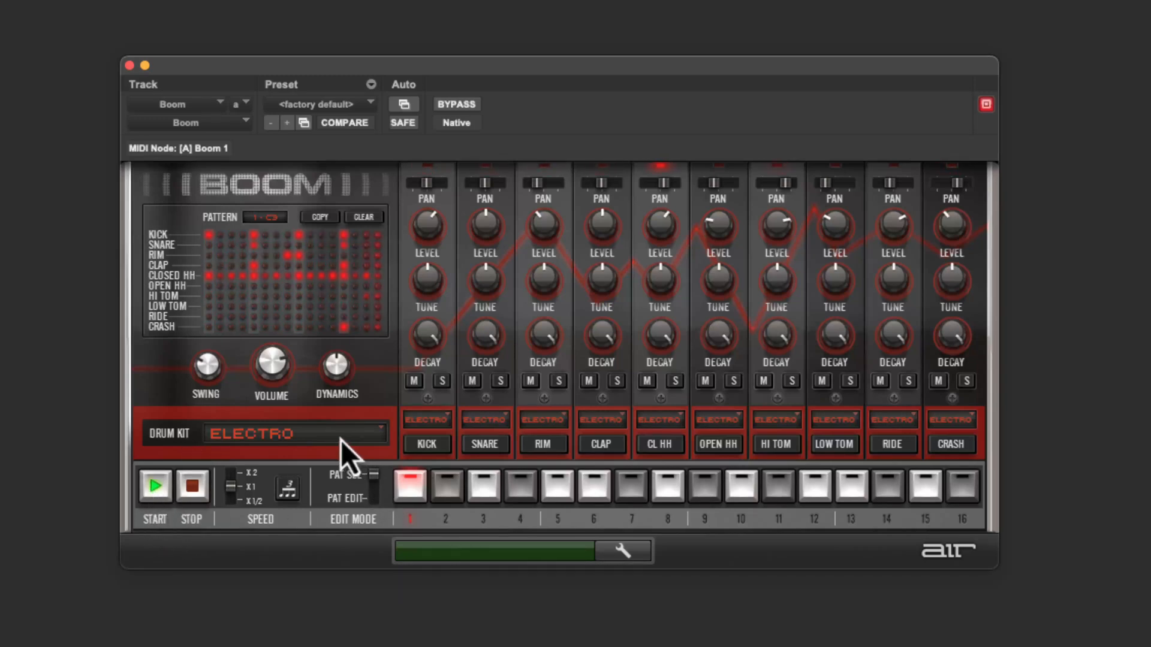
- Try the Urban 2, Dance 1, Electro and Fat 8 kits in Boom, ending on Urban 1
left_click(294, 433)
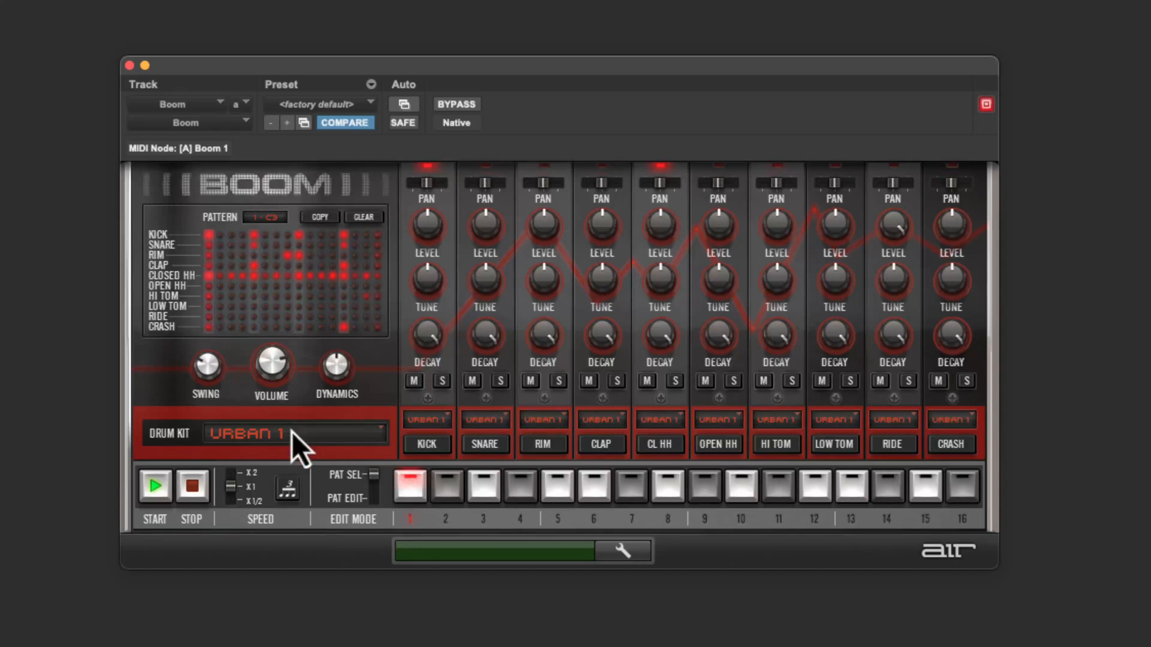
left_click(294, 433)
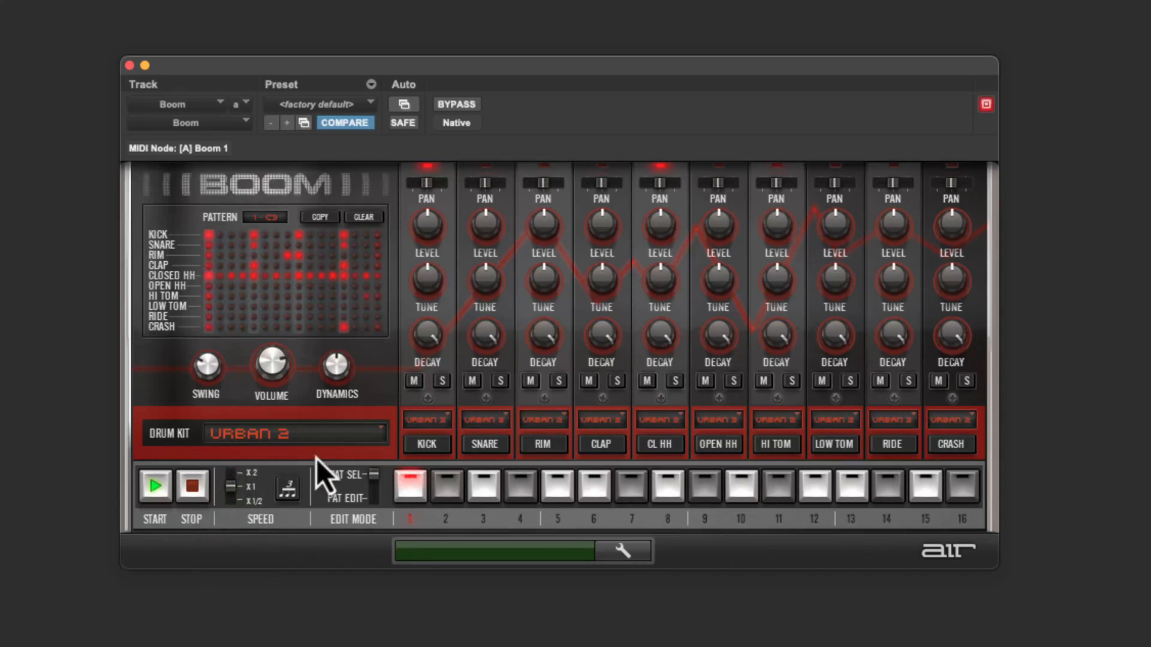
left_click(294, 433)
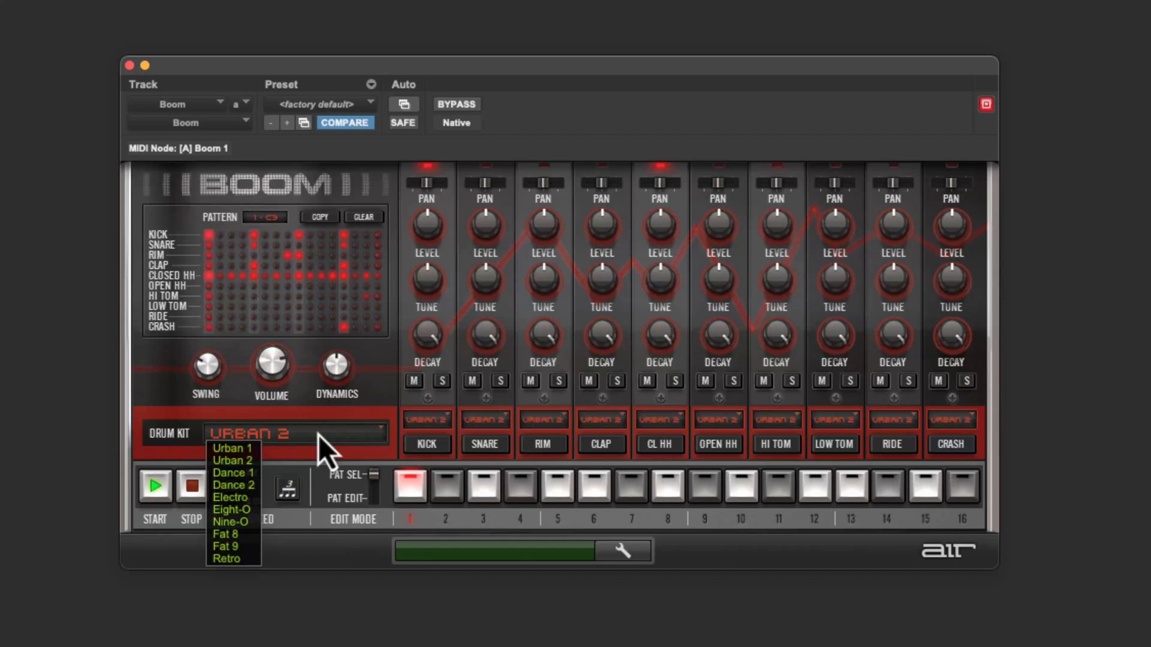
left_click(233, 472)
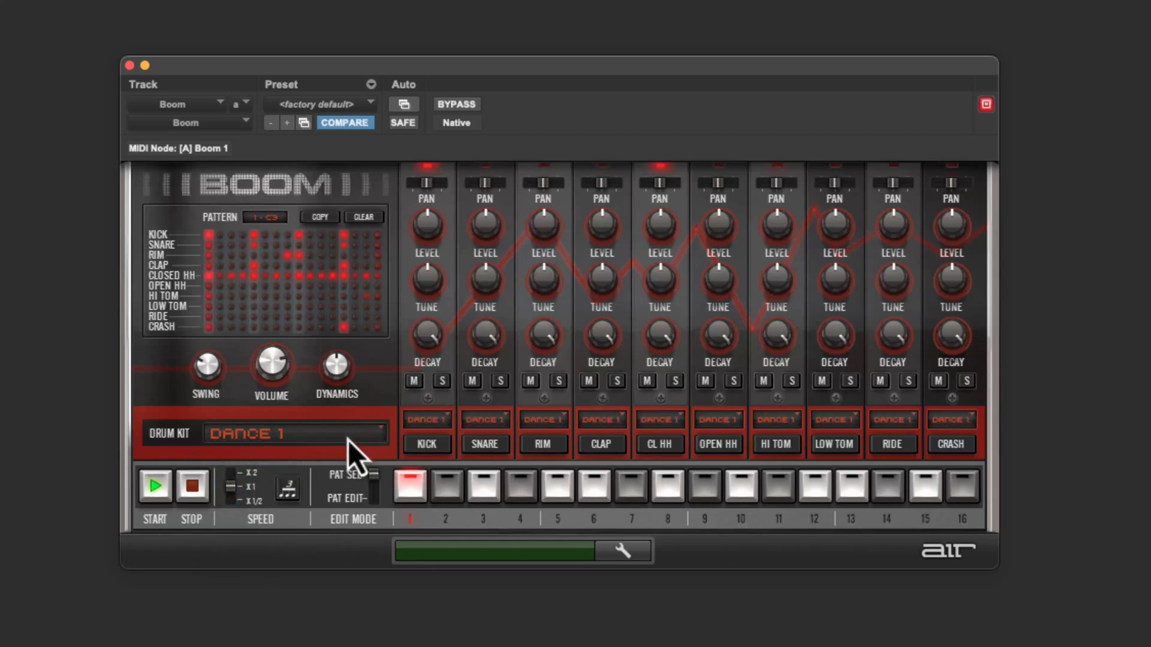
left_click(294, 432)
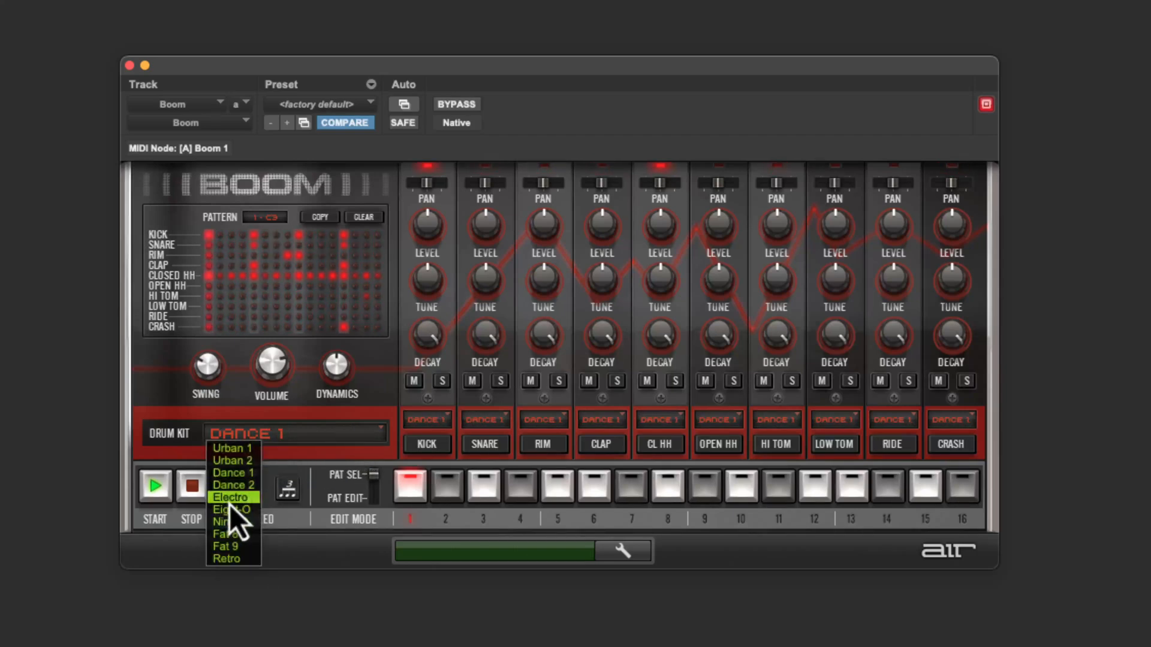
left_click(232, 497)
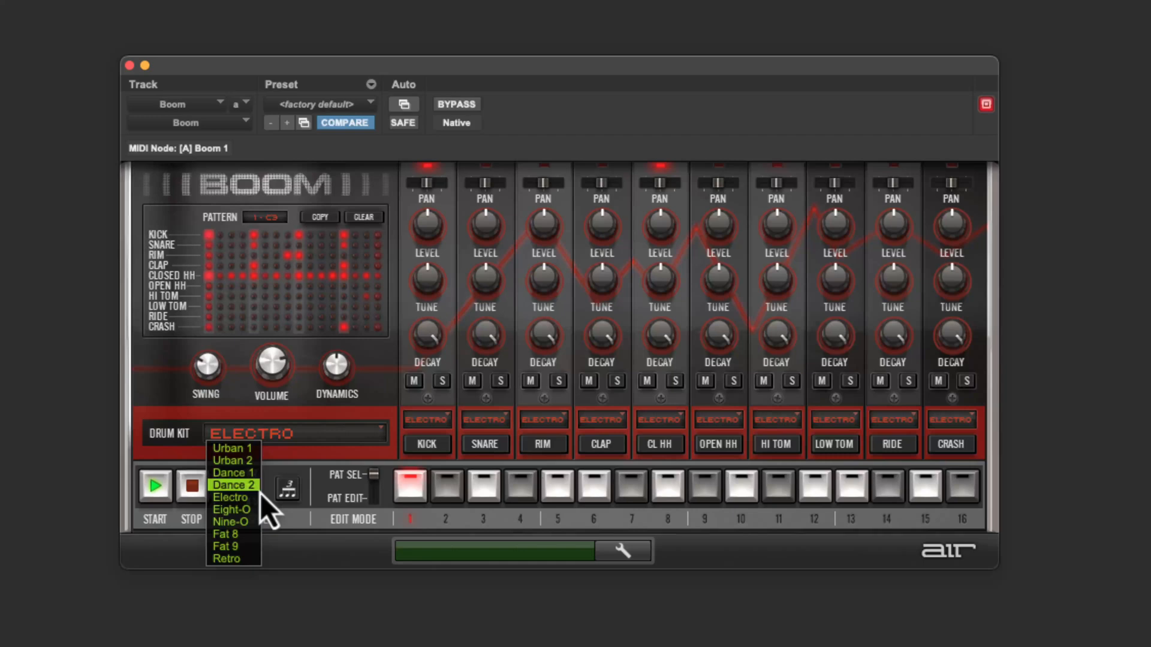
left_click(225, 534)
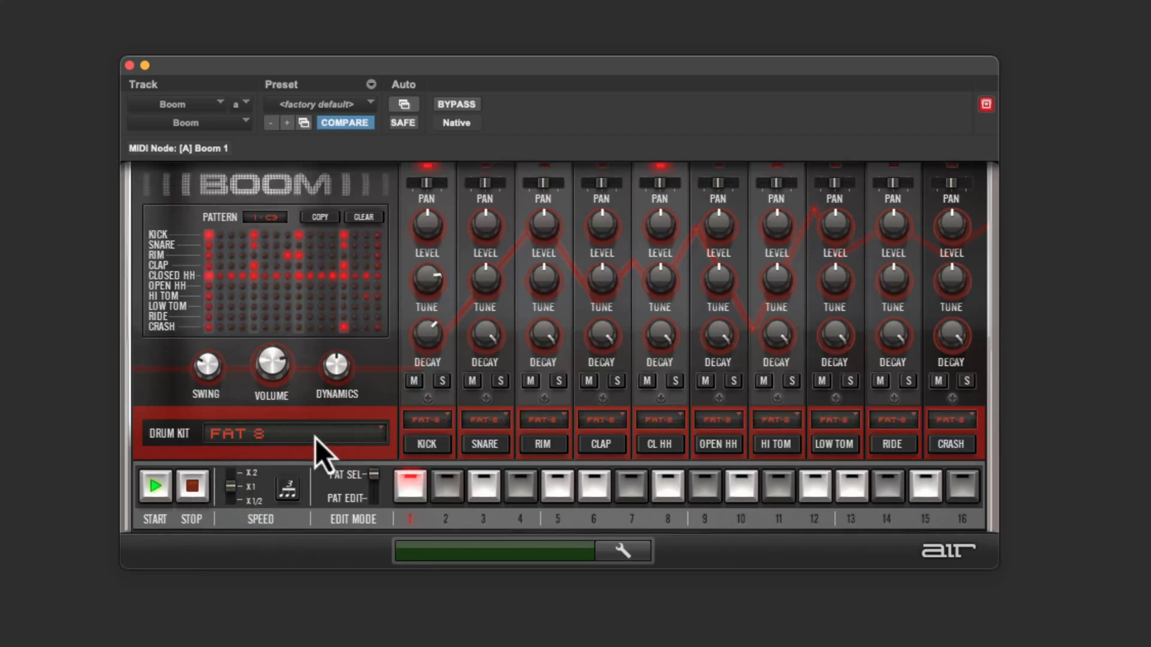
left_click(294, 432)
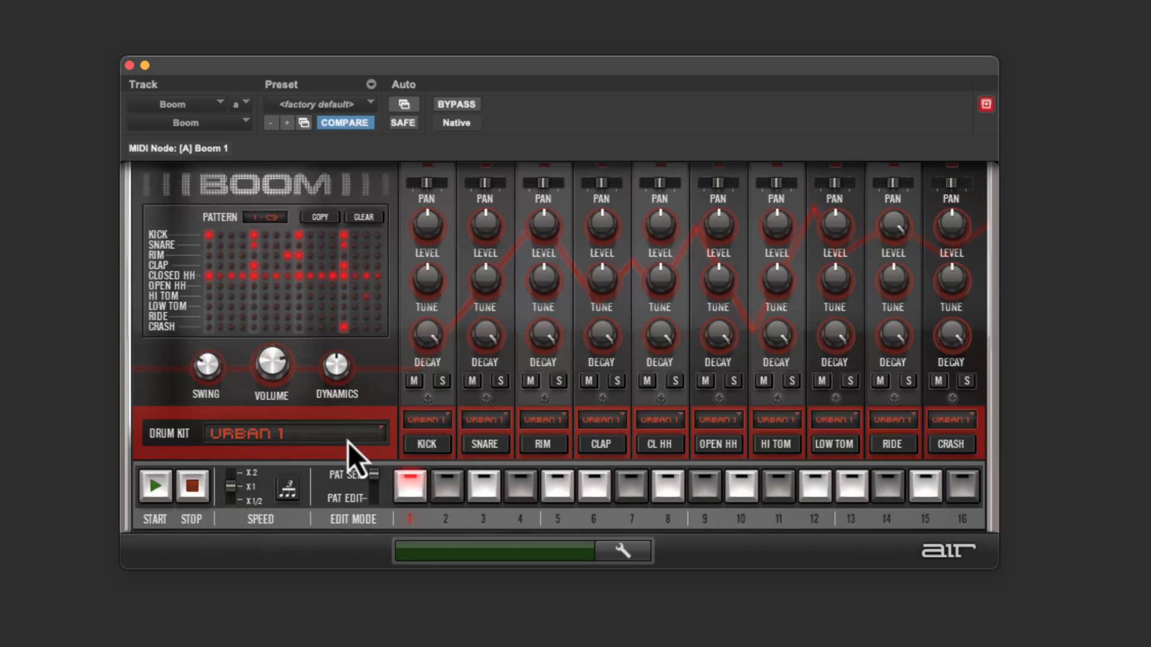
mouse_move(292, 183)
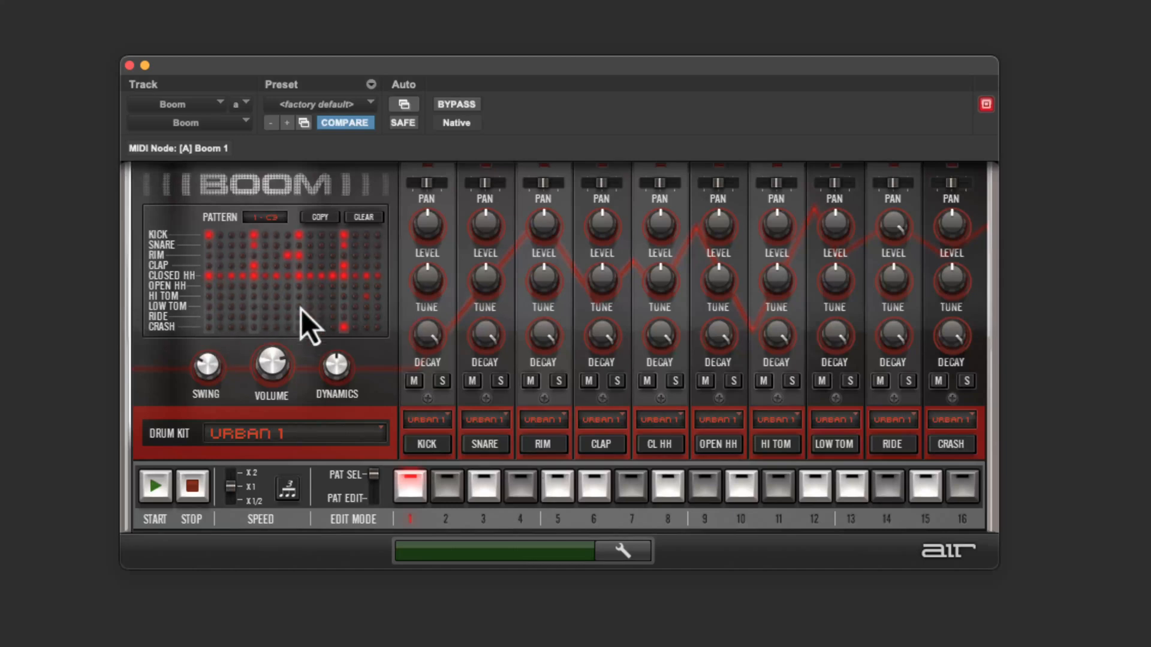
mouse_move(264, 294)
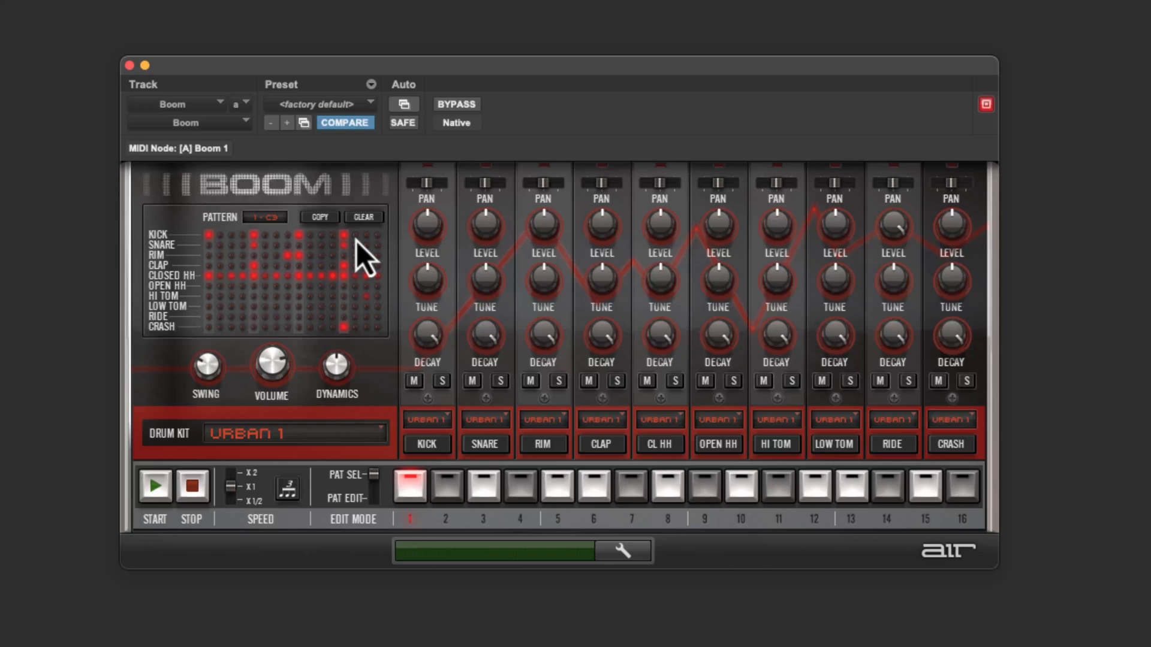
mouse_move(167, 241)
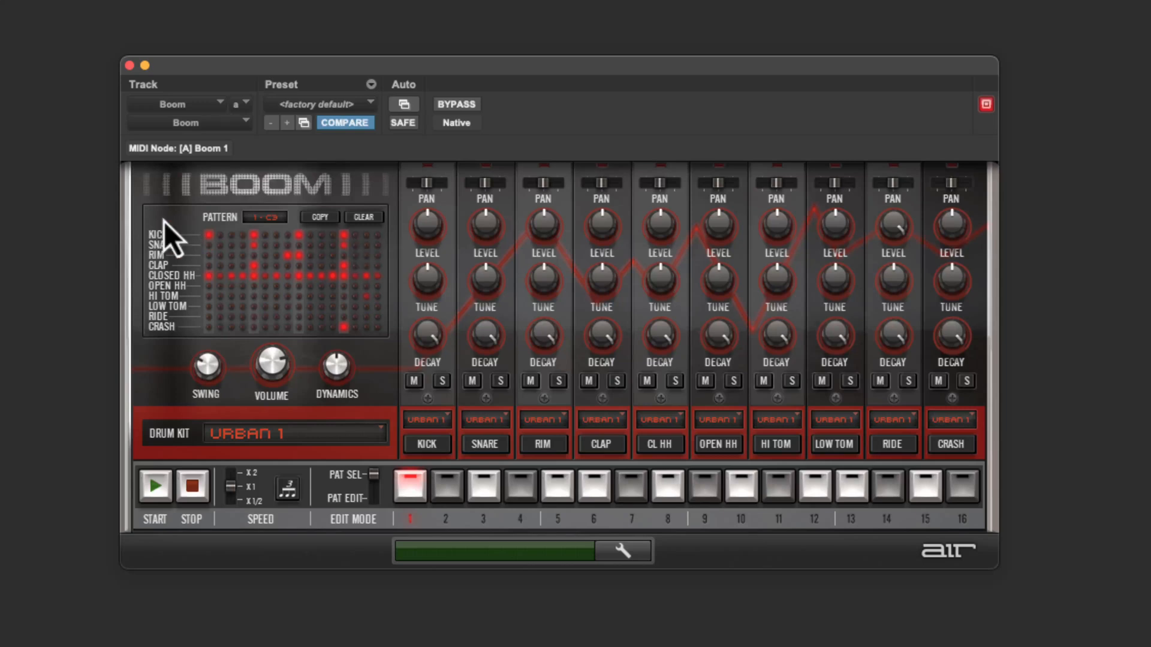
mouse_move(266, 451)
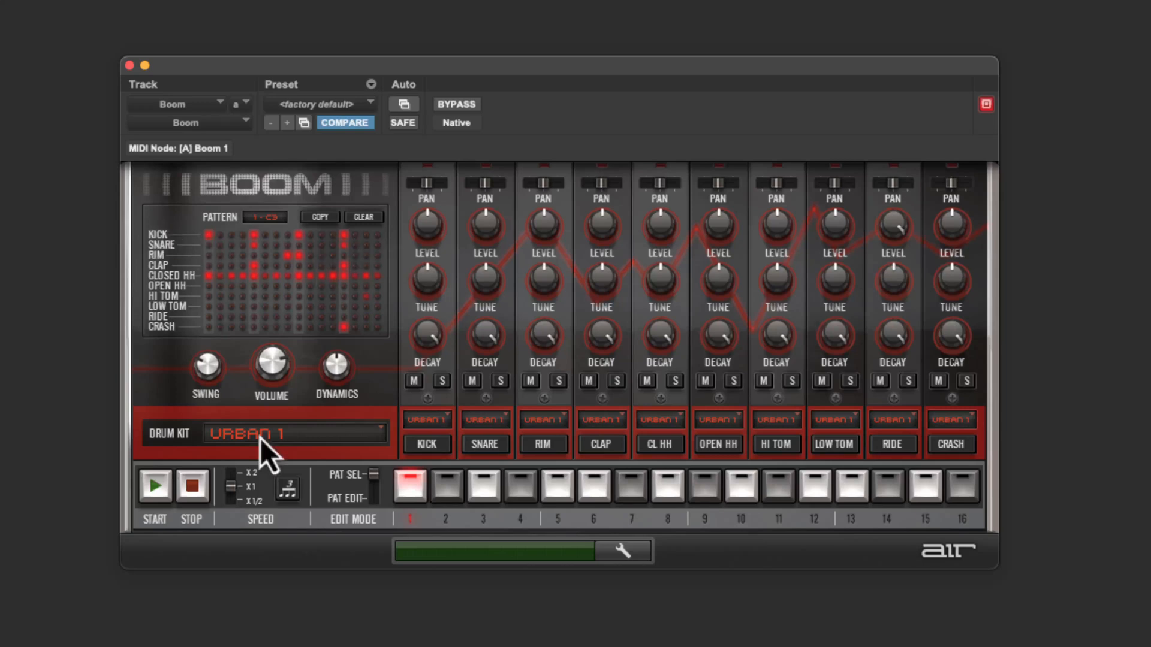
left_click(155, 486)
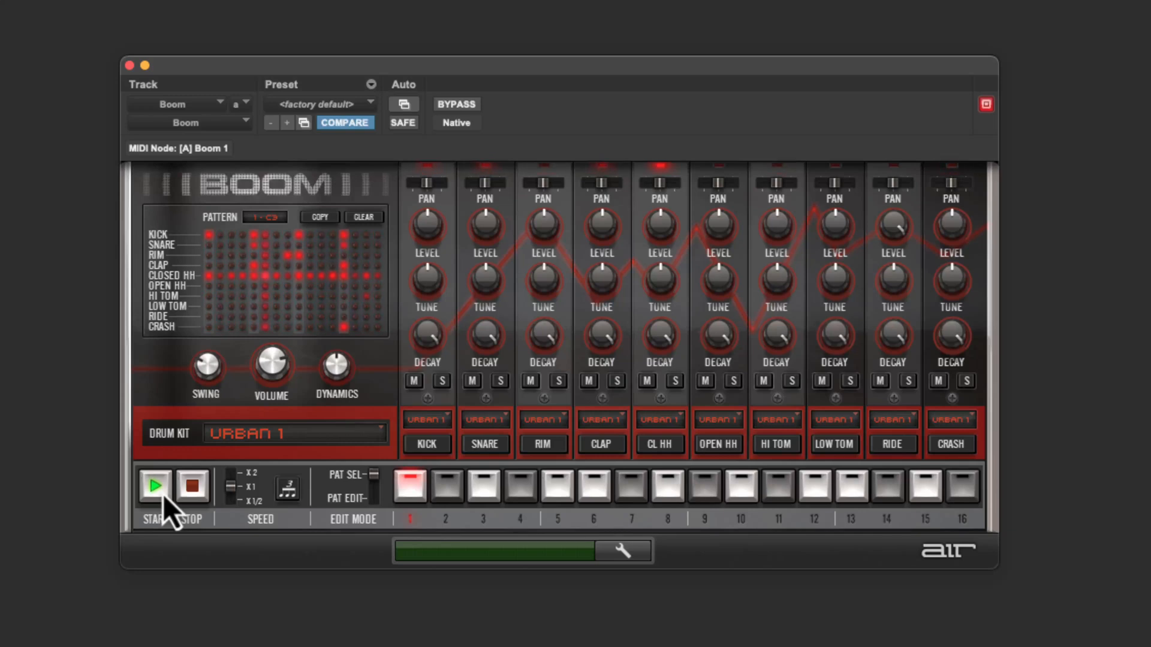
left_click(441, 381)
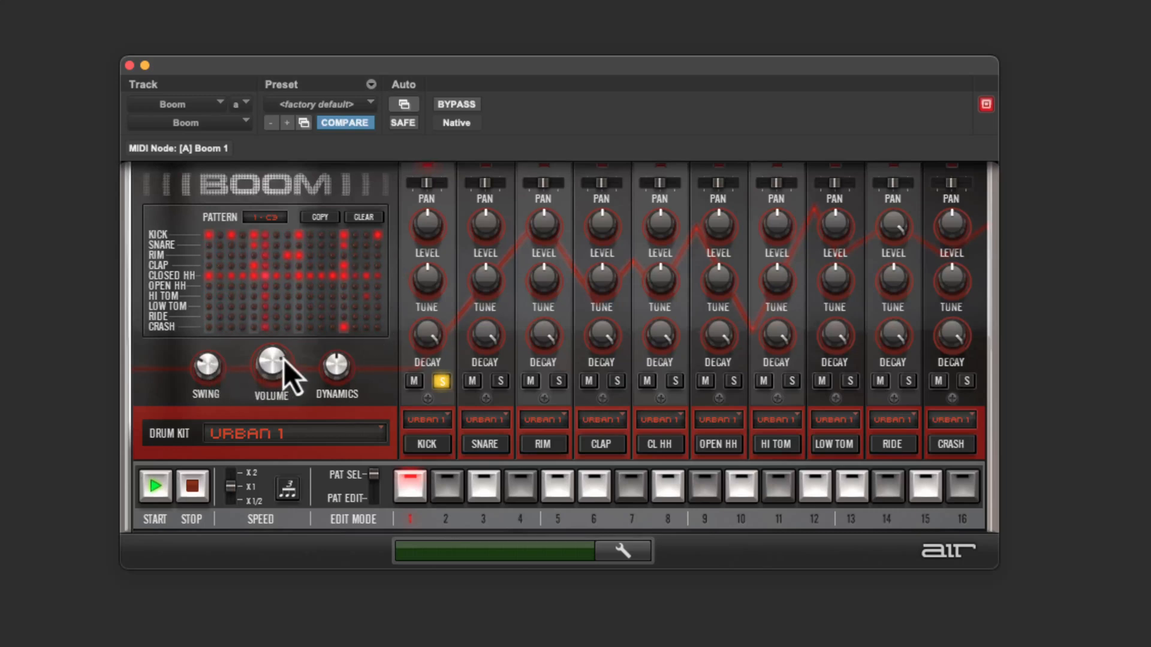
left_click(441, 381)
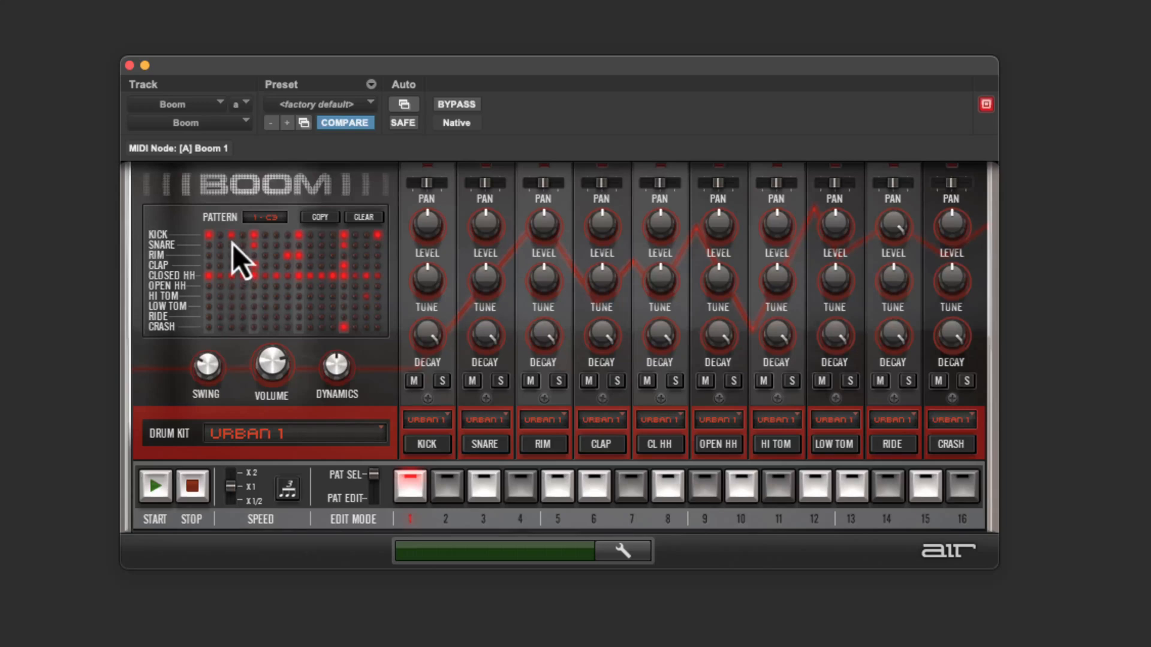
mouse_move(242, 265)
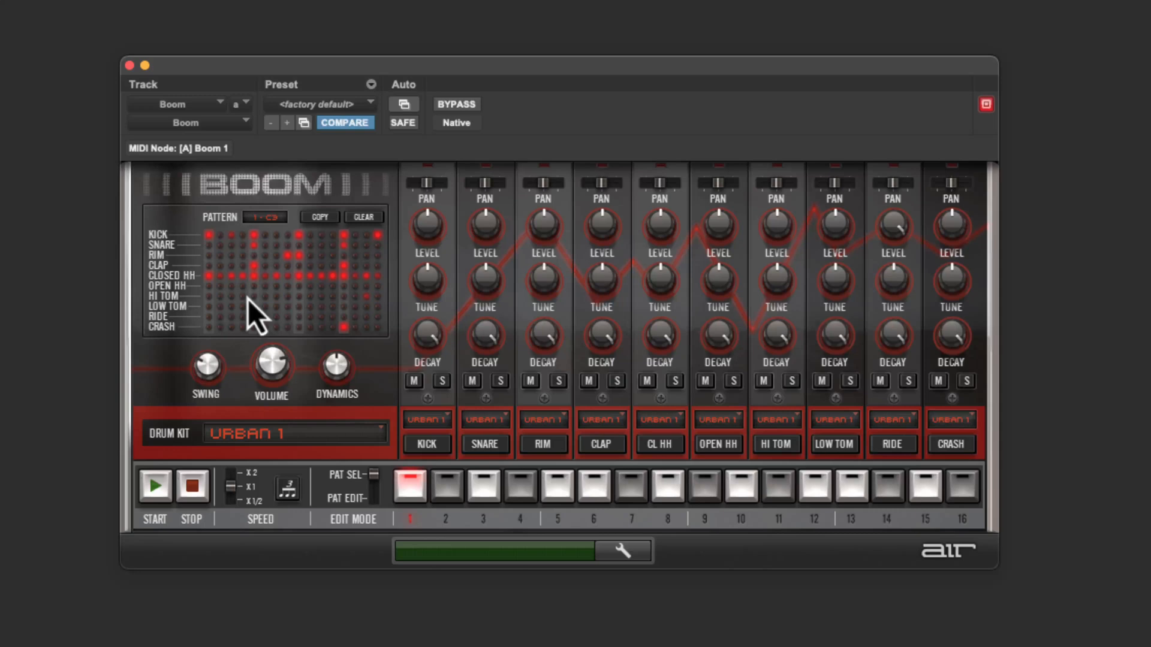
mouse_move(258, 345)
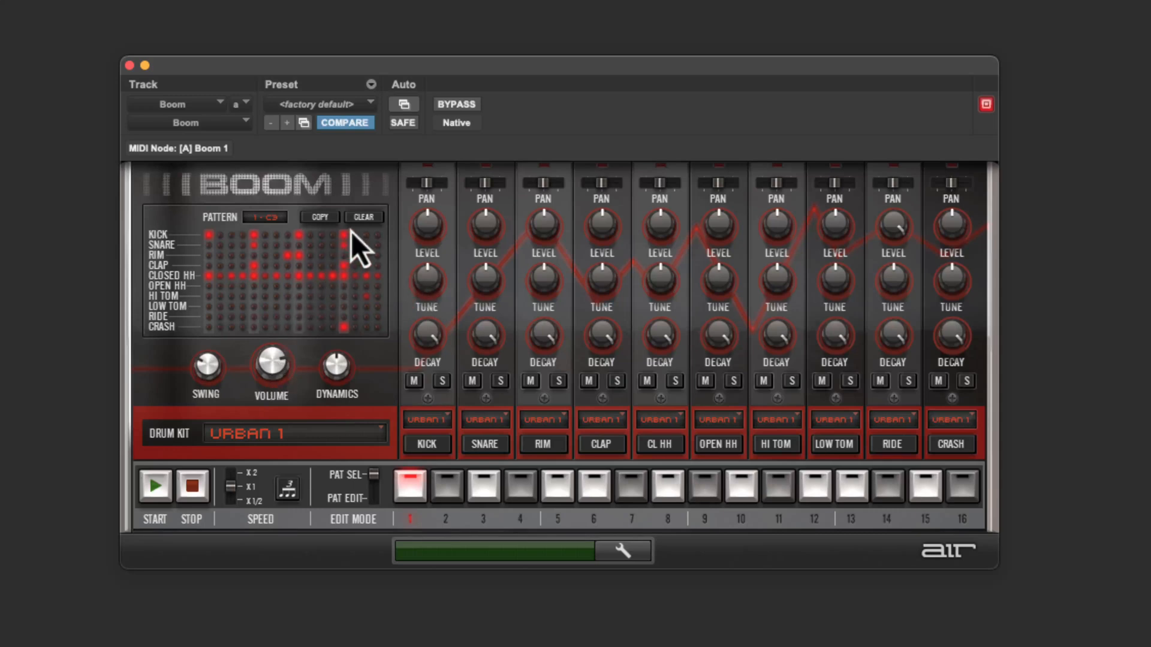
- Set Boom's drum kit to Electro and select drum pattern 3
left_click(363, 216)
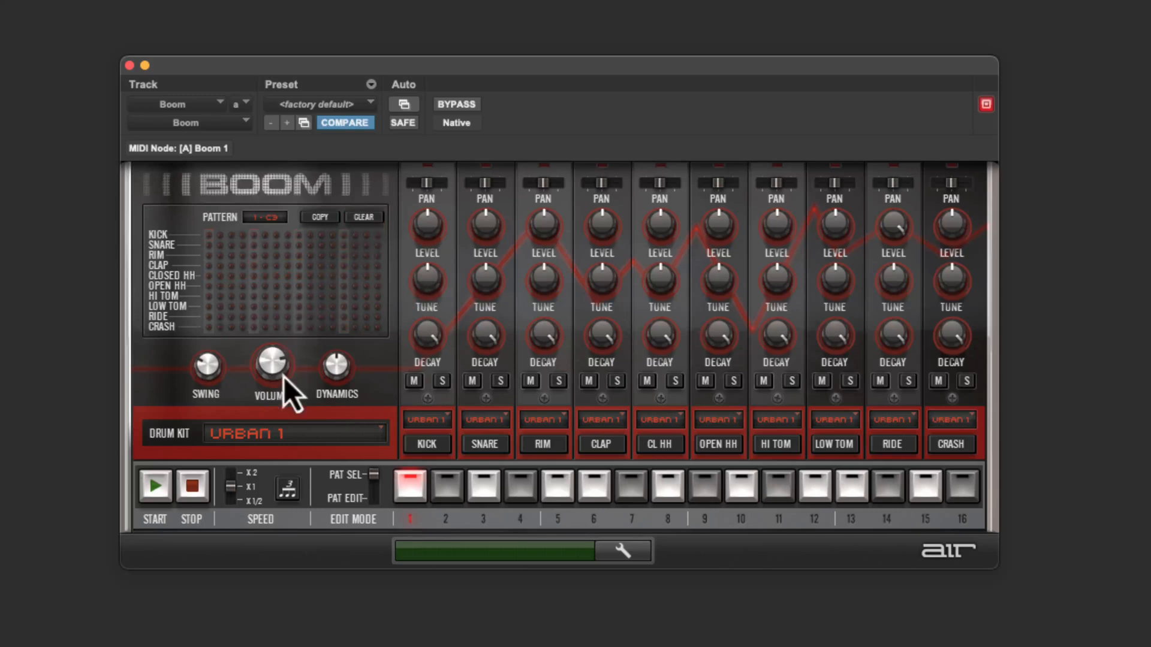
left_click(294, 432)
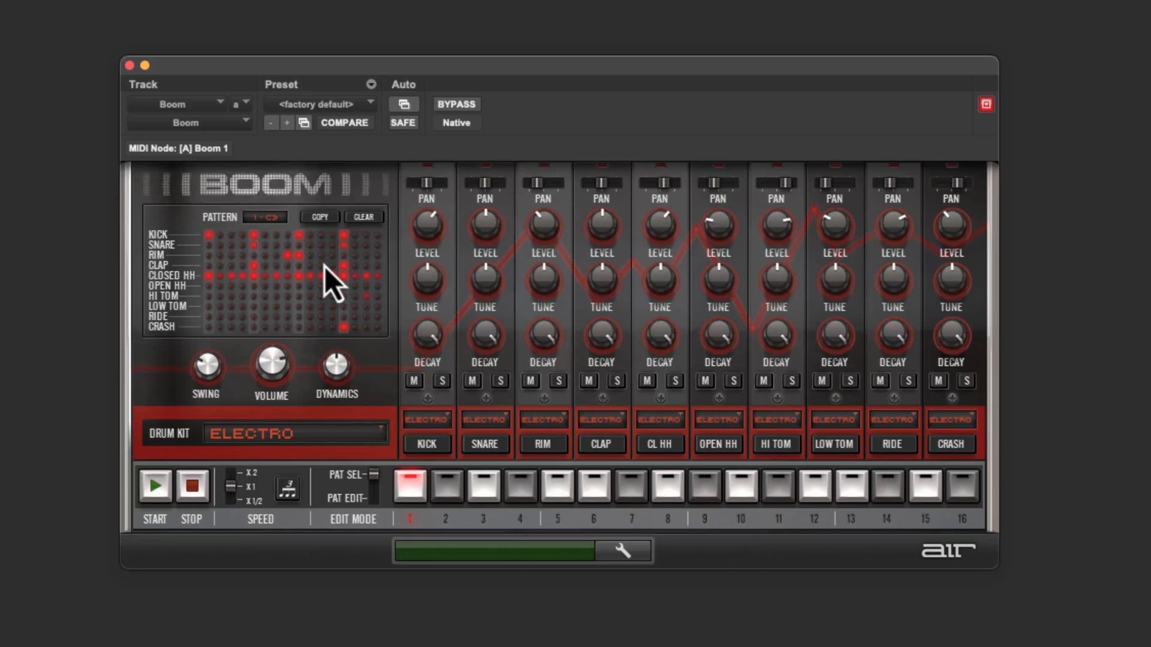
mouse_move(458, 506)
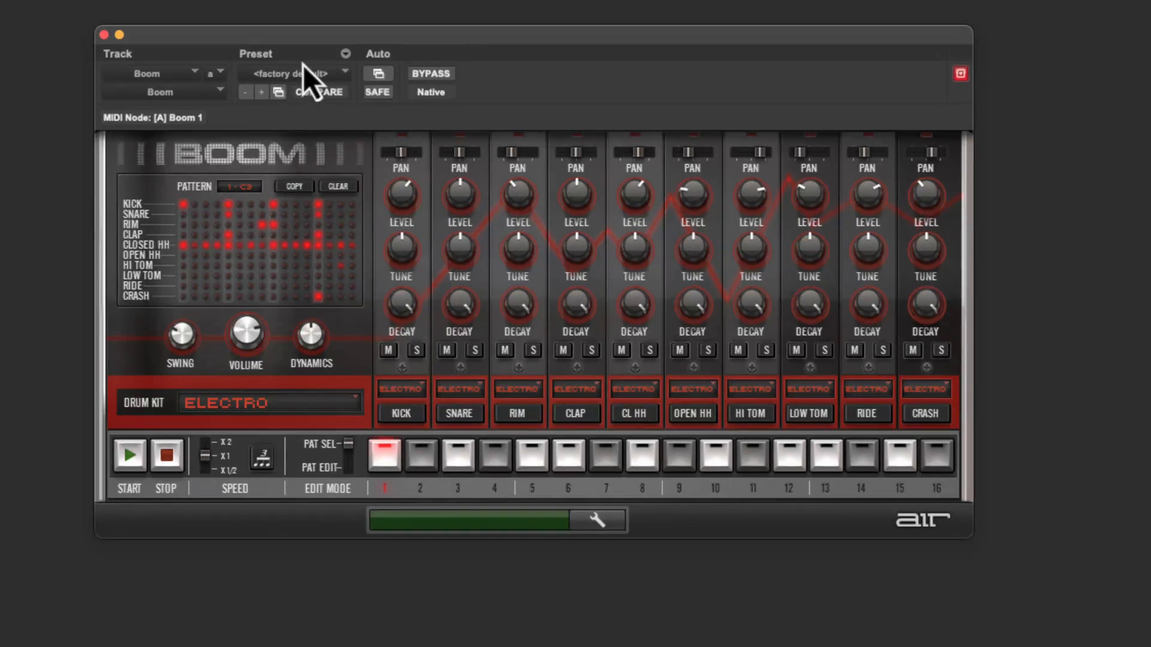
mouse_move(446, 475)
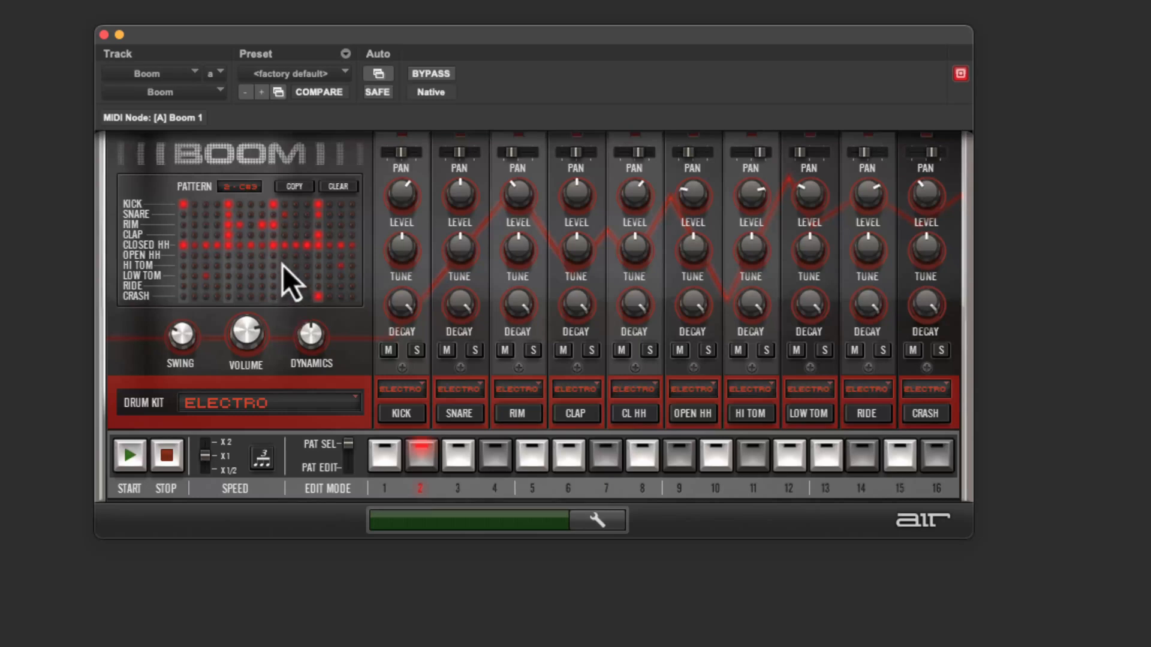
mouse_move(248, 217)
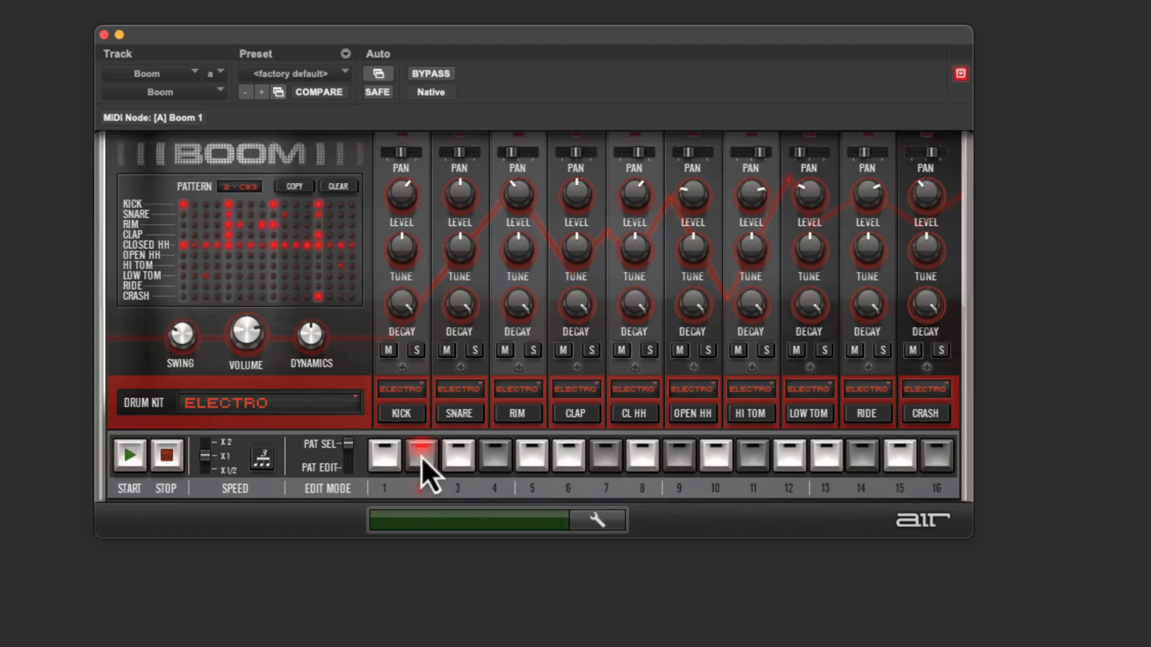
left_click(458, 455)
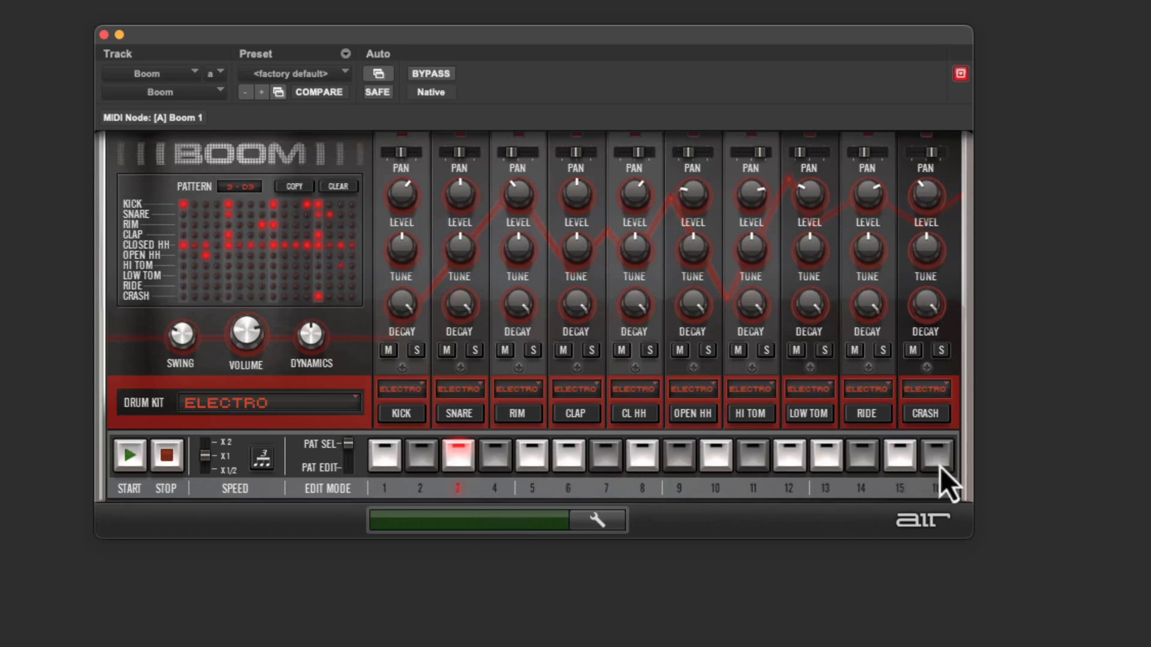
mouse_move(874, 474)
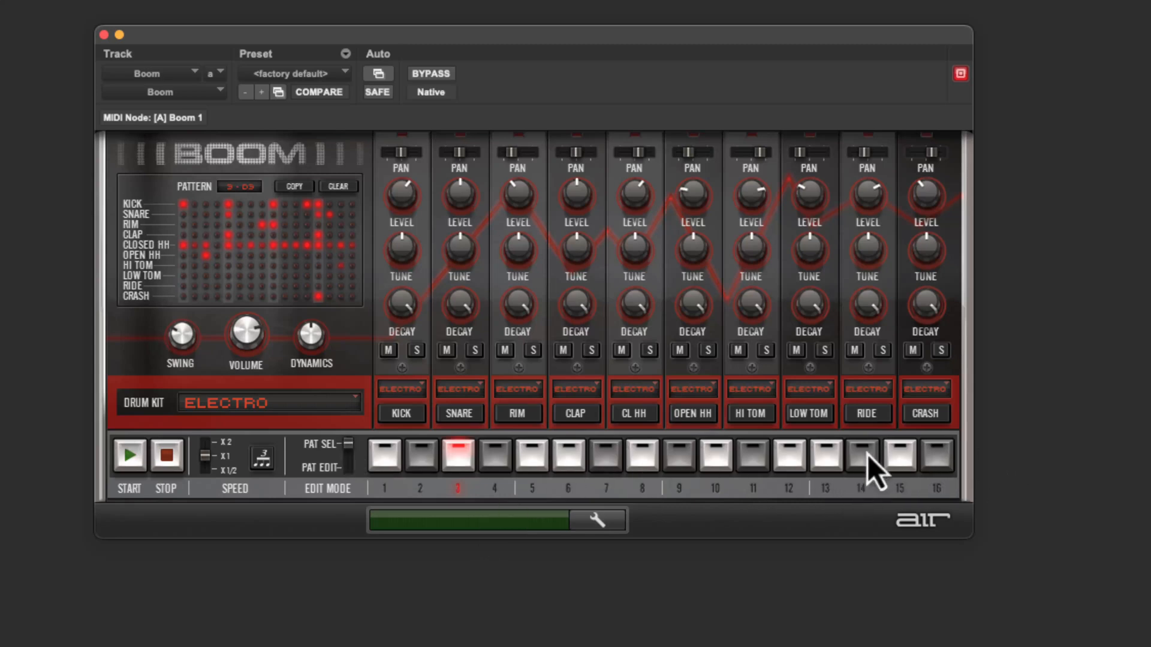
mouse_move(873, 470)
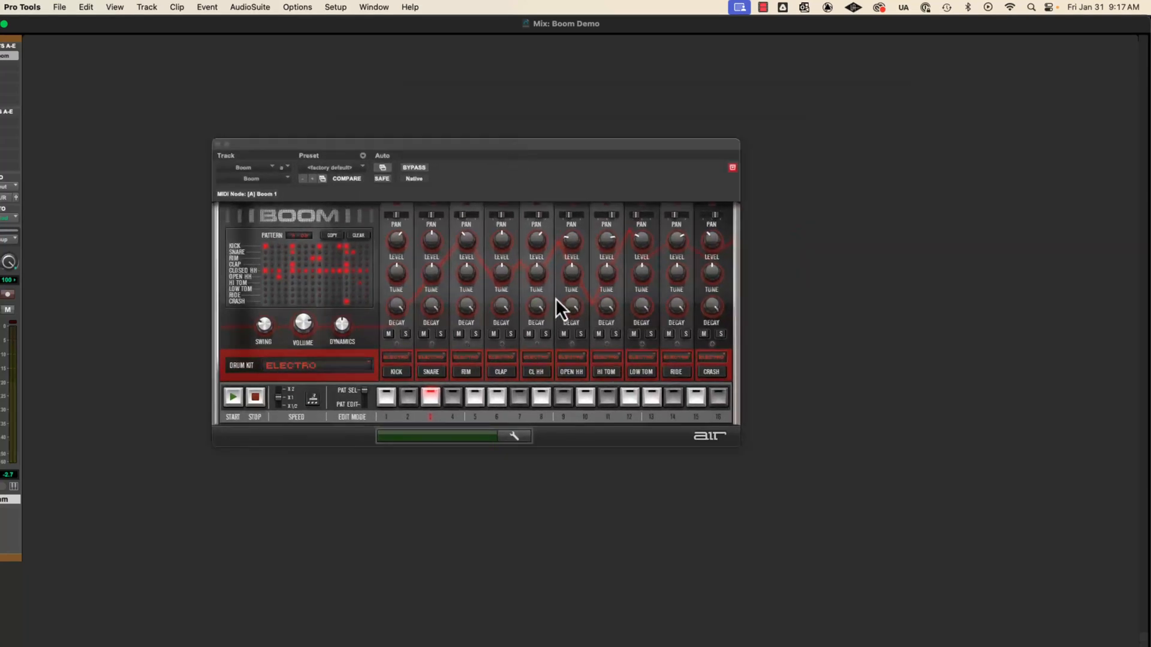
mouse_move(526, 136)
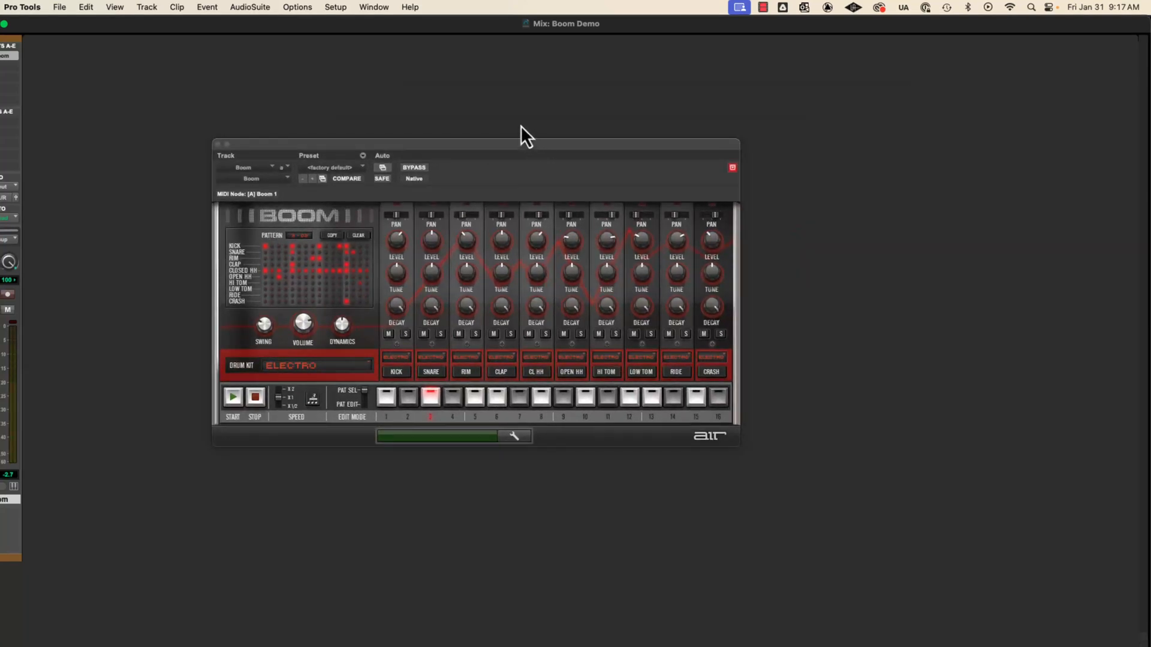
- Open the MIDI Keyboard window beside Boom and audition the kick sound
left_click(373, 6)
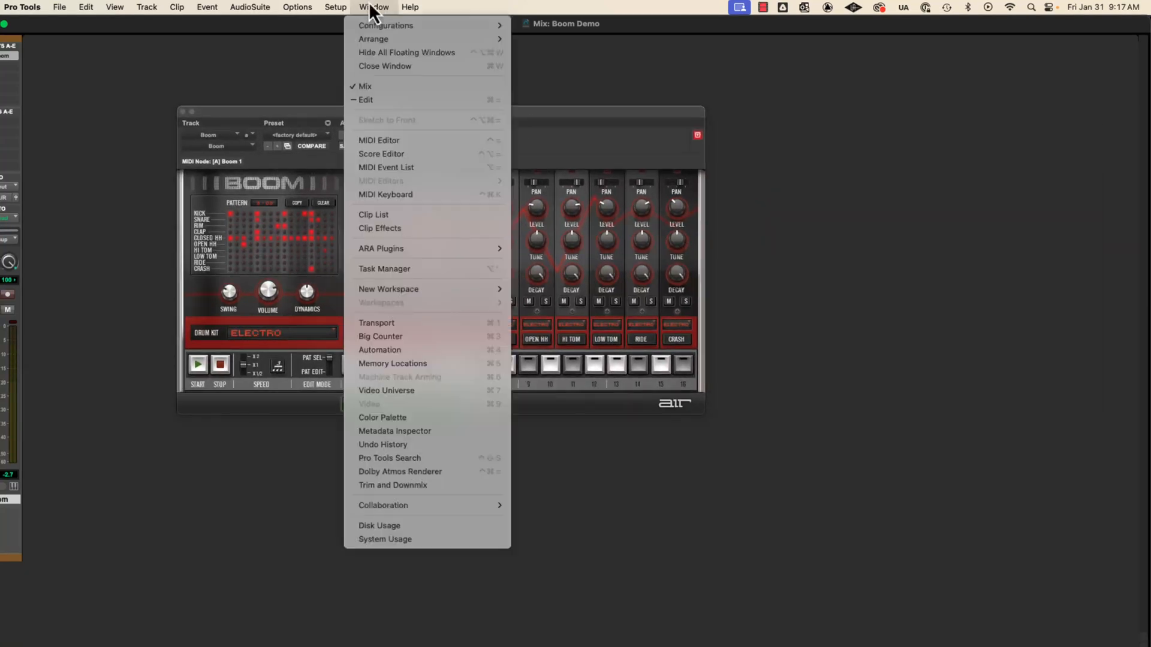
mouse_move(406, 194)
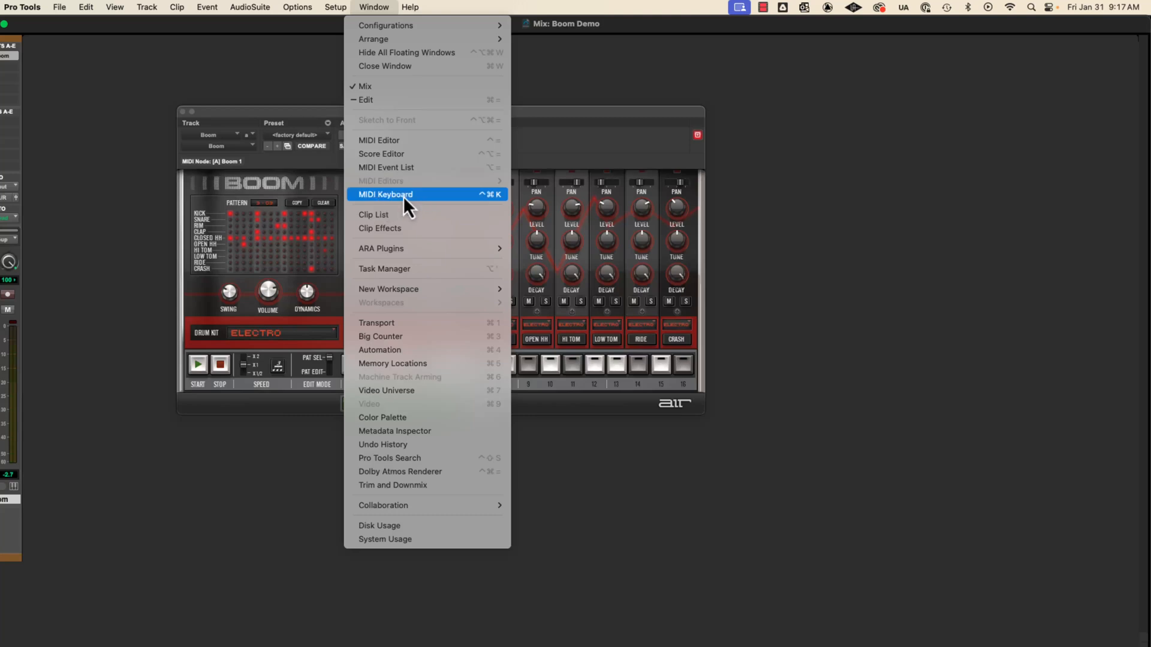
left_click(385, 194)
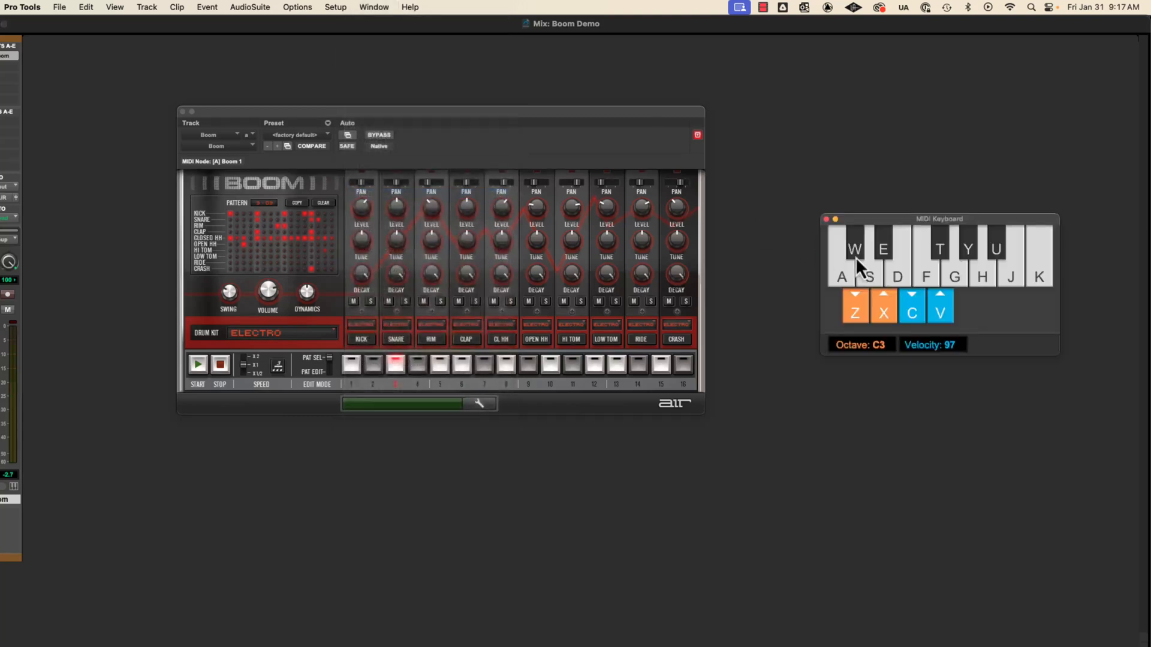
left_click_drag(939, 219, 877, 153)
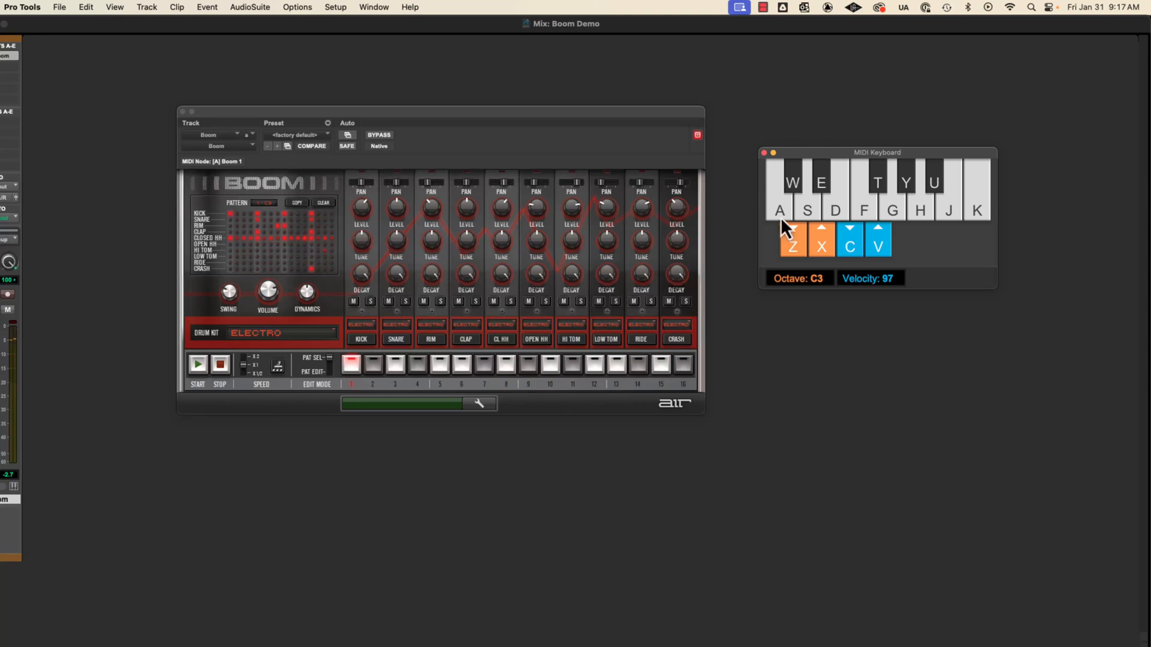
mouse_move(784, 226)
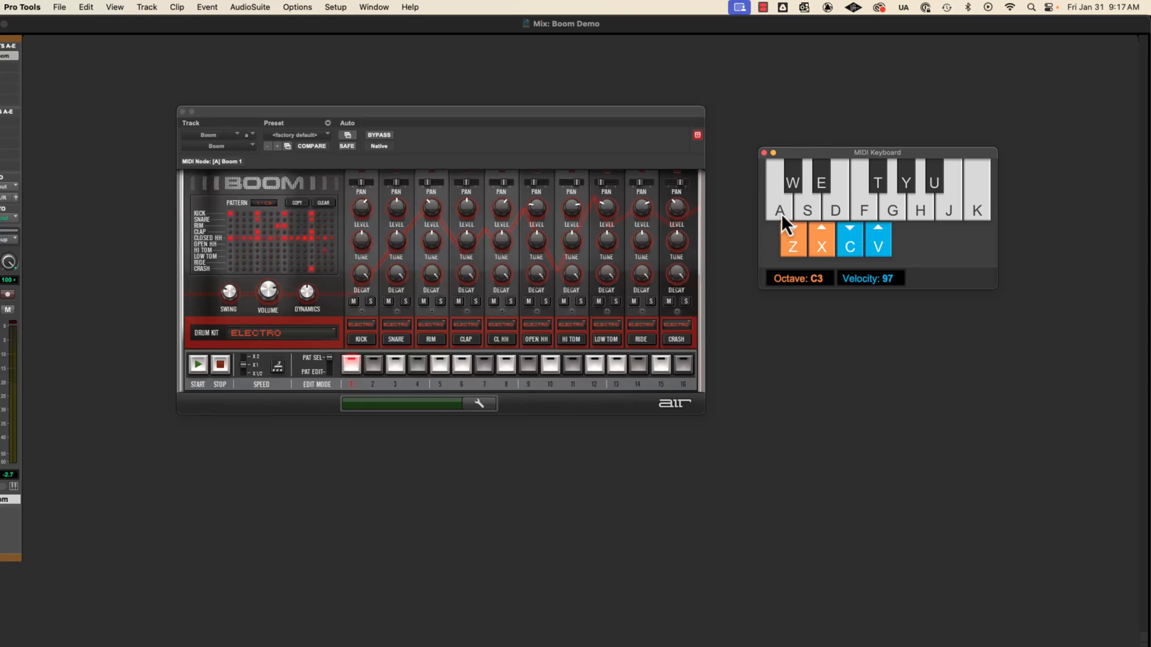
left_click(780, 211)
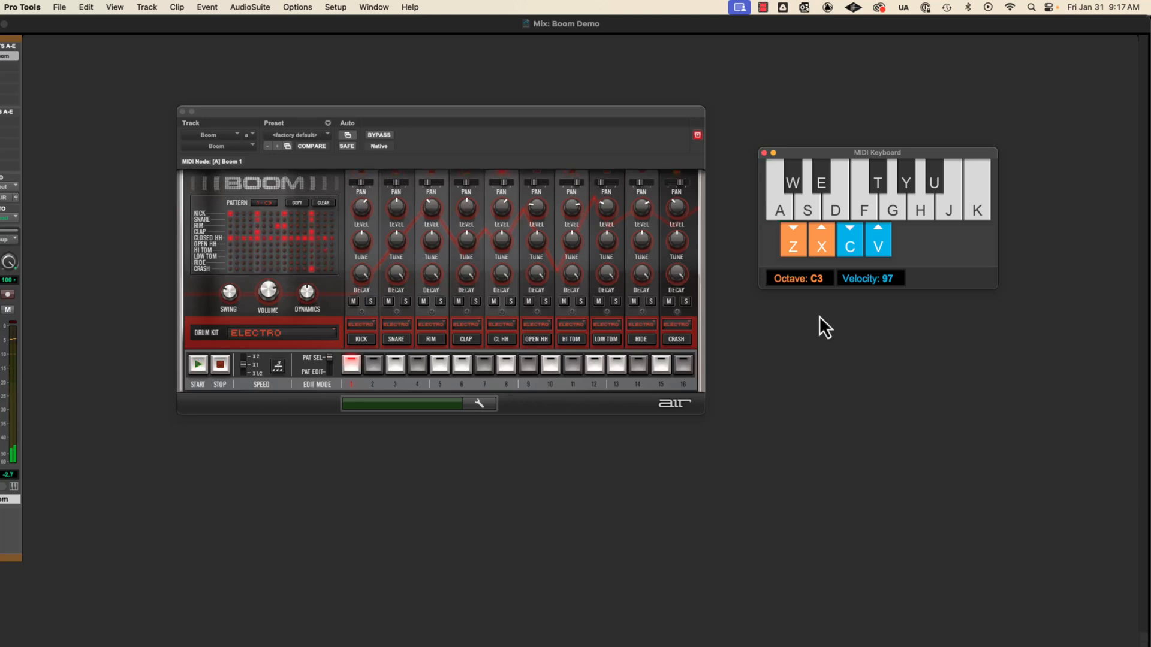
left_click(780, 205)
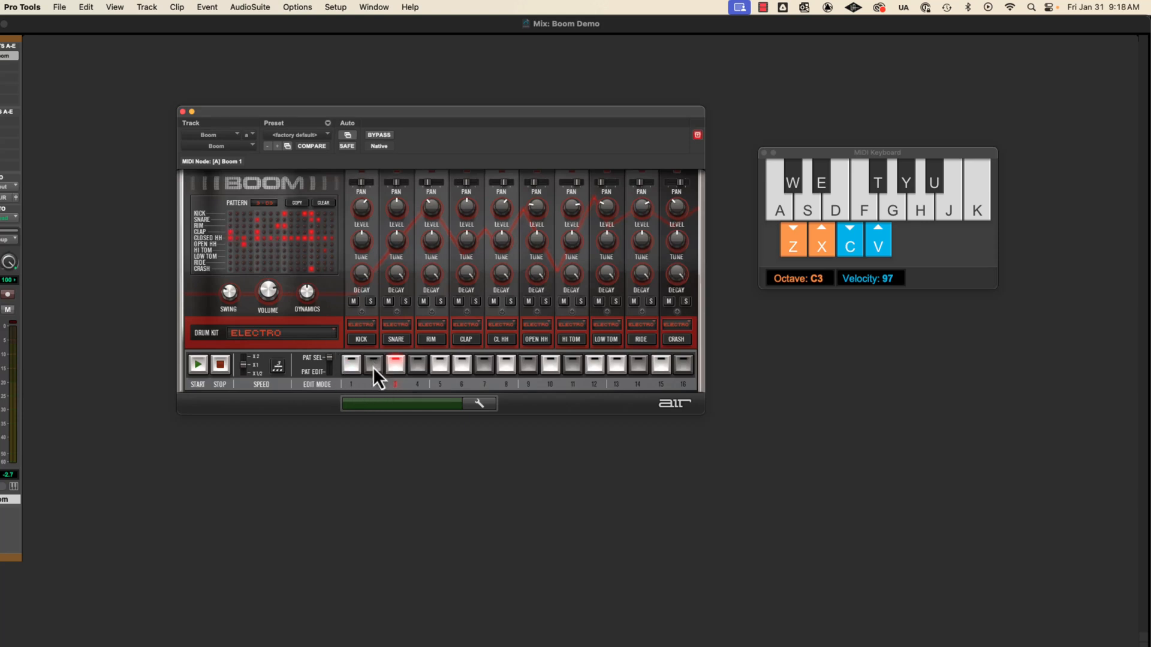
left_click(374, 364)
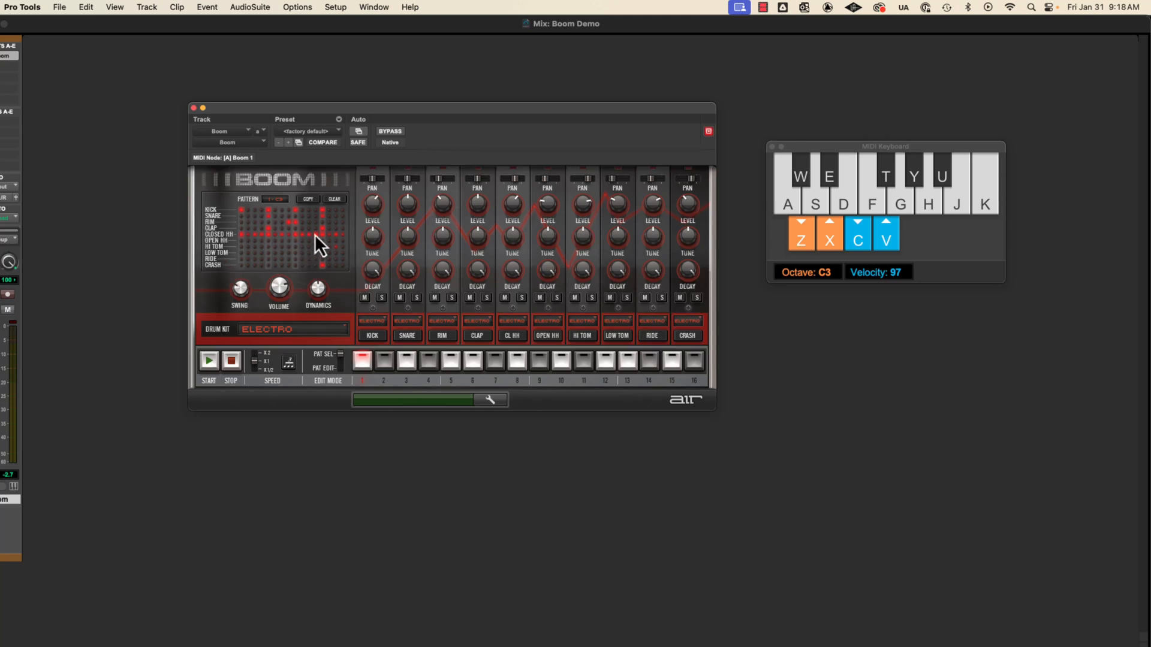
mouse_move(243, 215)
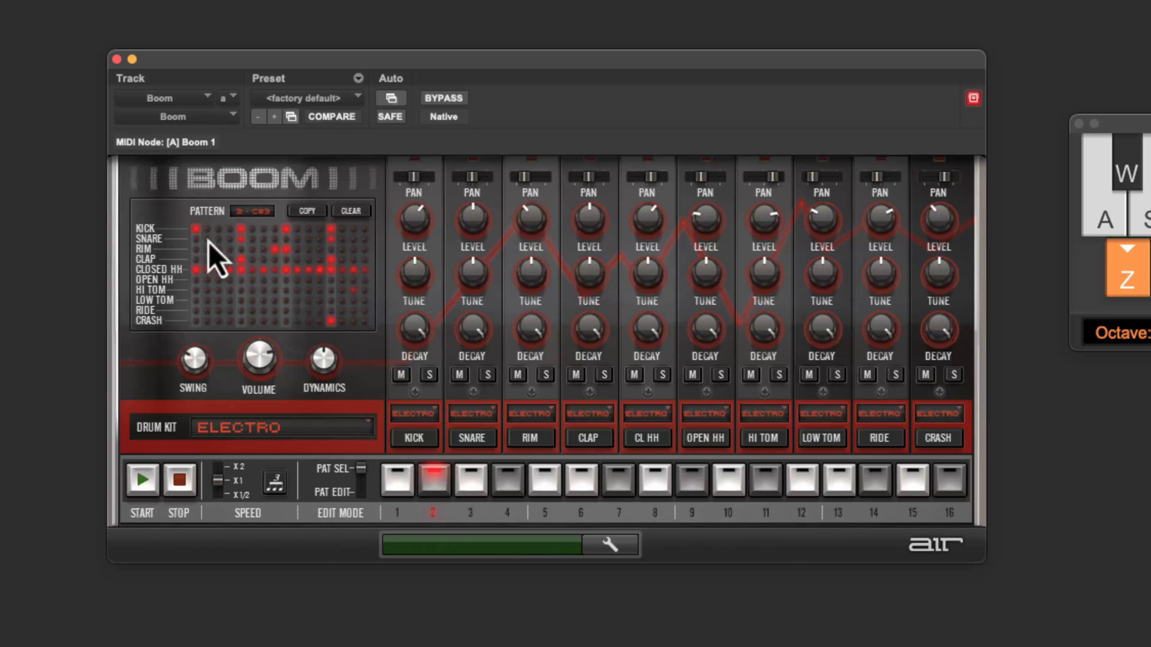
mouse_move(297, 294)
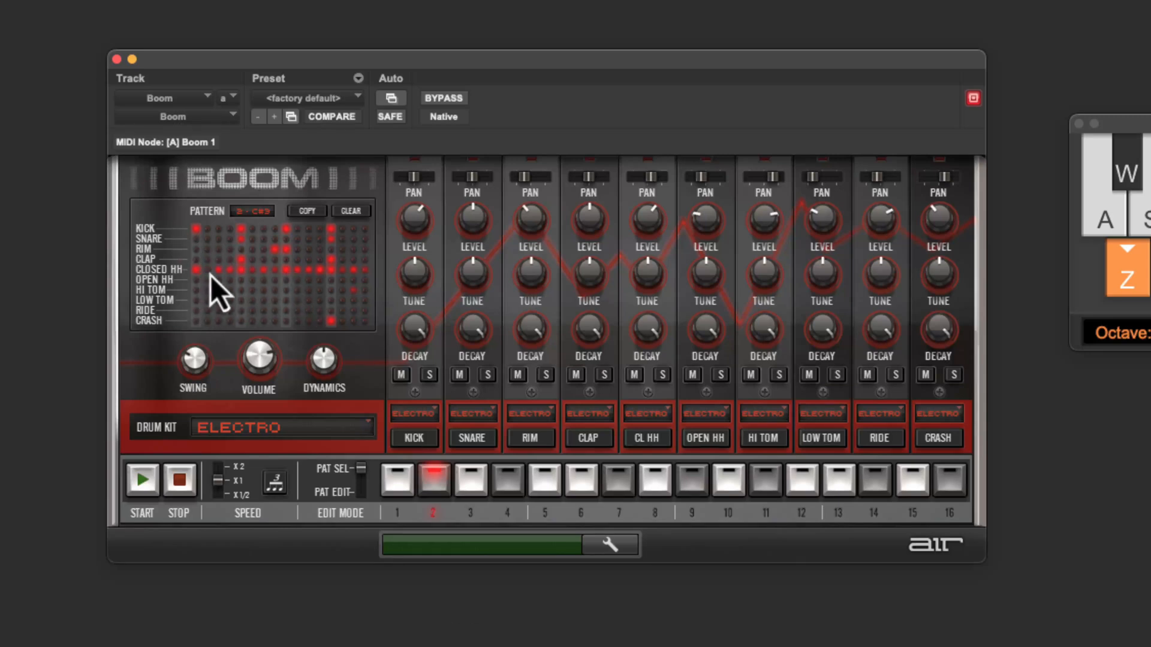
- Select pattern 2 in Boom by clicking step pad 2 in PAT SEL mode
left_click(242, 251)
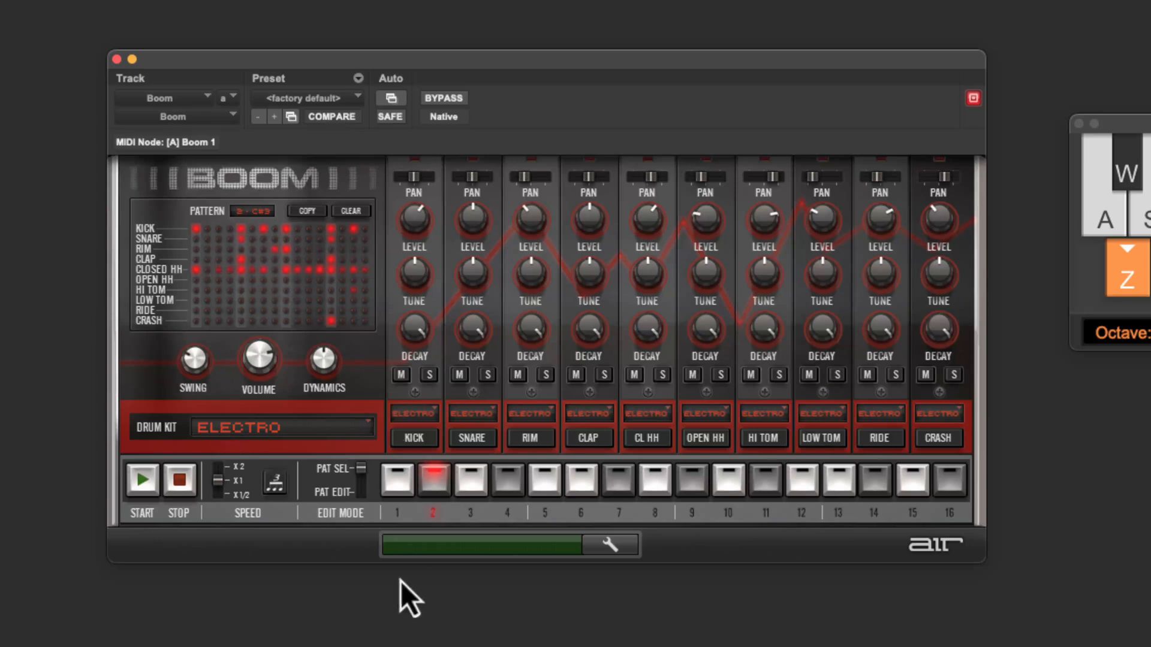
left_click(396, 479)
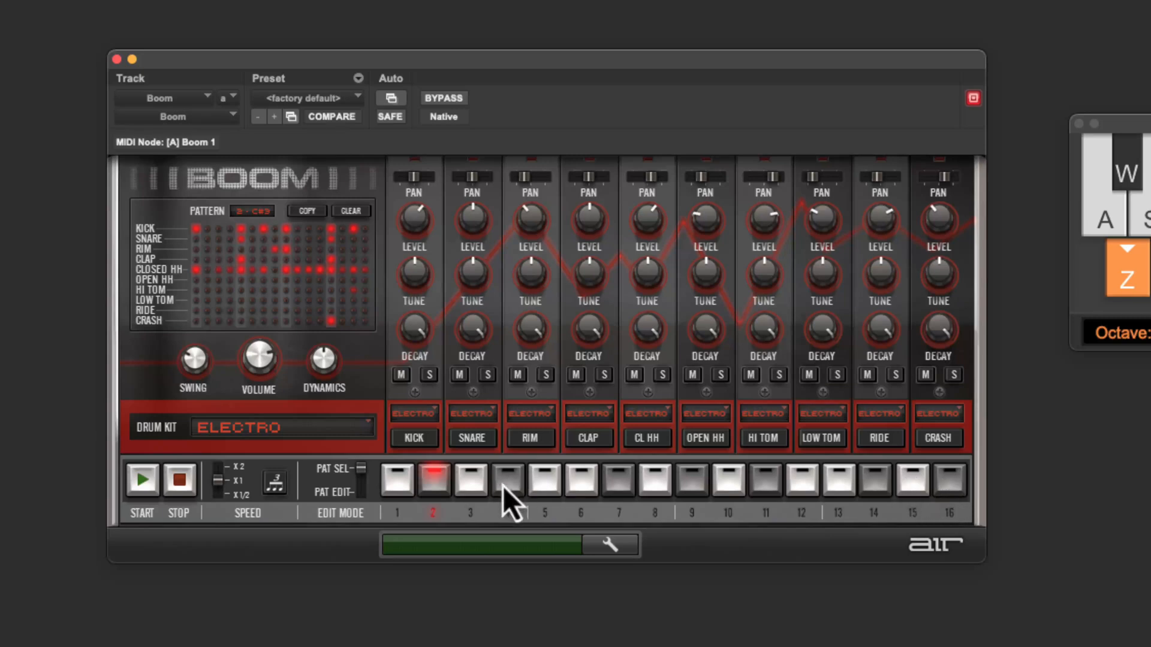
mouse_move(961, 514)
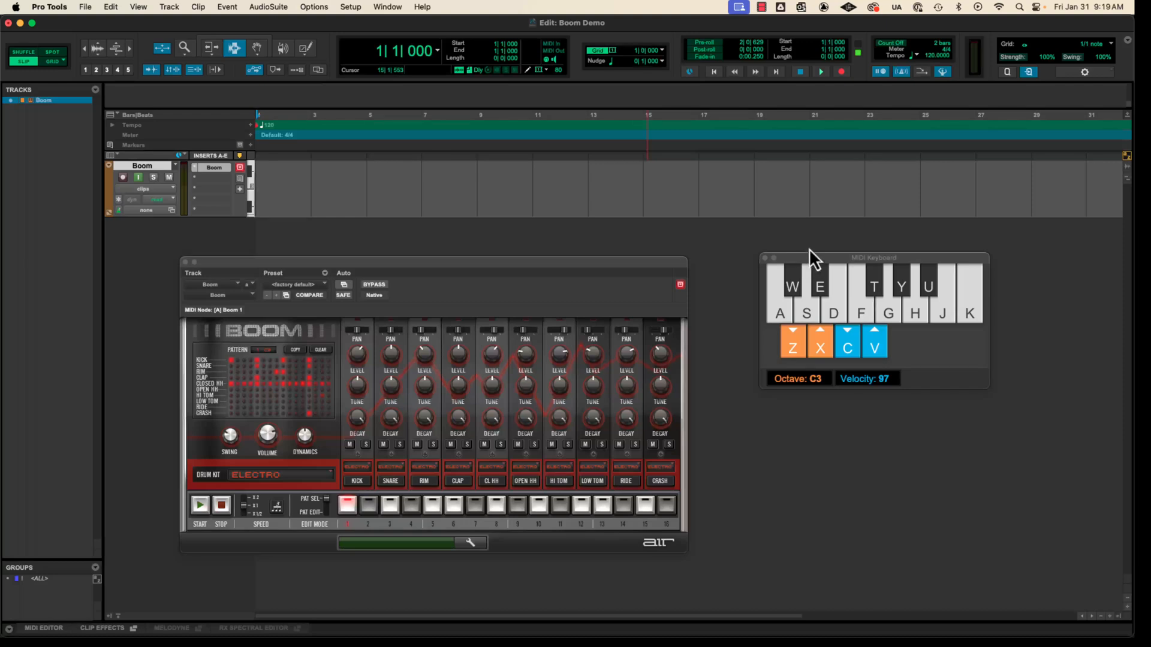
mouse_move(781, 327)
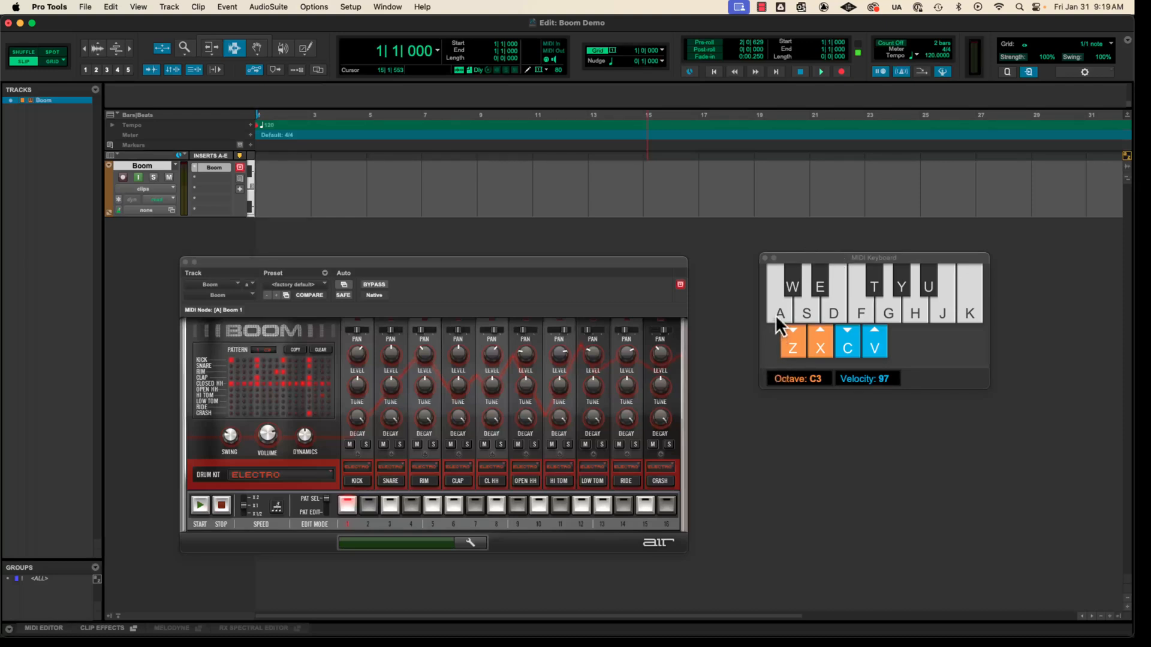
- Audition the kick, then toggle input monitoring and record-enable the Boom track
left_click(780, 293)
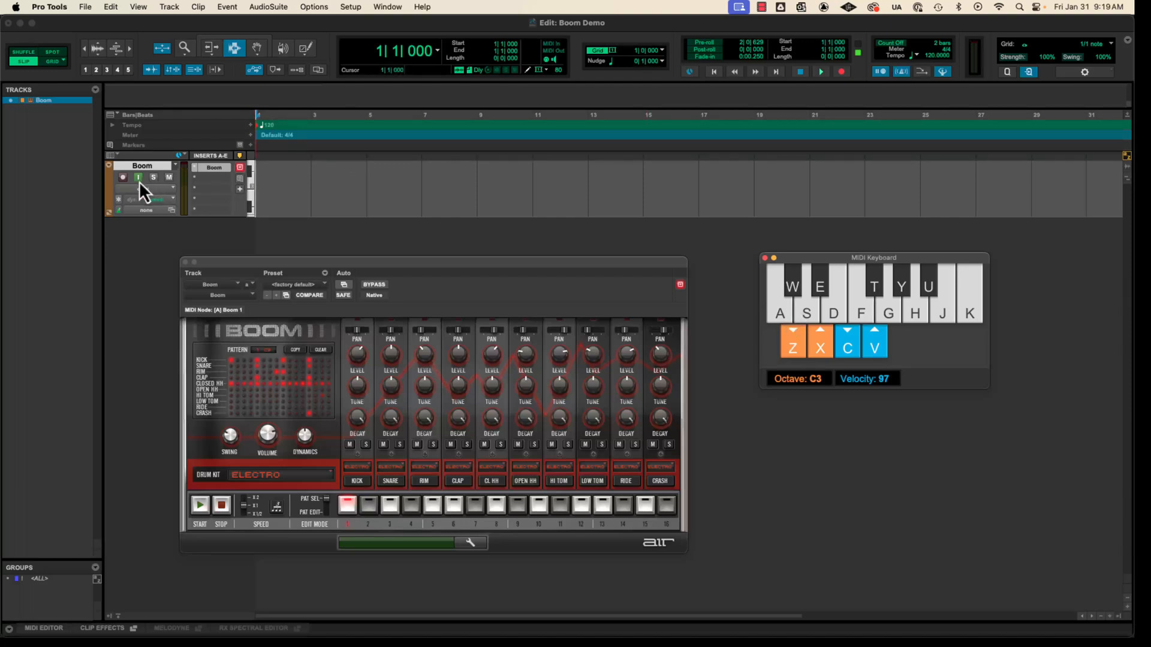
left_click(122, 177)
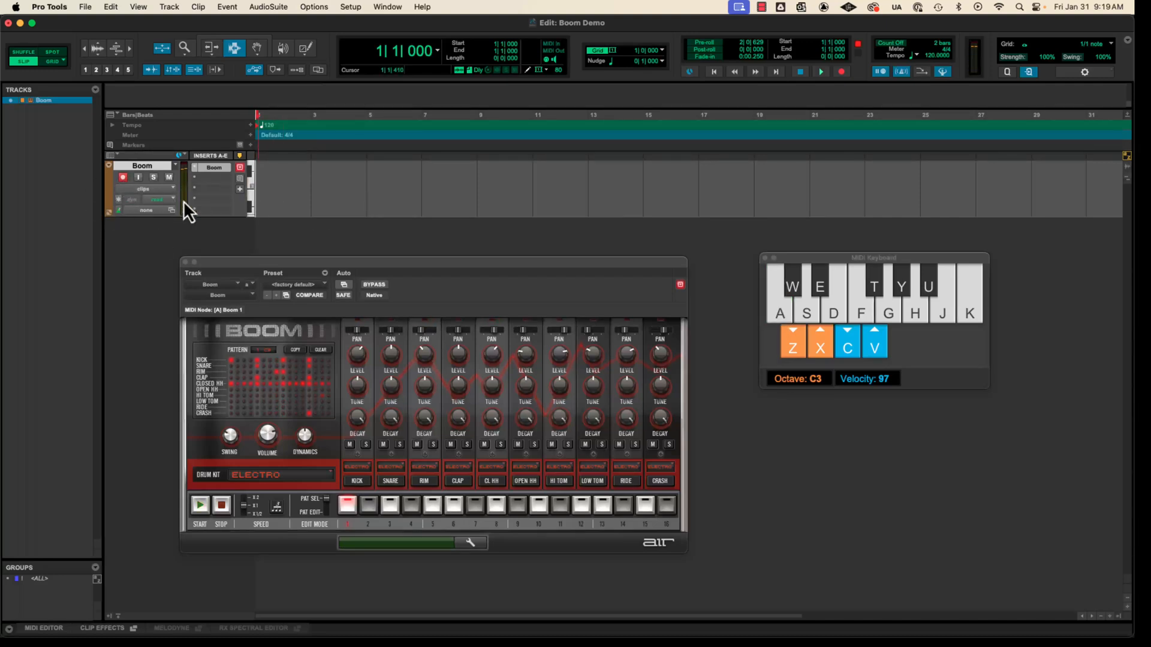
left_click(153, 178)
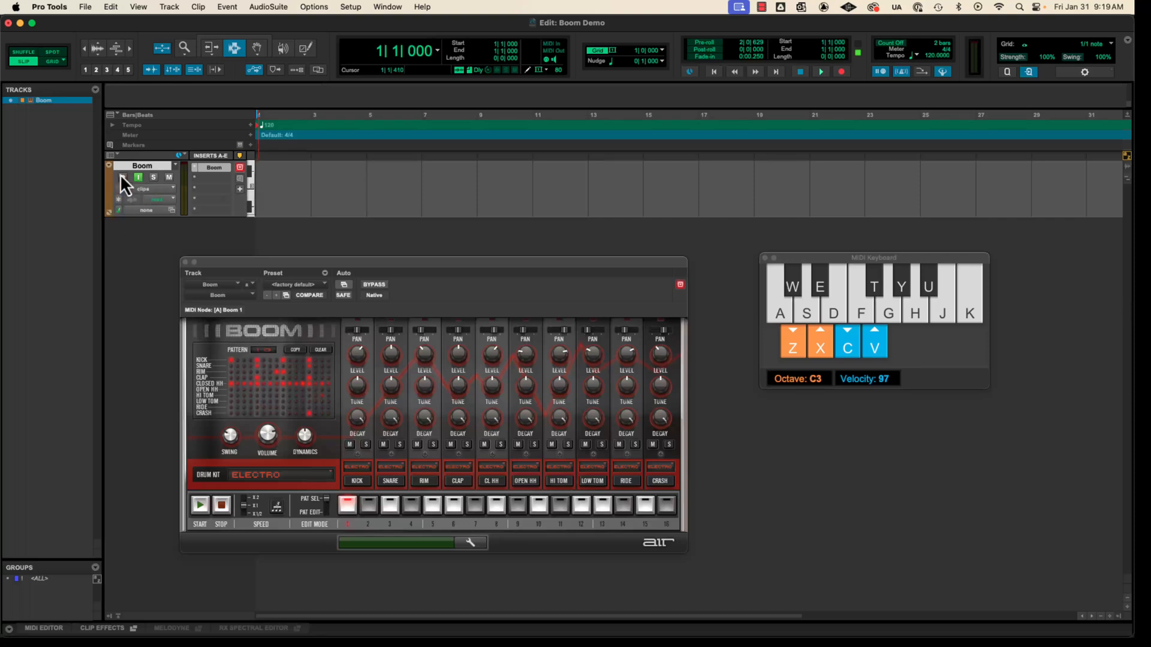
left_click(122, 177)
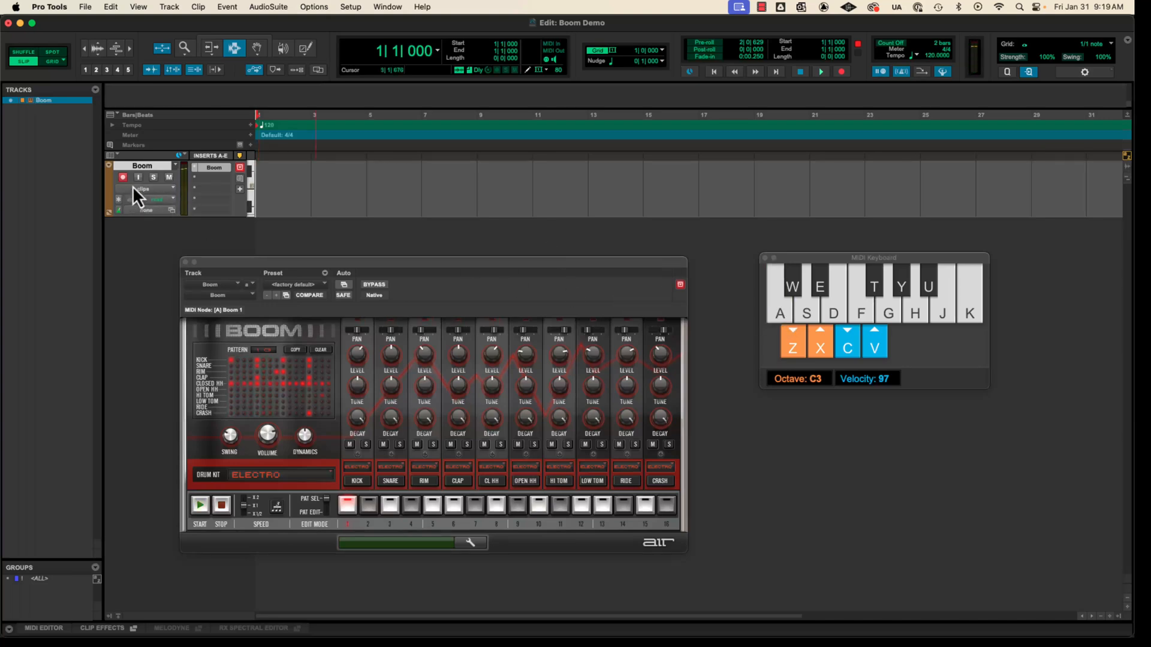
left_click(138, 176)
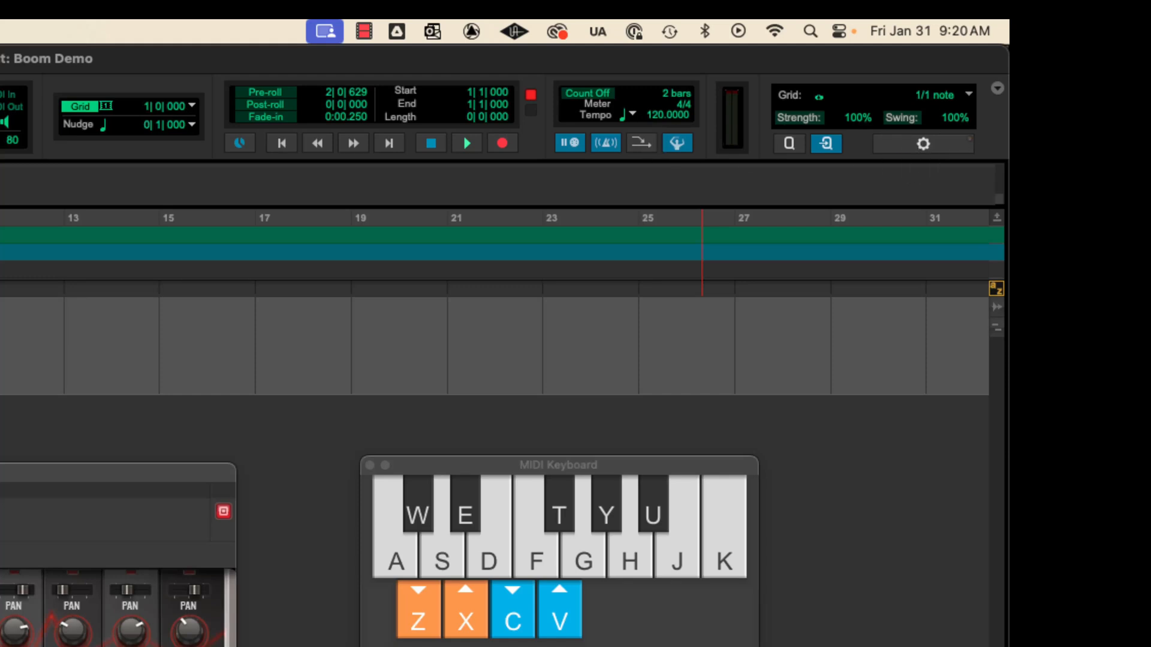
left_click(996, 88)
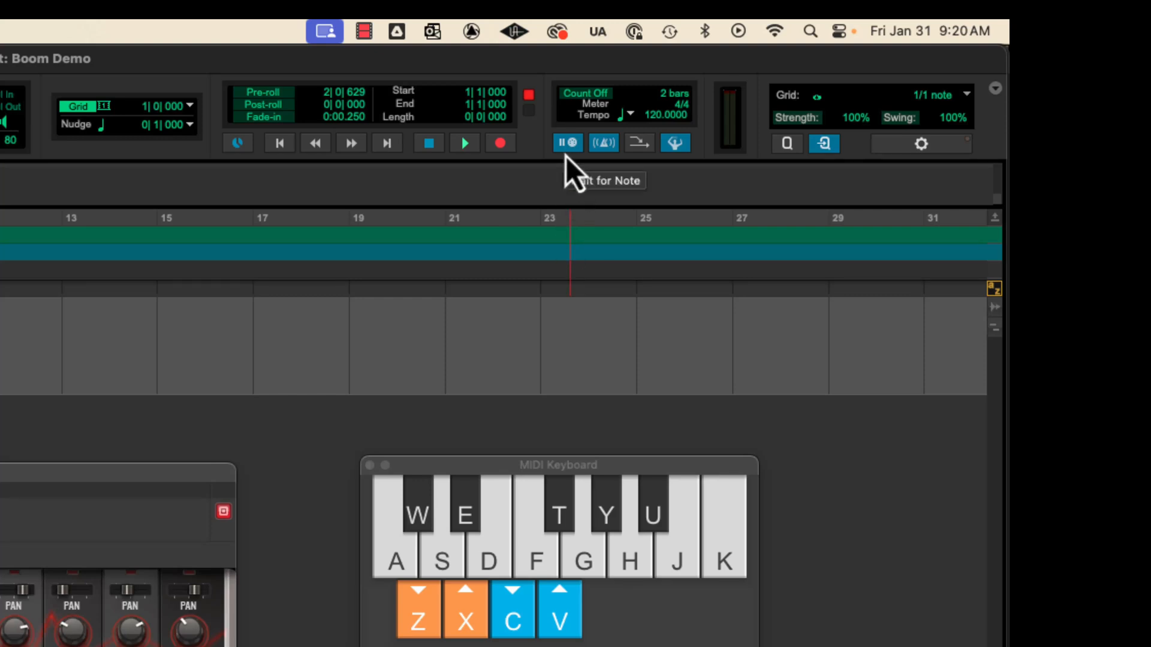
mouse_move(569, 161)
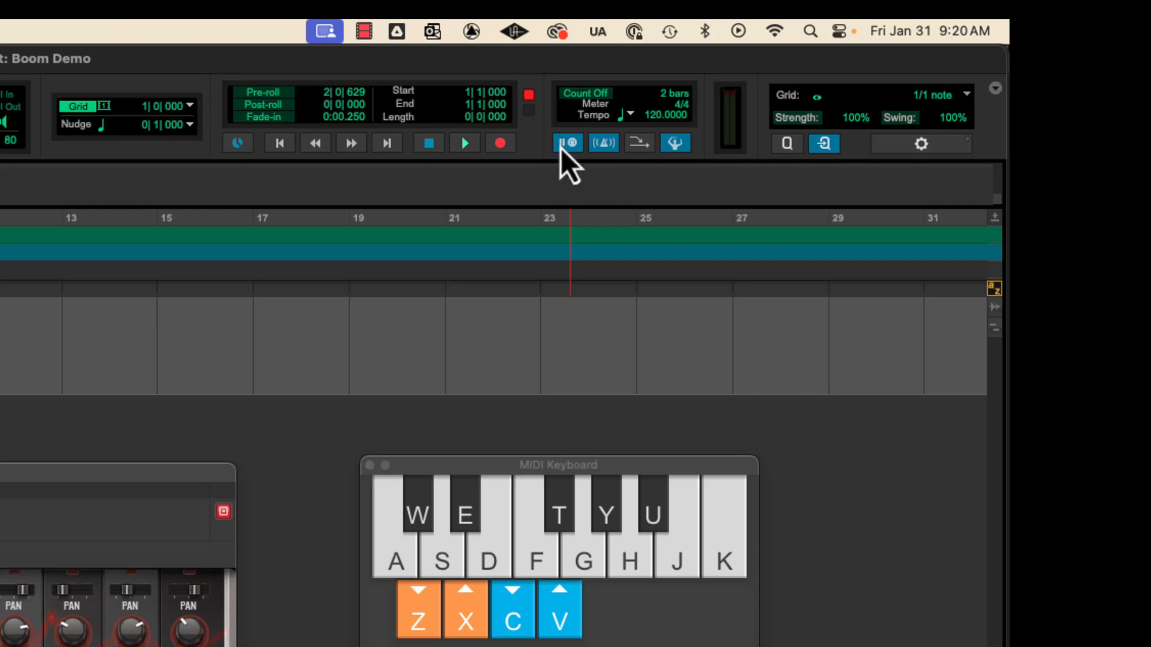
mouse_move(569, 143)
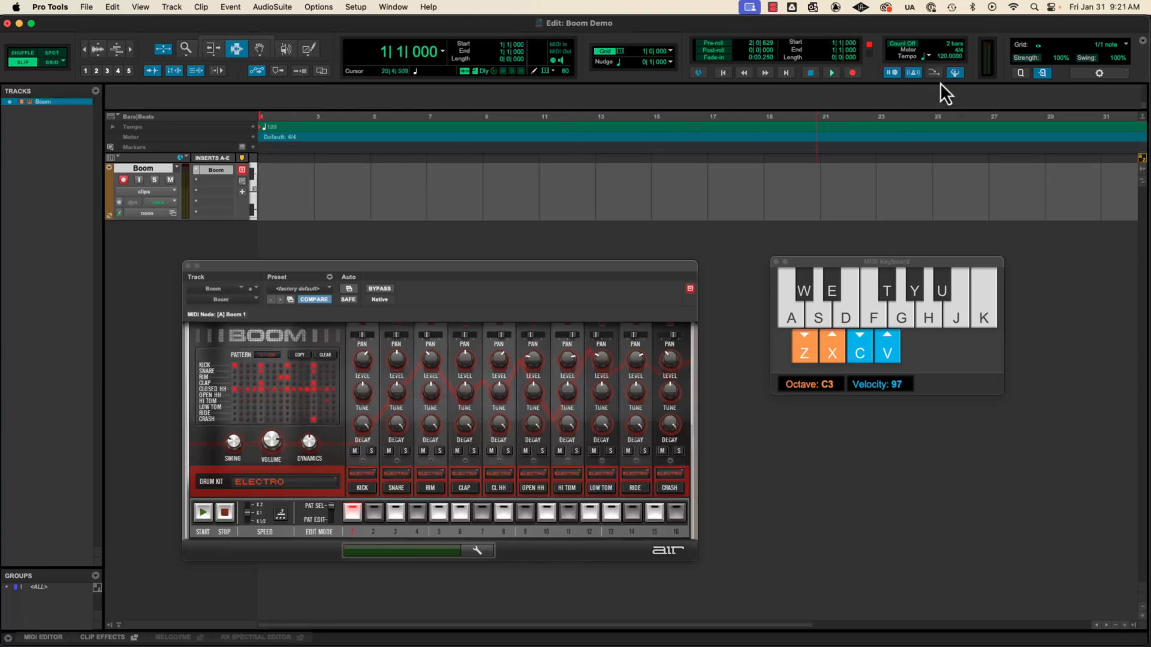
mouse_move(851, 81)
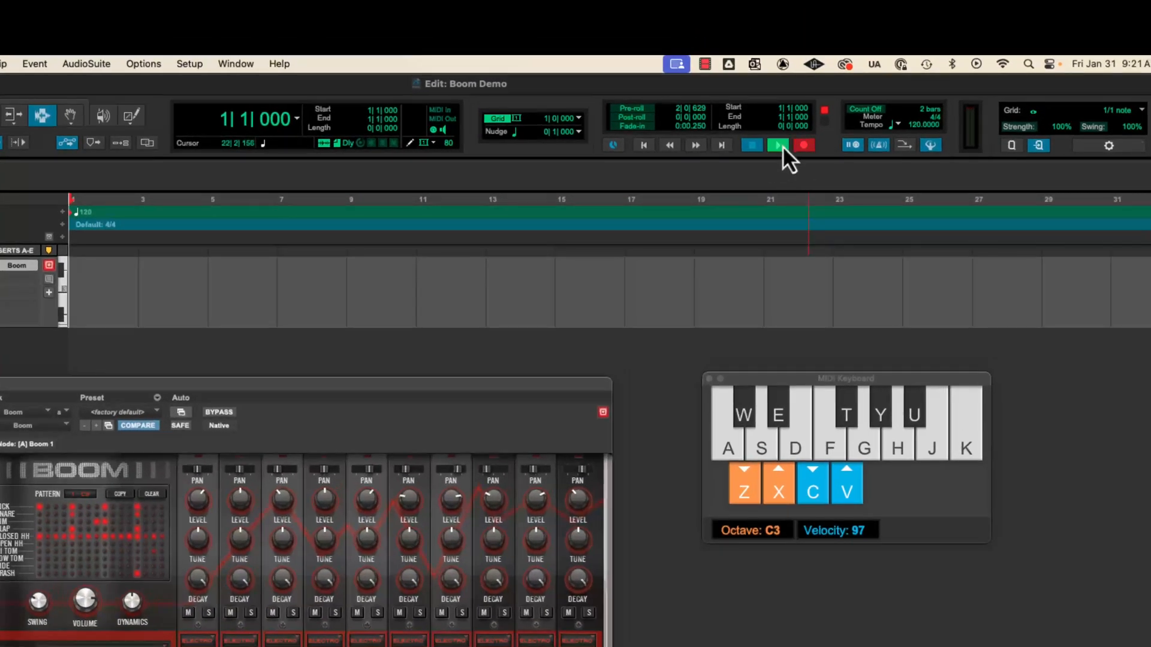
- Start playback with Record armed to begin the recording pass on Boom
left_click(778, 144)
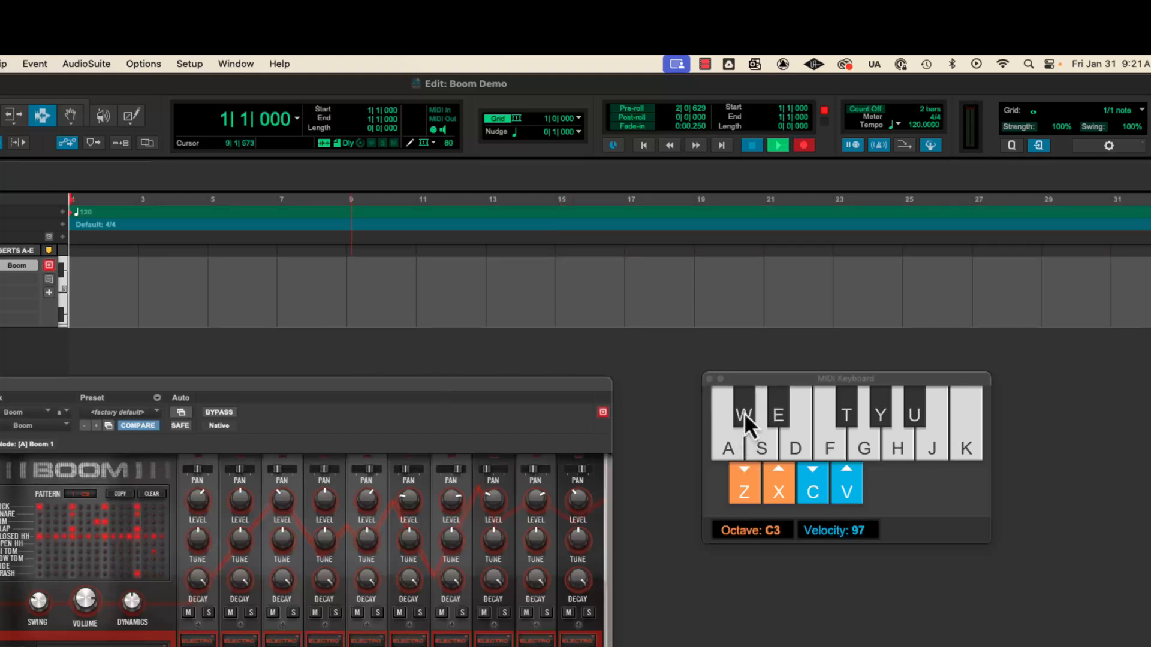
mouse_move(748, 429)
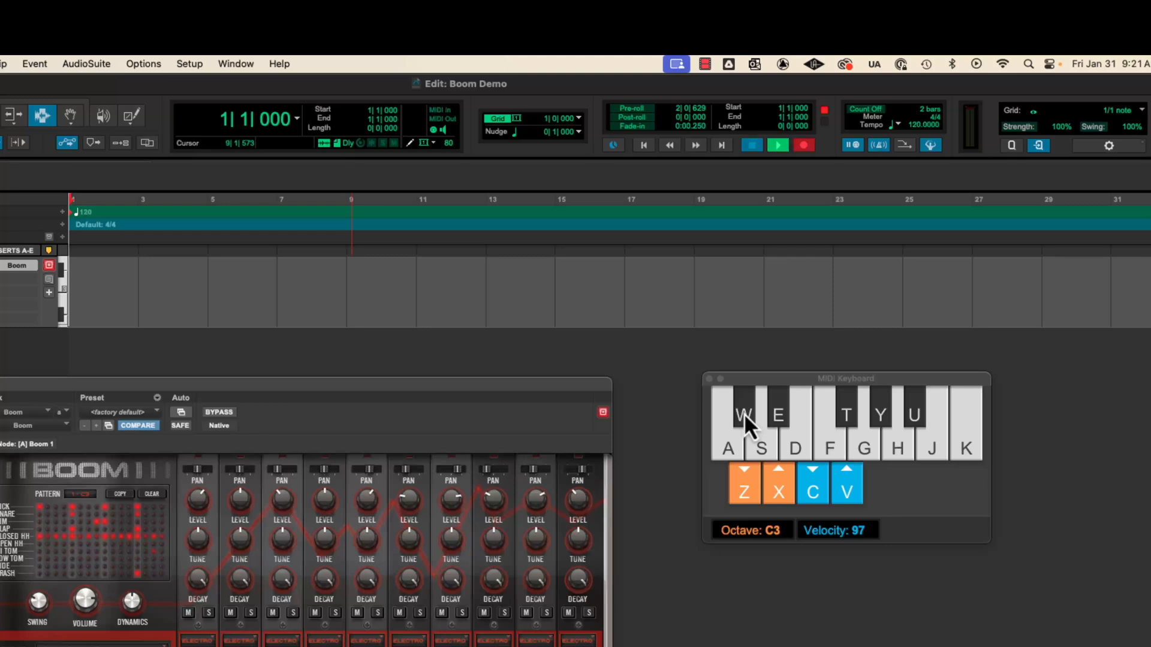
mouse_move(765, 394)
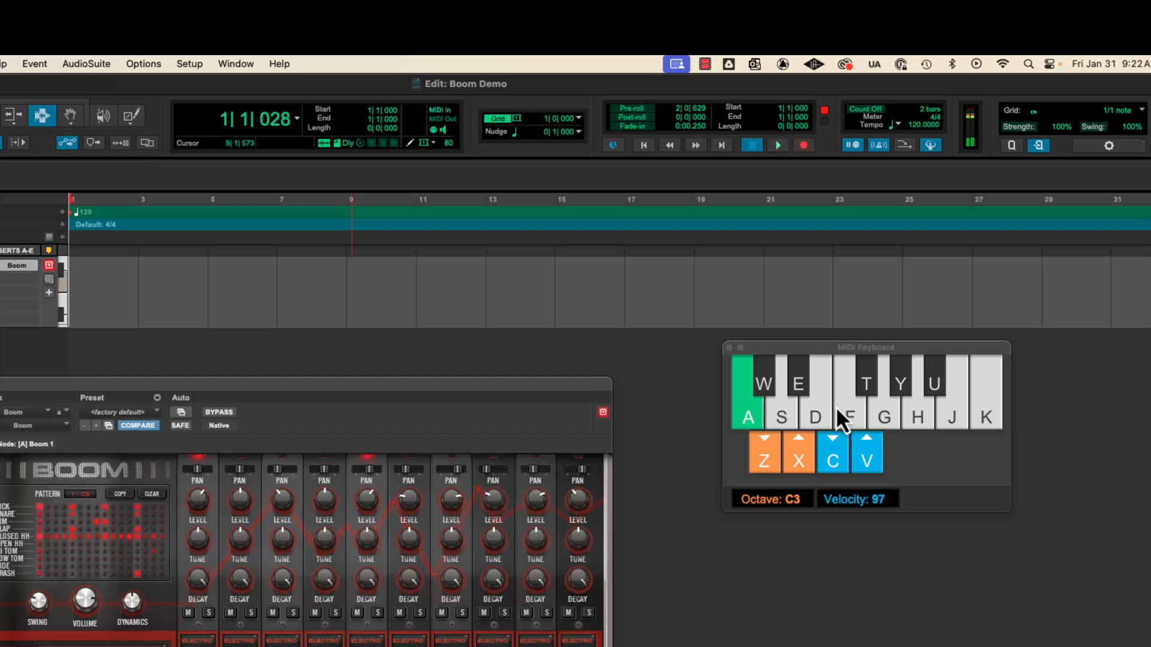
- Record drum notes into the Boom-03 MIDI clip spanning bars 1–18
left_click(777, 144)
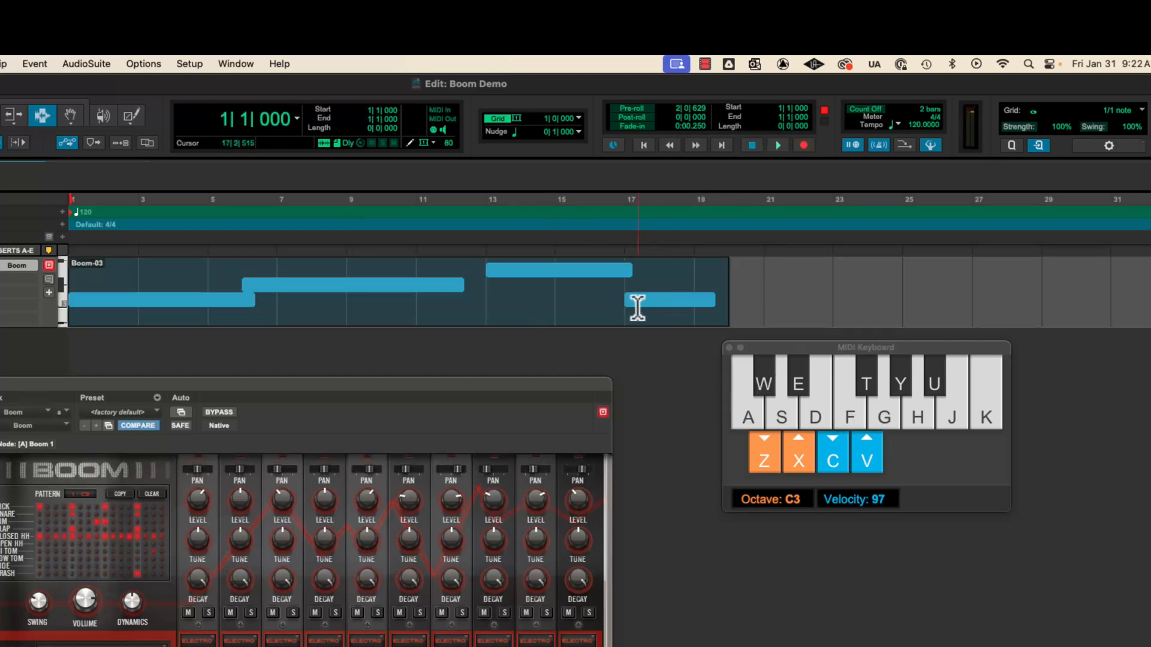
mouse_move(622, 279)
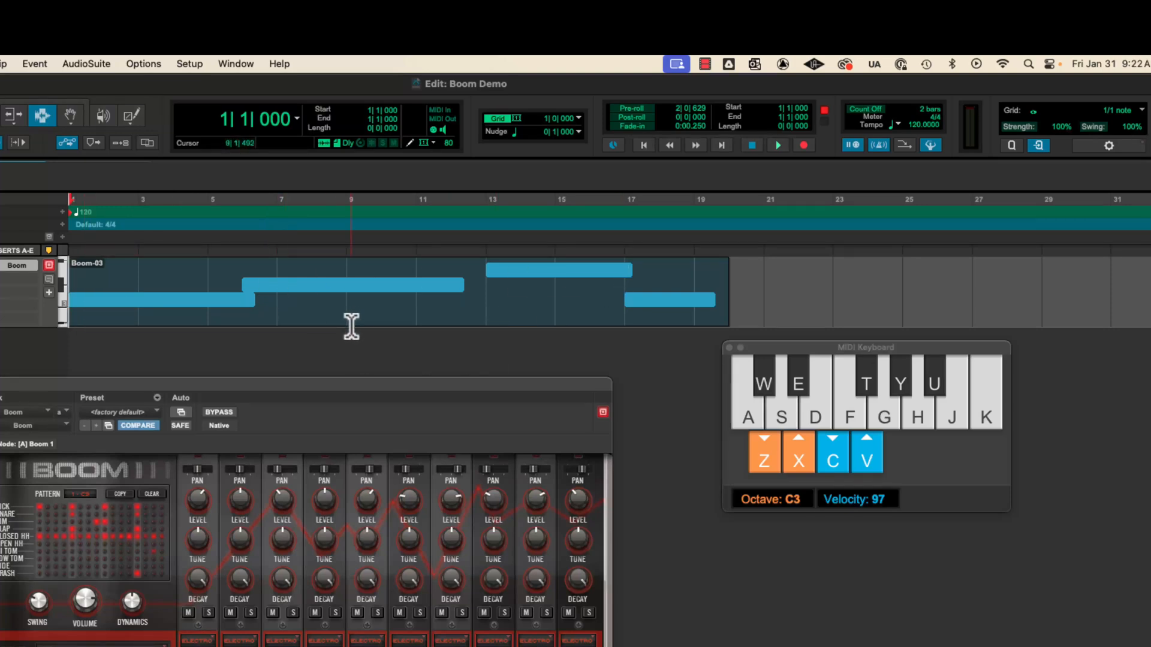
left_click(777, 145)
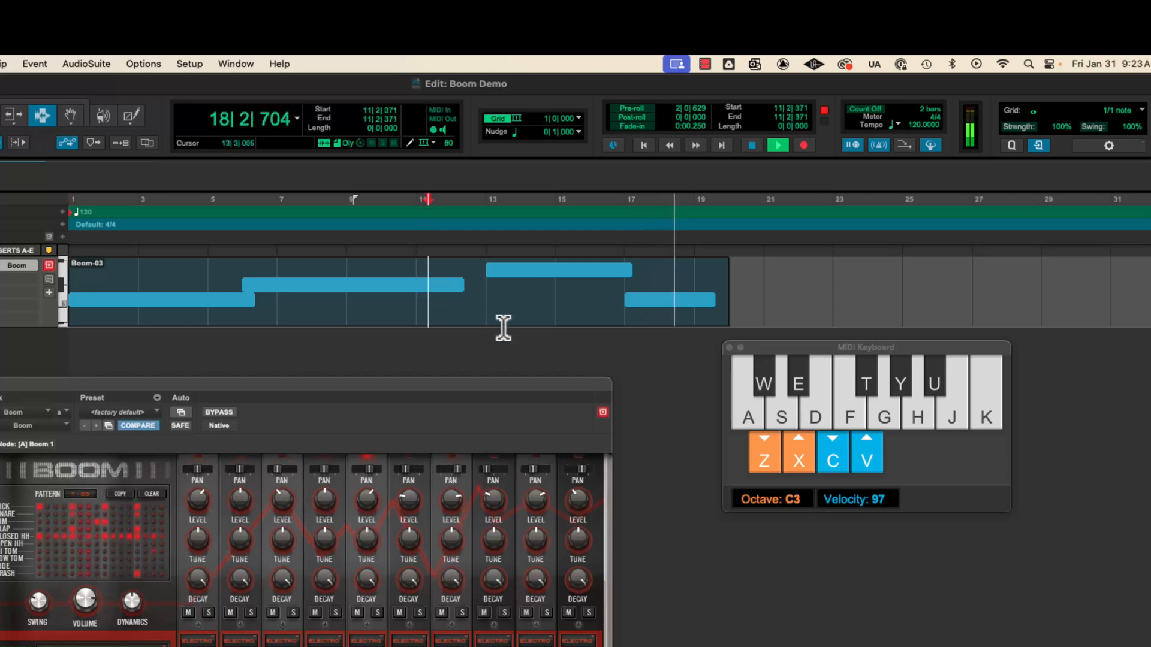
left_click(752, 145)
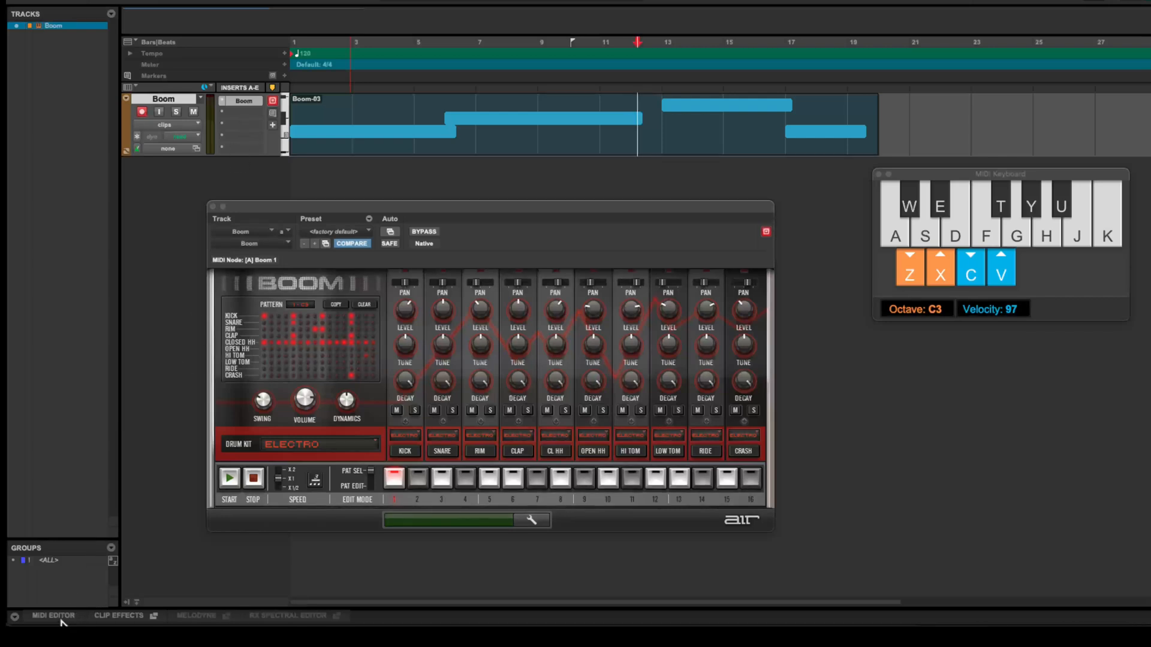
left_click(53, 616)
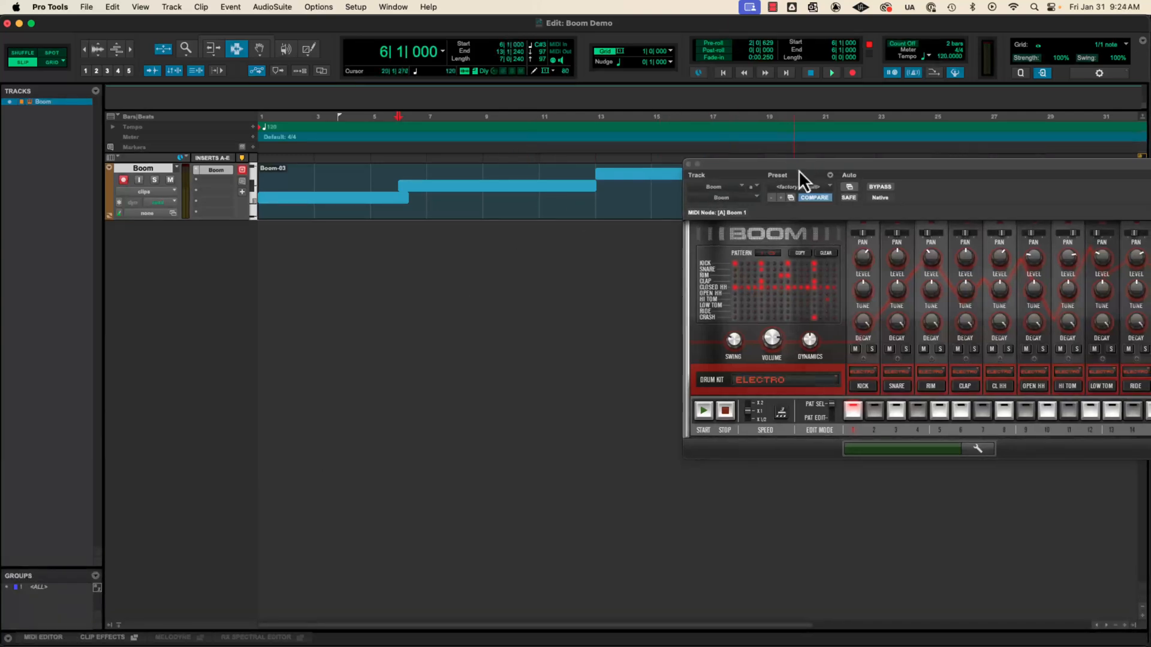
left_click(832, 73)
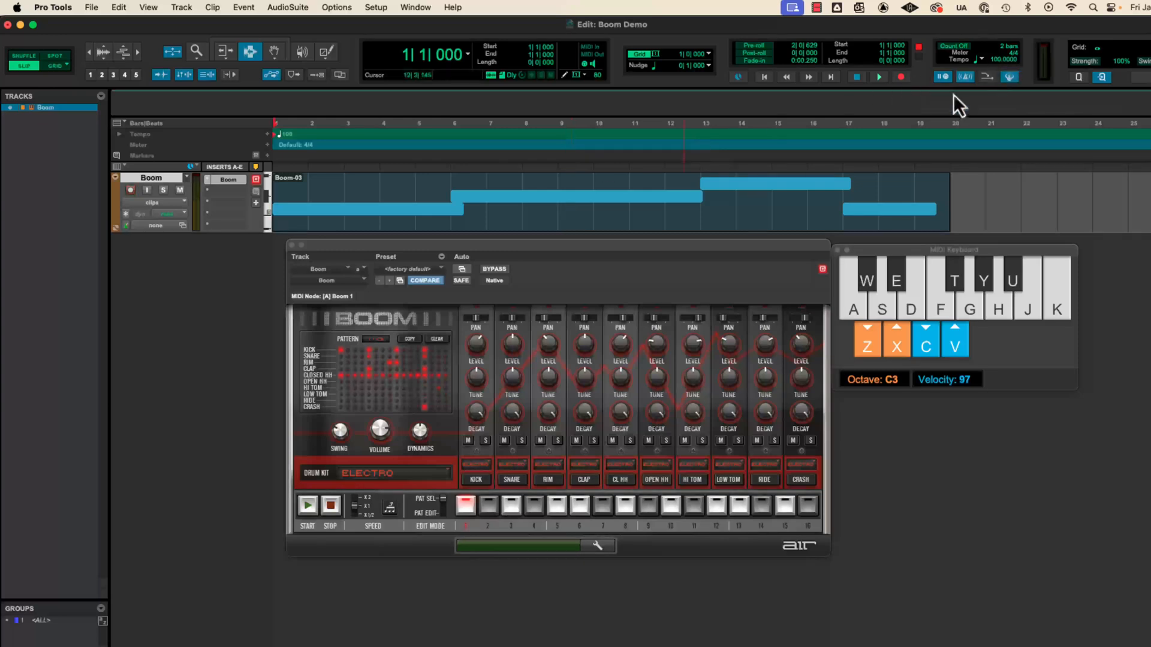
left_click(879, 76)
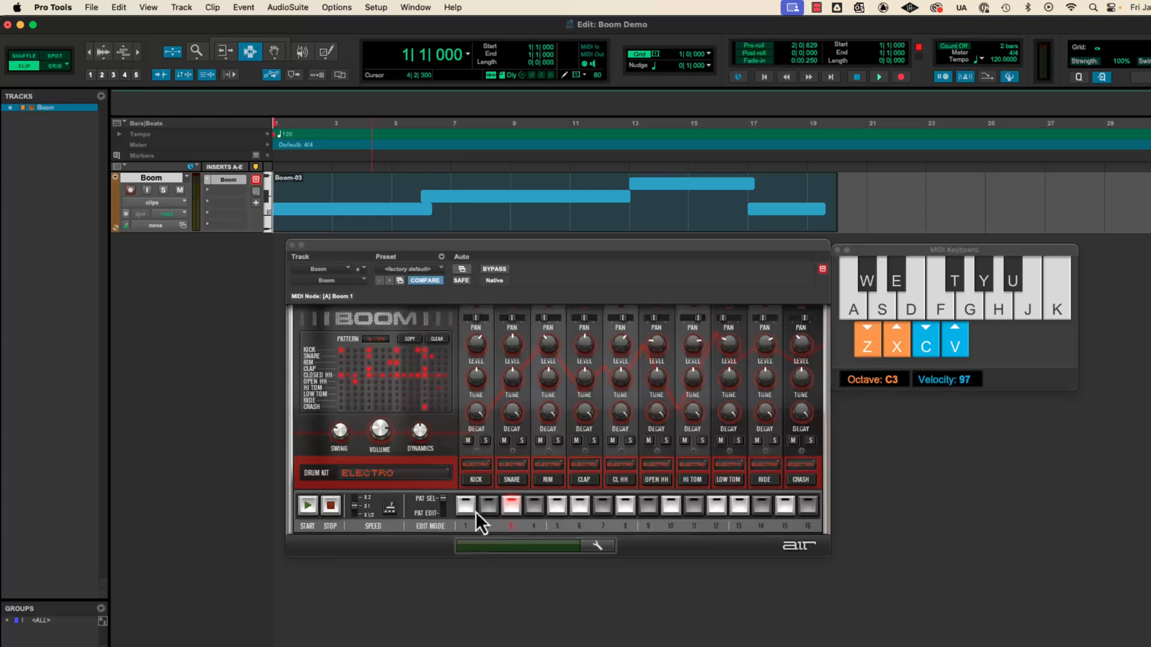
left_click(465, 505)
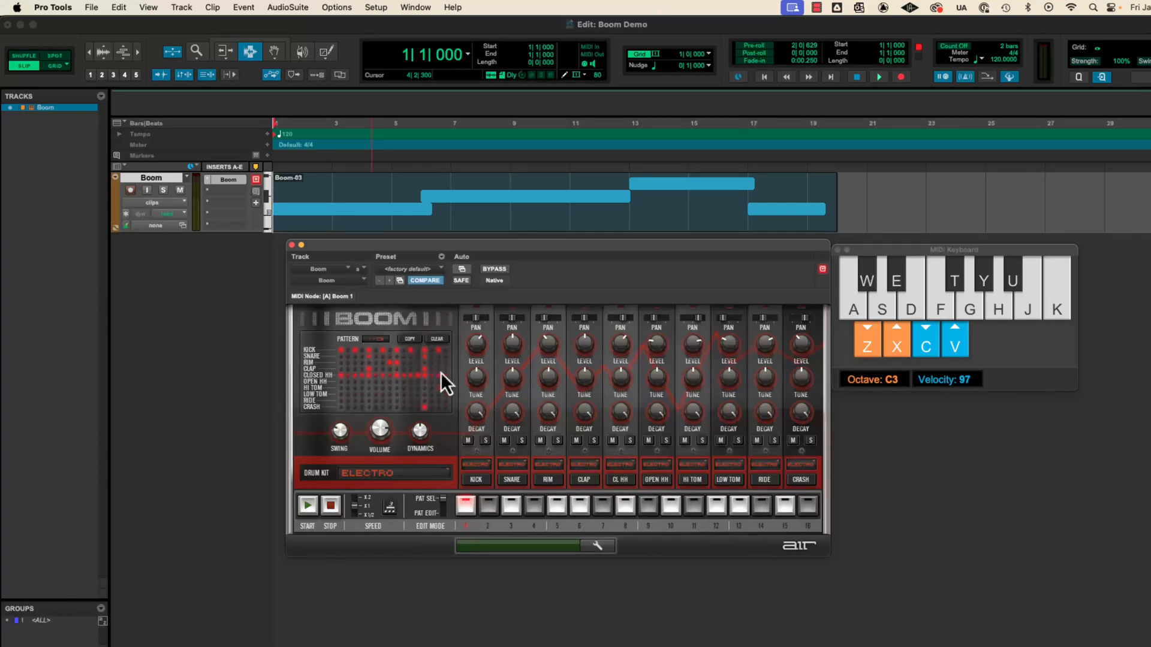
left_click(879, 76)
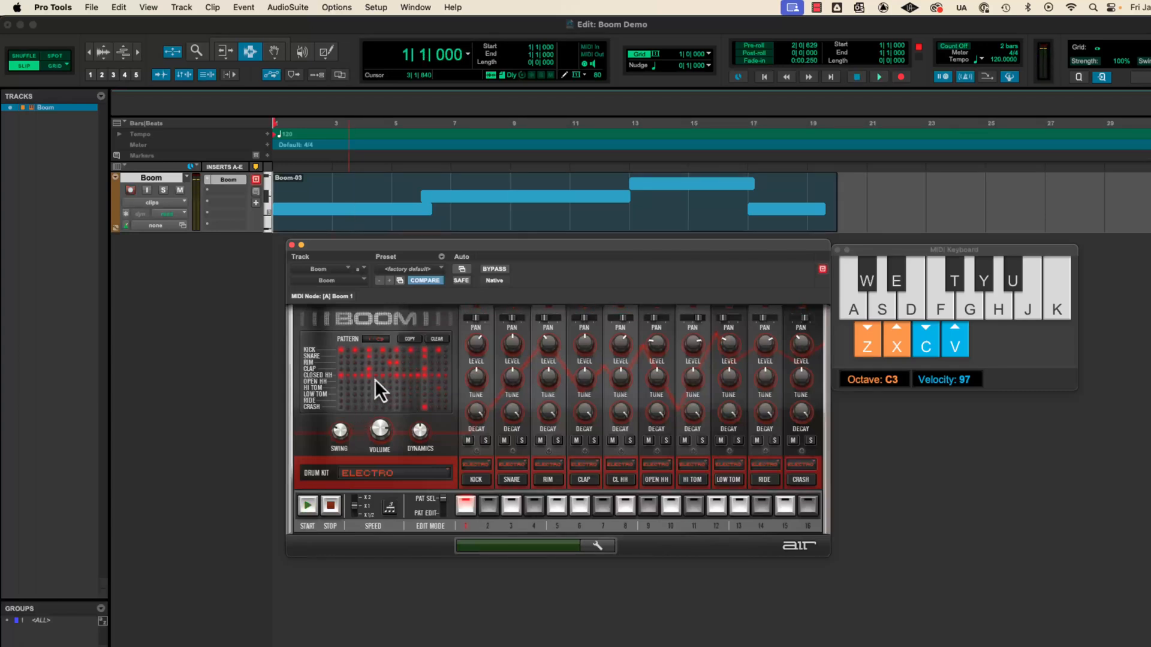
left_click(415, 208)
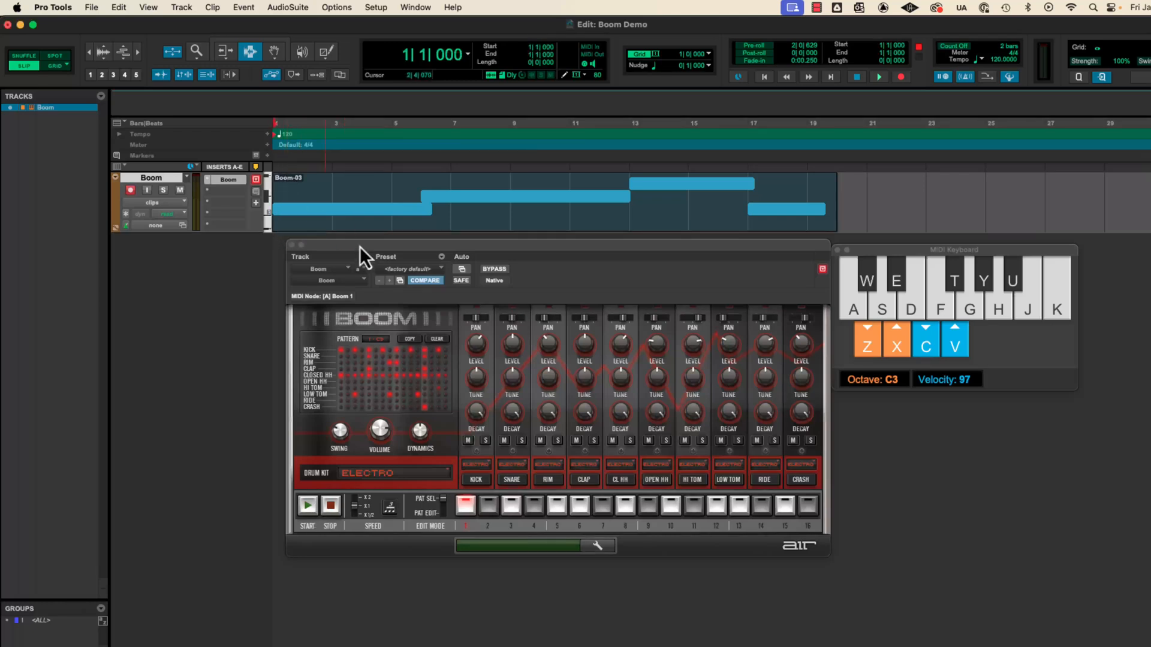
left_click(880, 76)
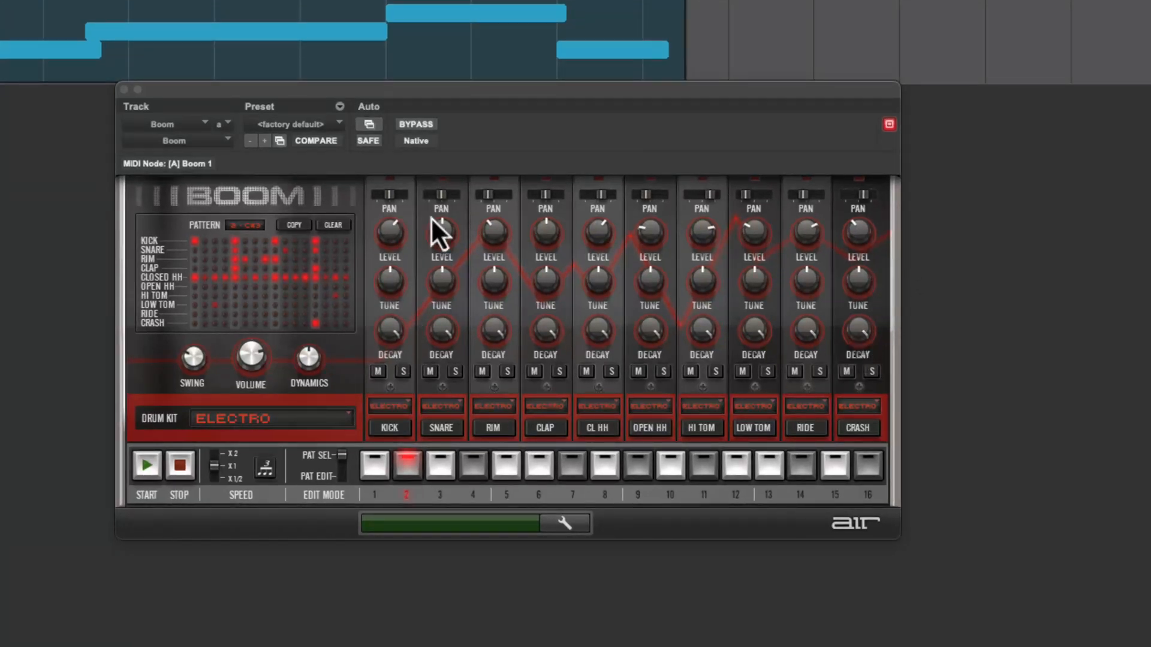
mouse_move(66, 161)
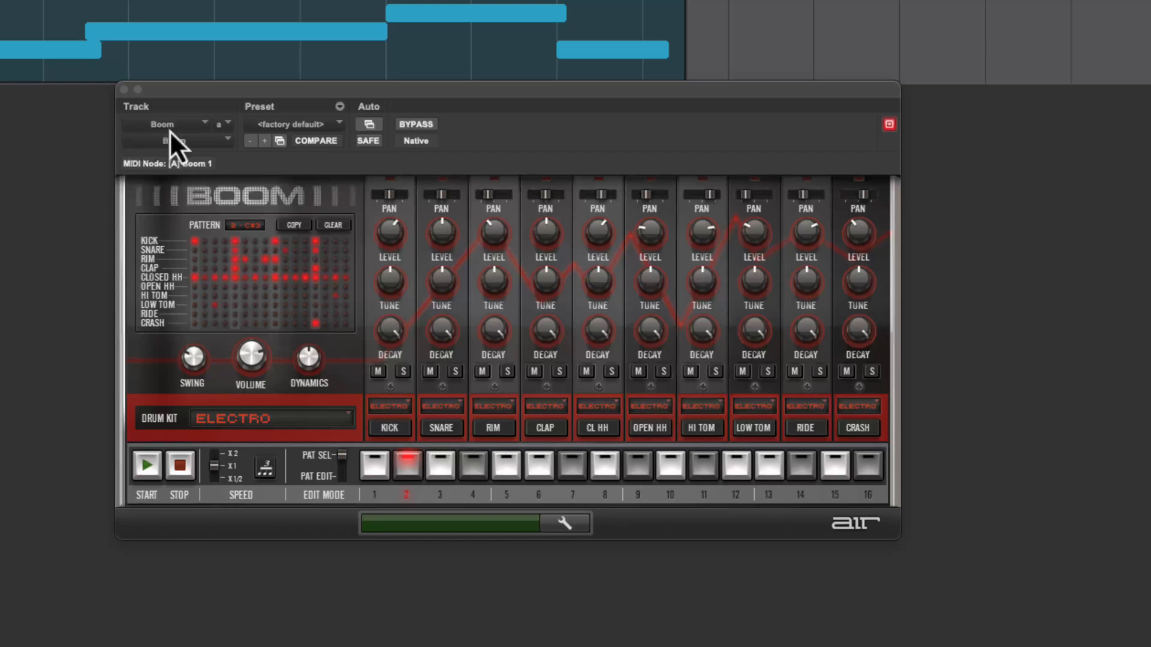
mouse_move(176, 140)
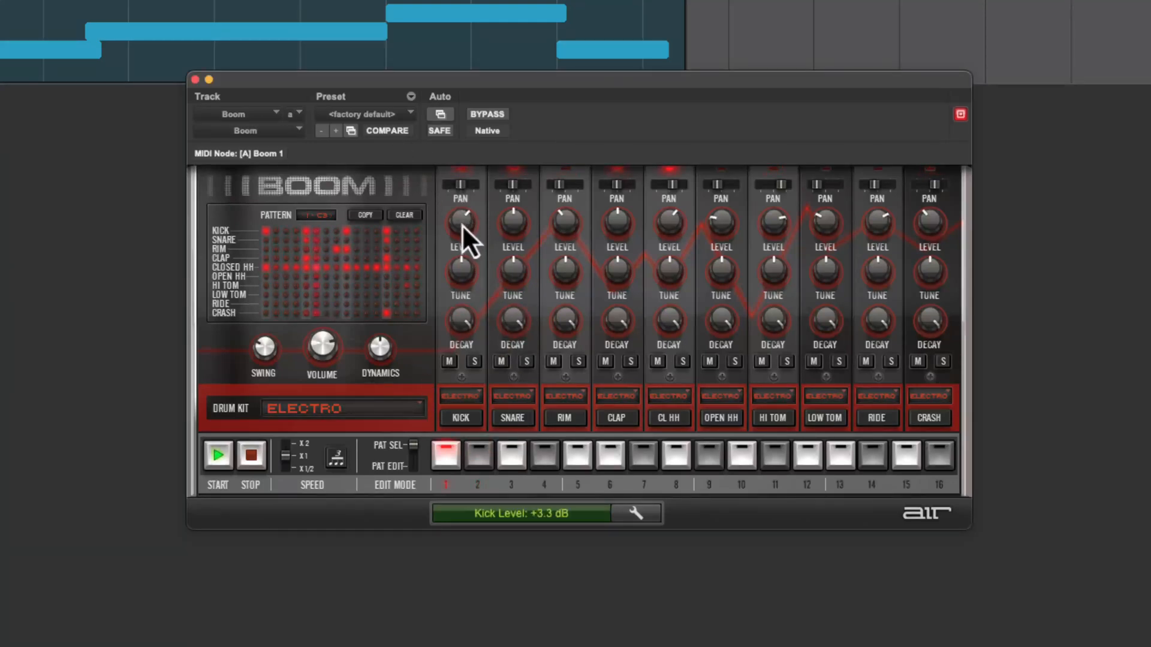
- Raise Boom's Kick Level knob to about +10 dB and audition the louder kick
left_click_drag(461, 228, 461, 187)
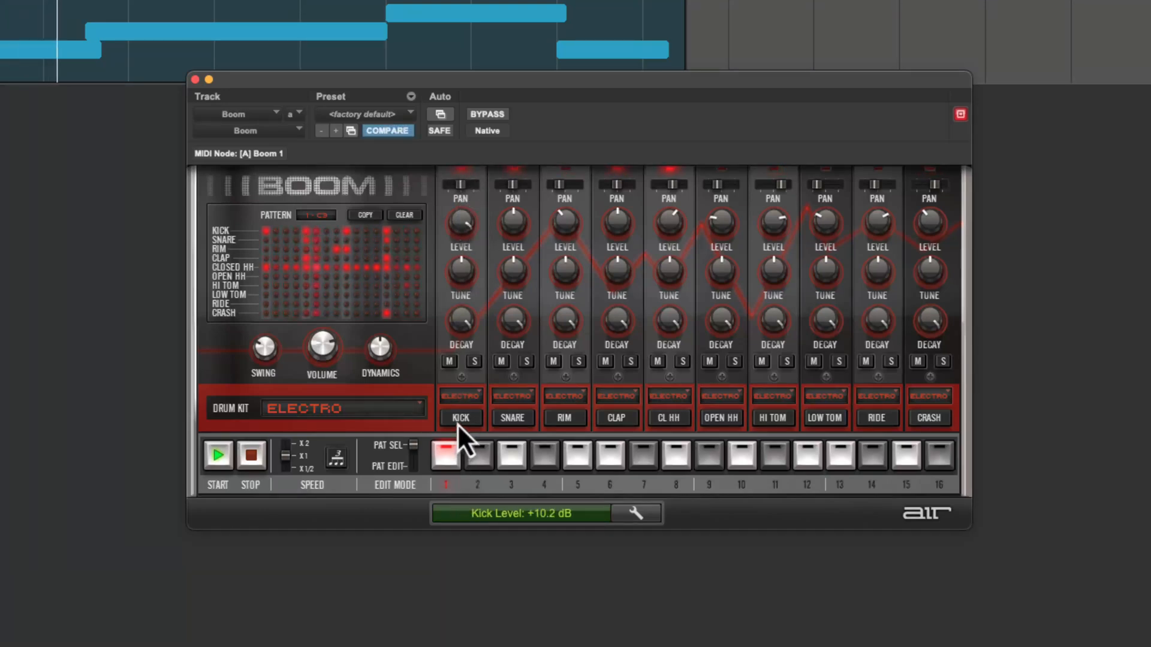
left_click(478, 455)
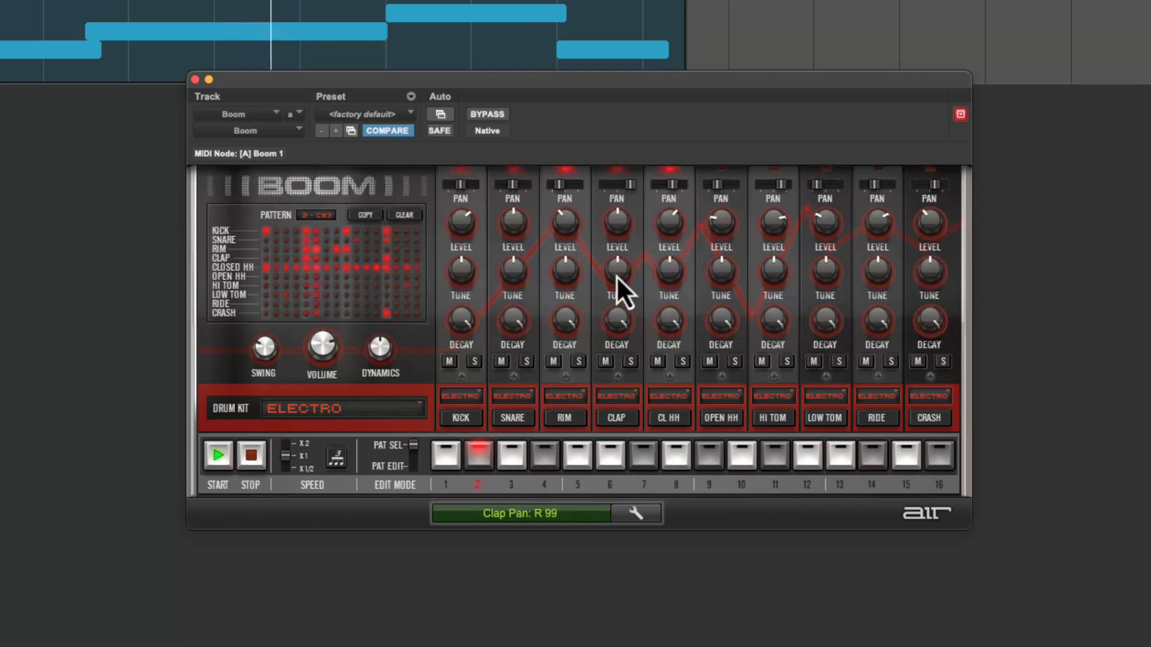
mouse_move(631, 202)
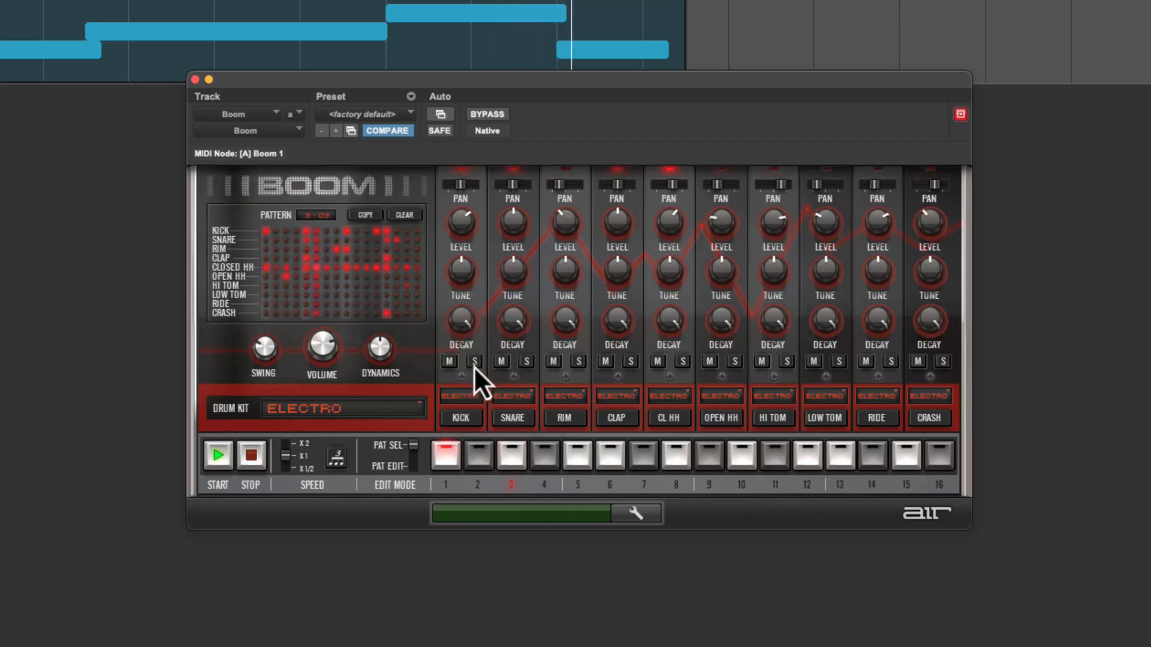
left_click(473, 362)
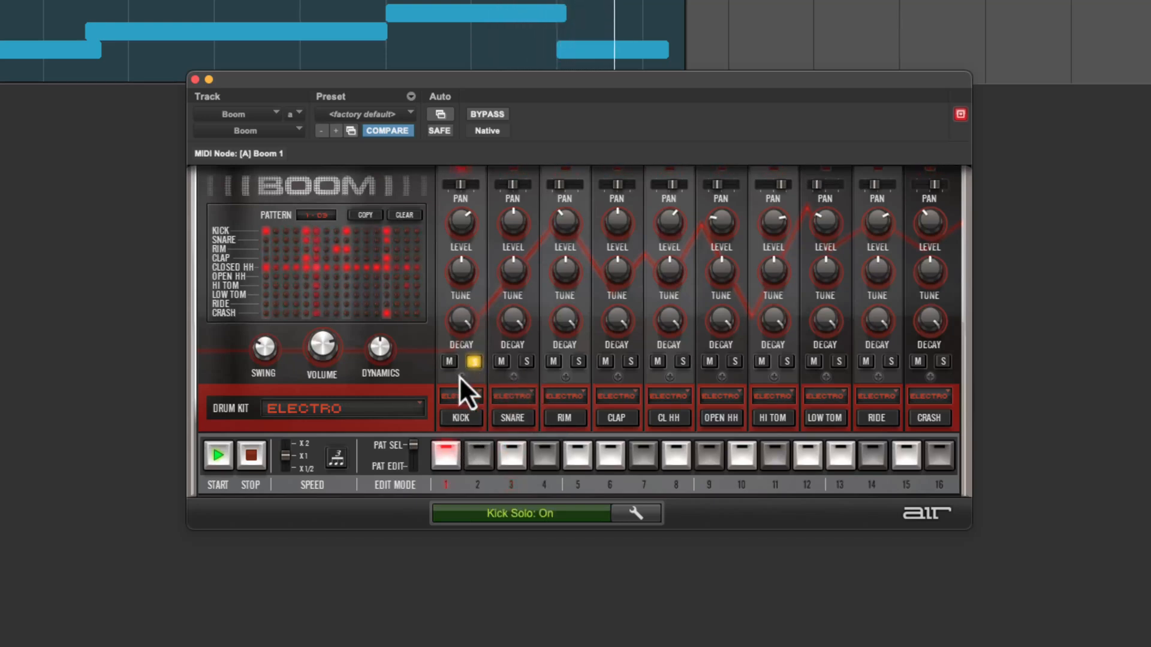
left_click(526, 363)
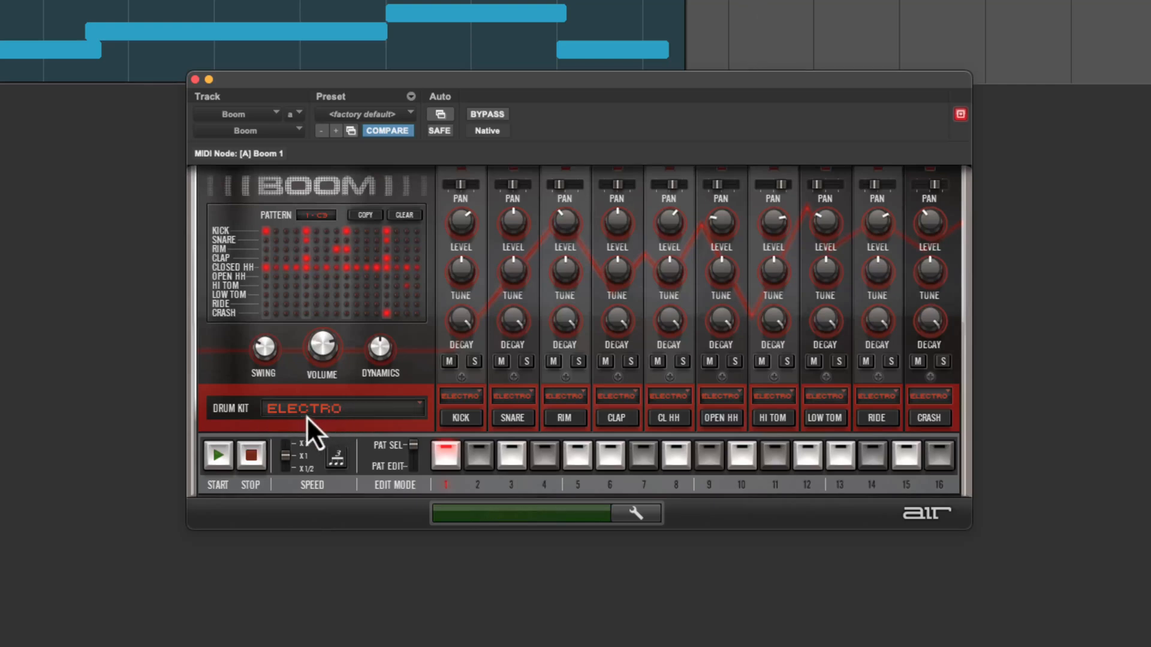
- Assign the Urban 1 sound to the Boom kick, then choose a Fat kit sound for the snare
left_click(460, 396)
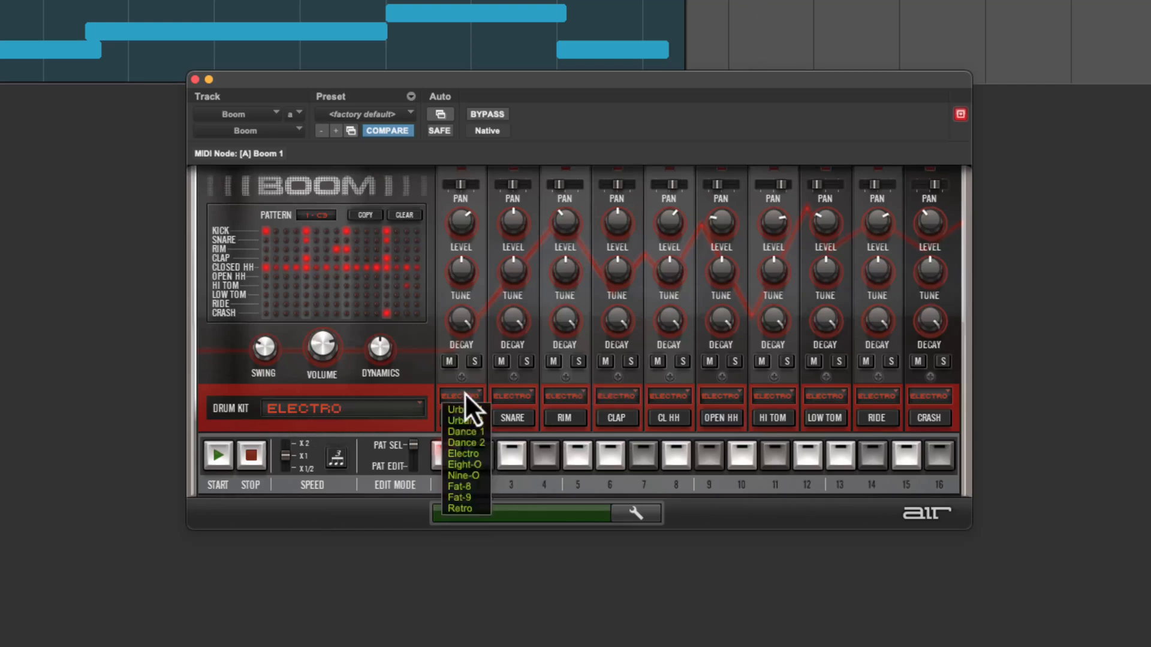
left_click(458, 409)
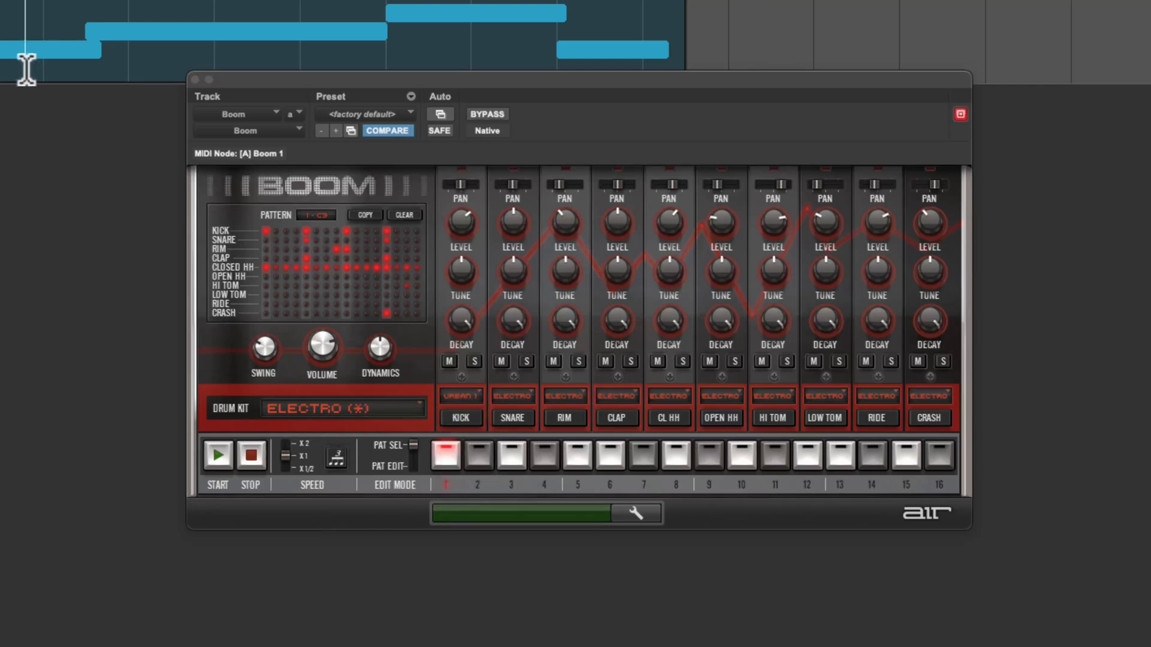
left_click(461, 396)
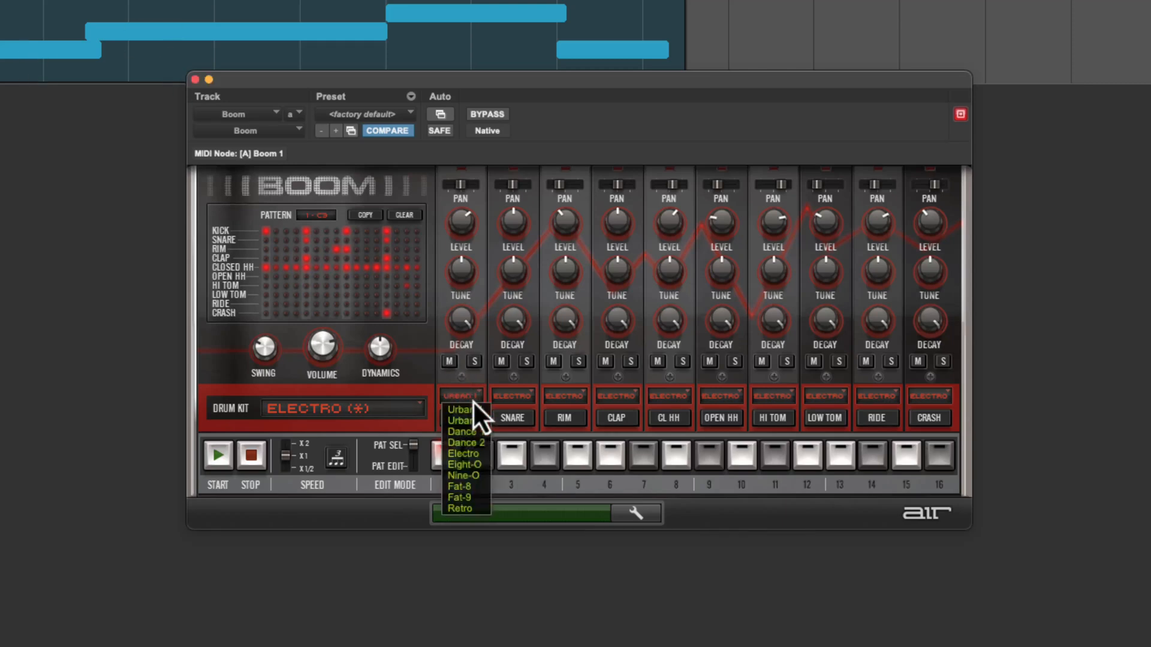
left_click(459, 409)
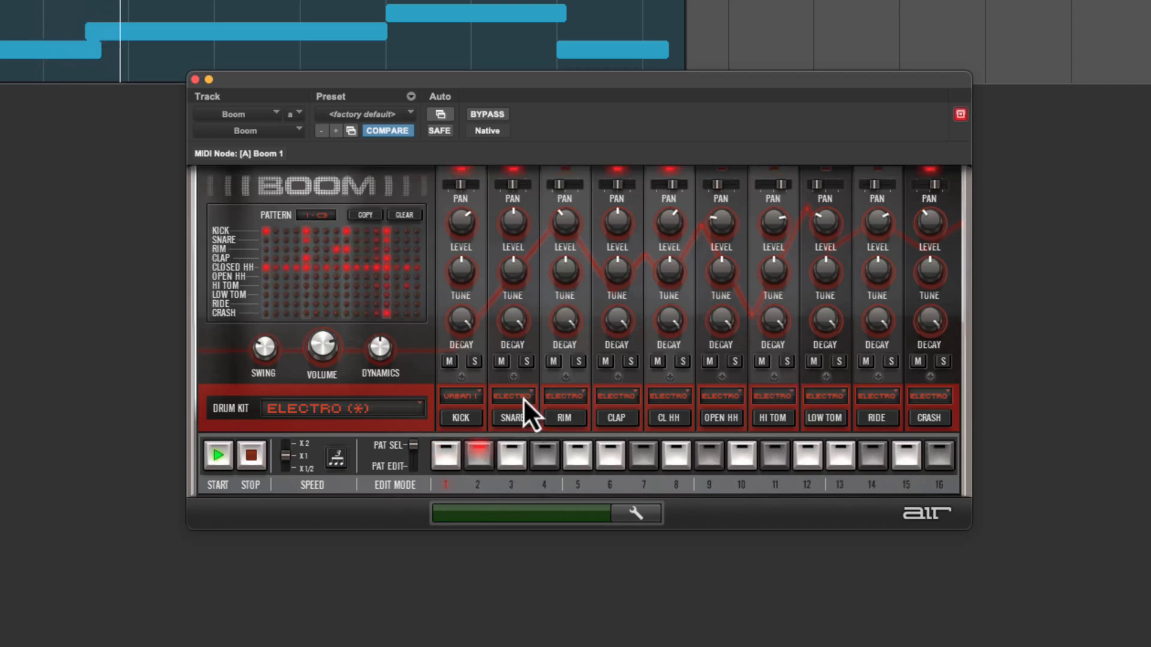
left_click(513, 396)
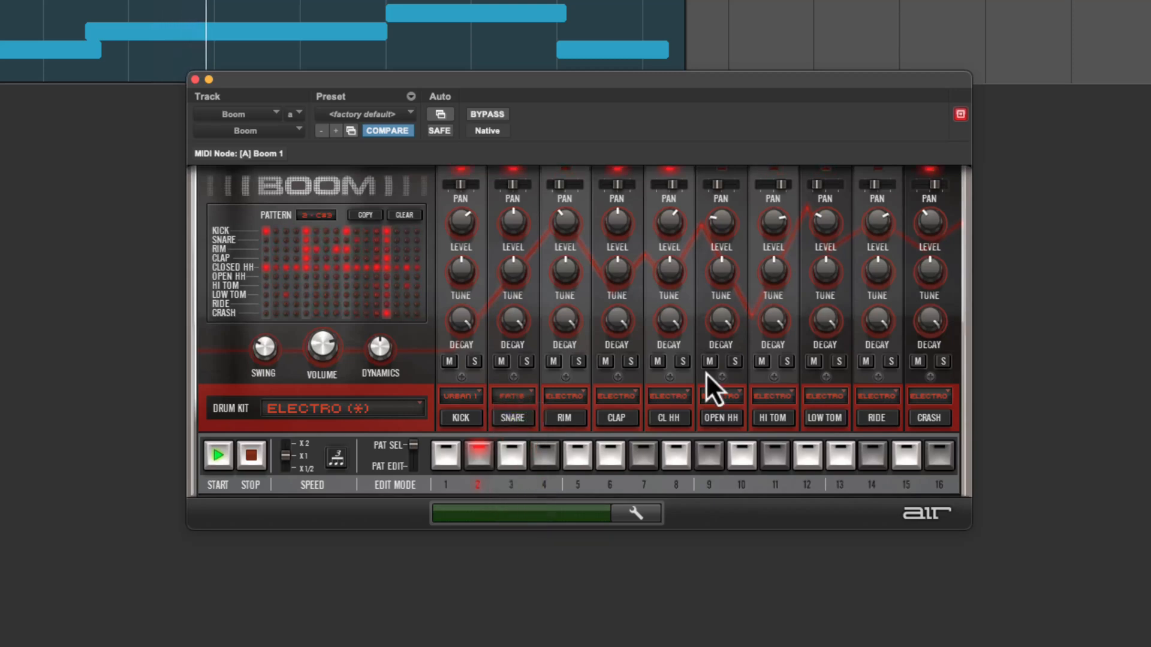
mouse_move(686, 378)
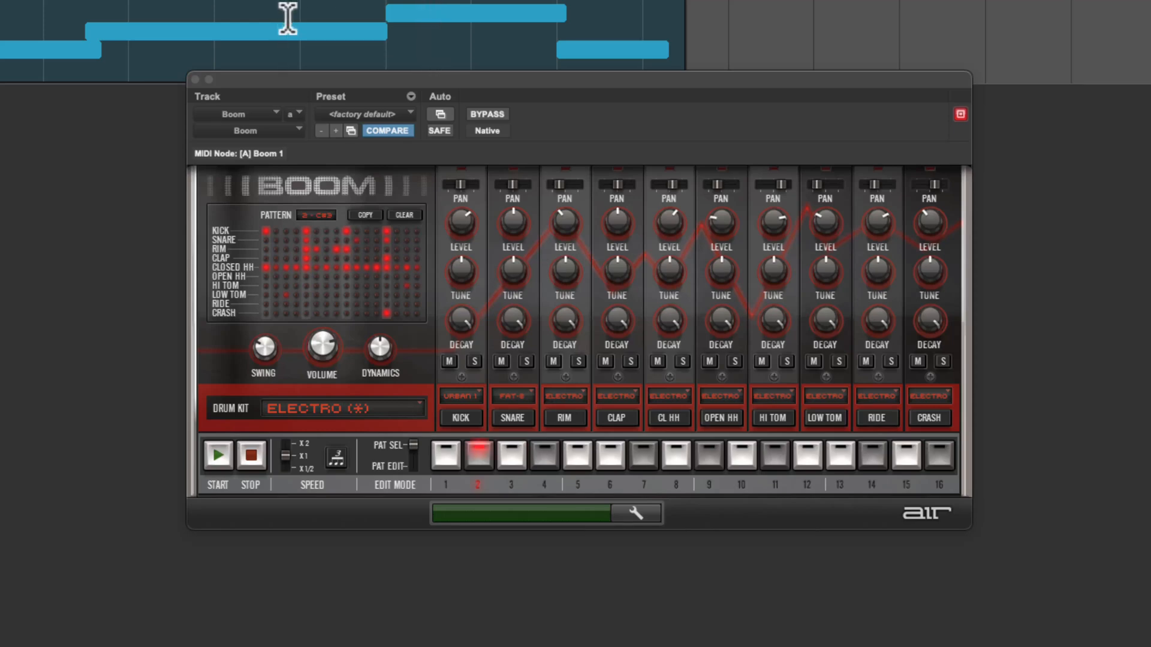
mouse_move(448, 158)
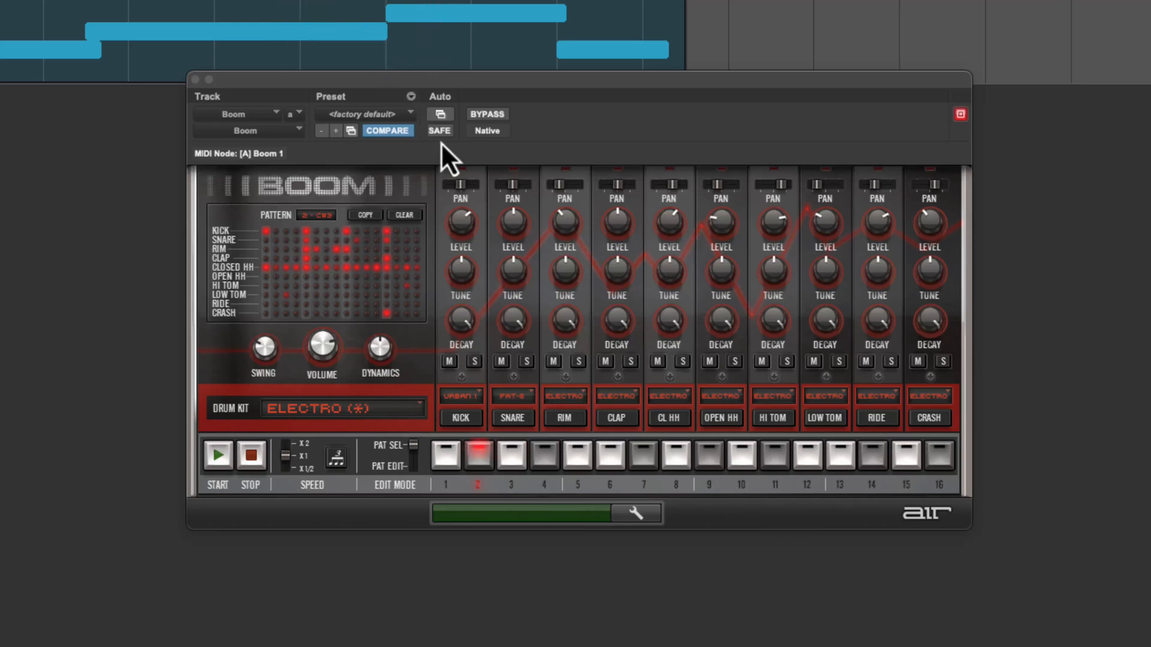